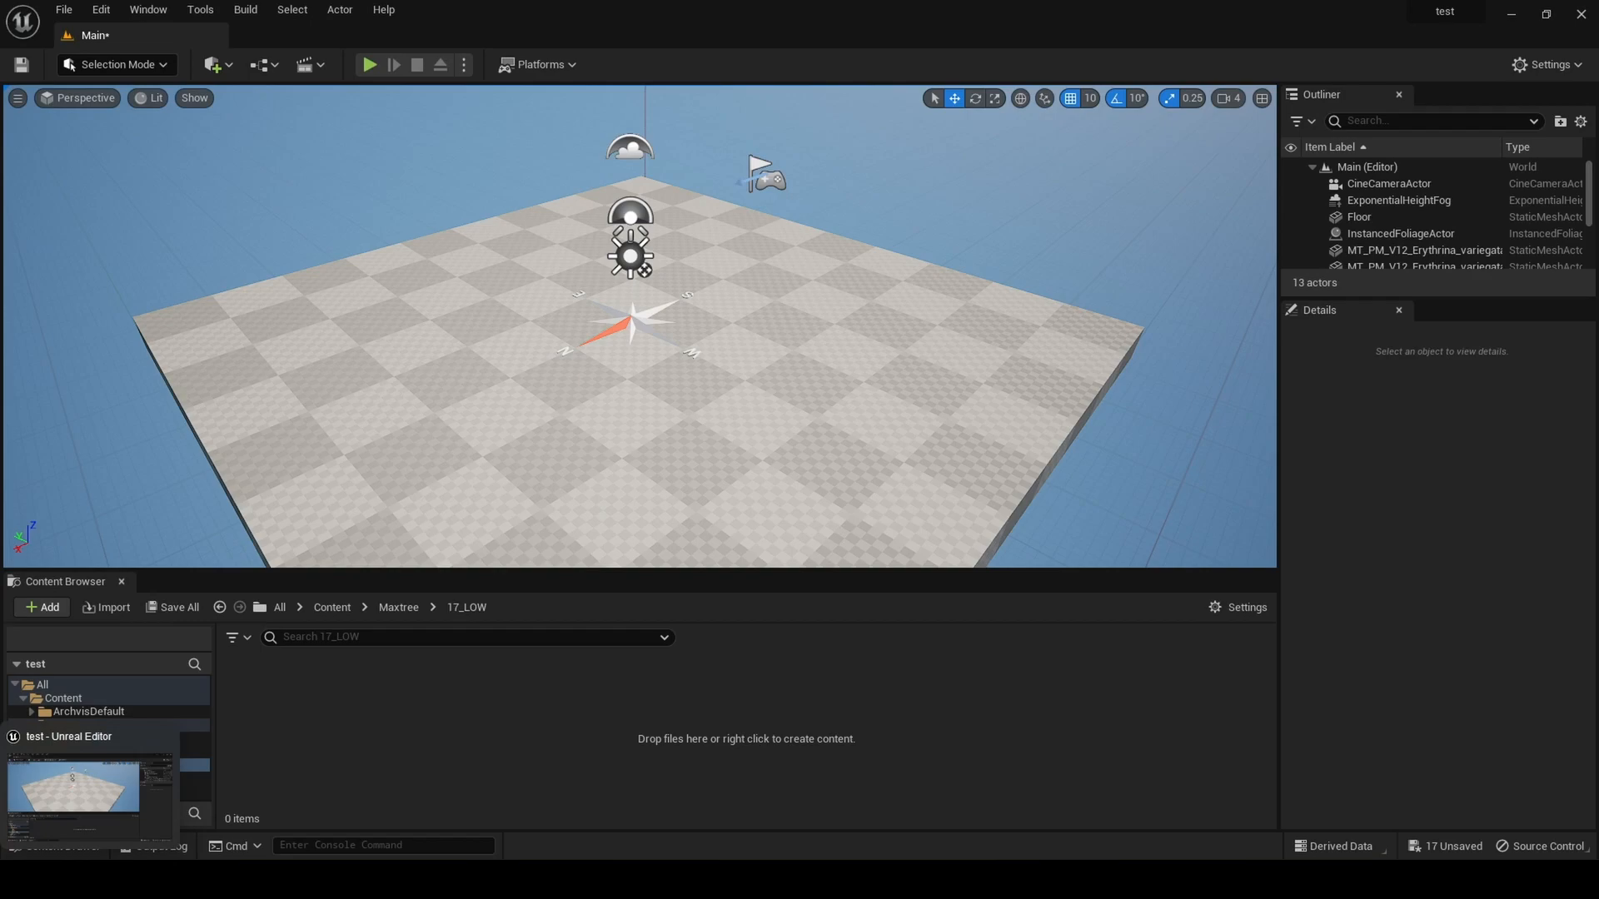
# Bring the Unreal Editor window with the empty 17_LOW folder to the front
pyautogui.click(34, 724)
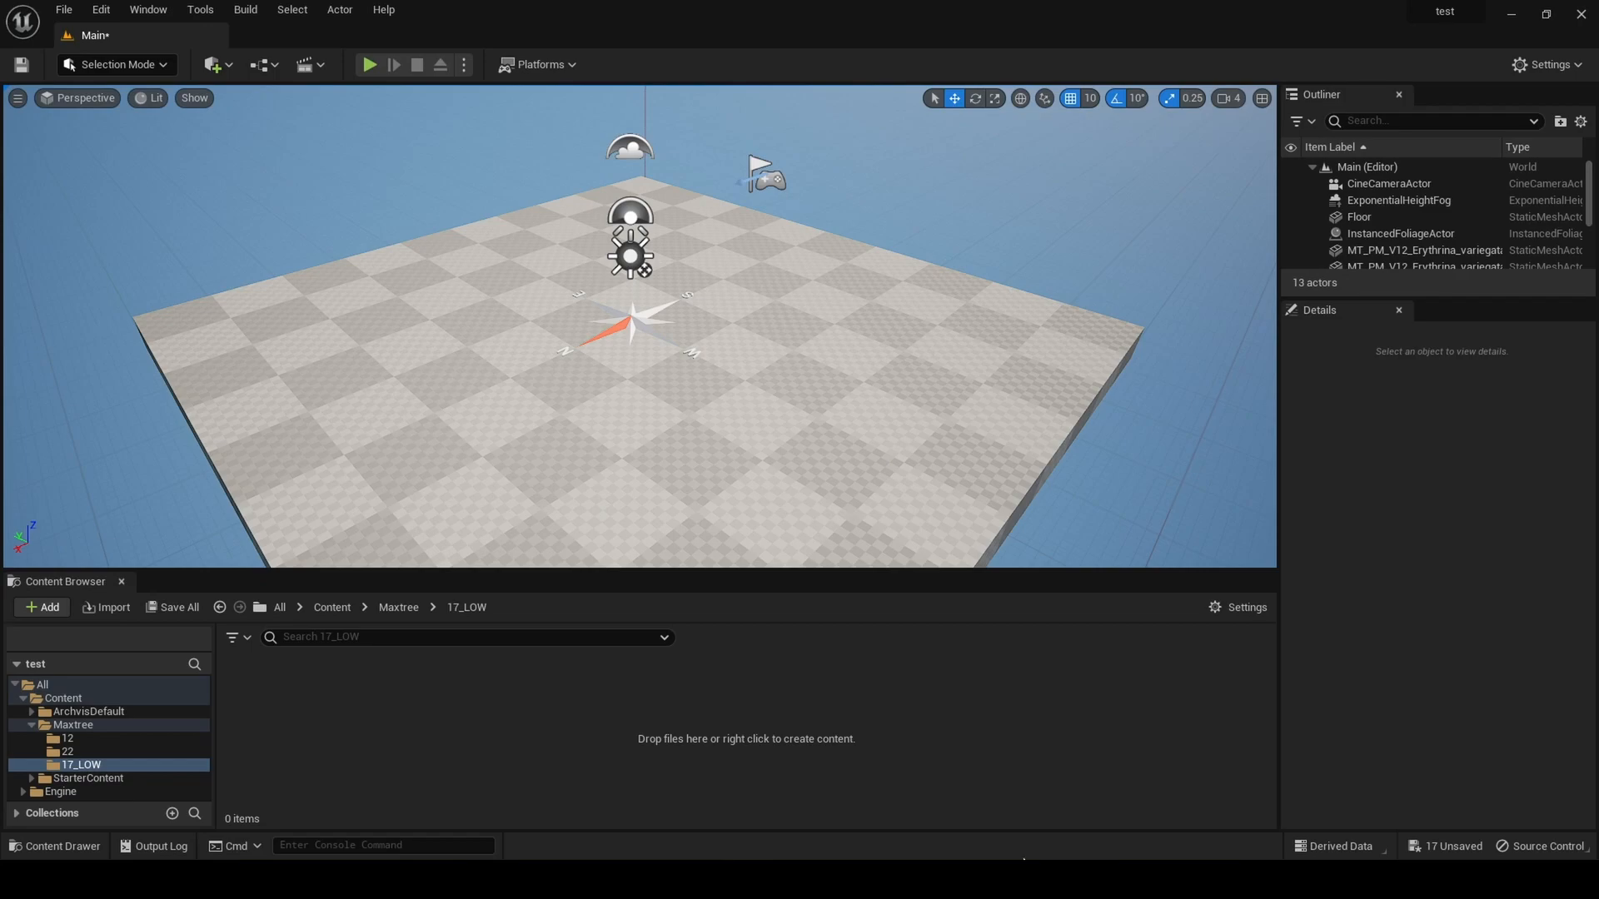
# Send MT_PM_V17_Low_Acer_buergerianum_01.FBX from the sample folder into the project's 17_LOW folder
pyautogui.click(105, 608)
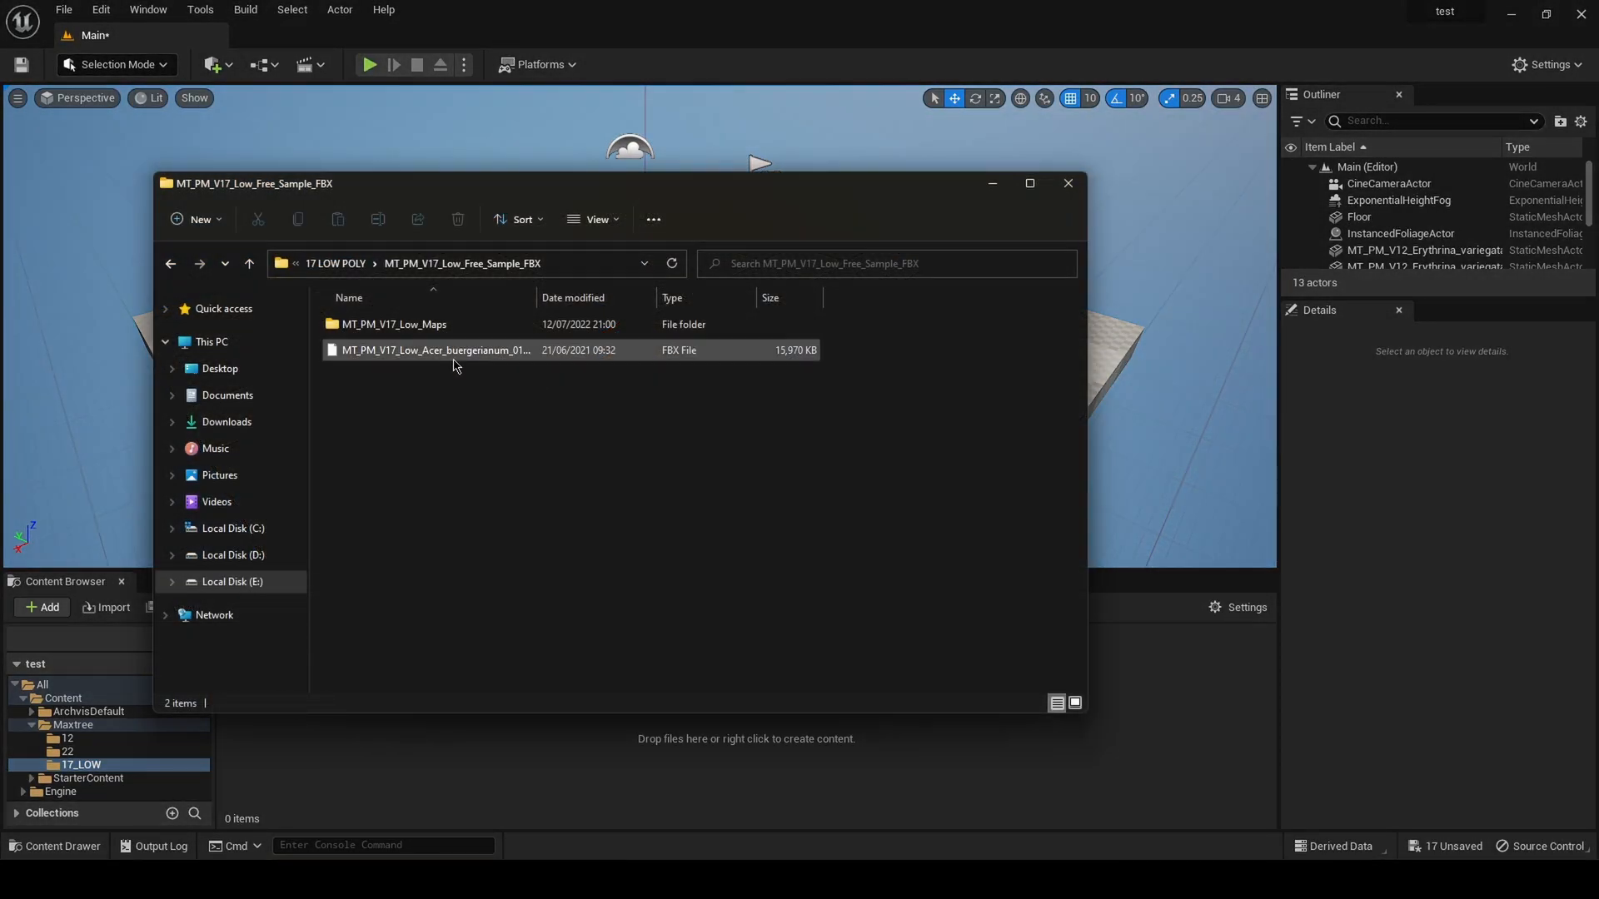
pyautogui.moveTo(423, 359)
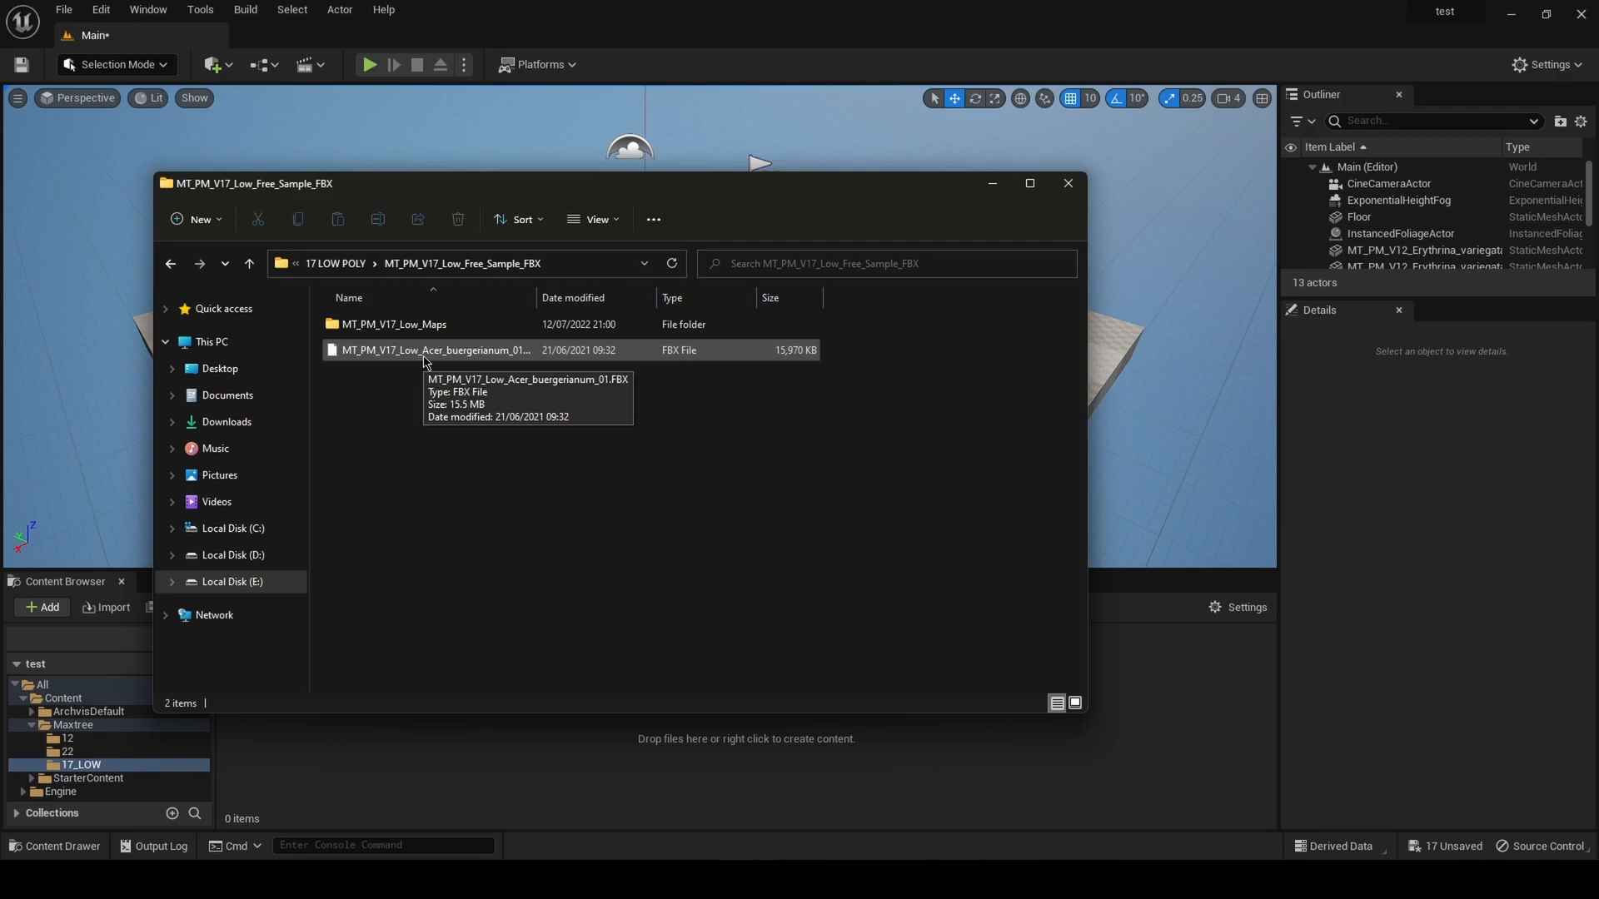
pyautogui.click(433, 350)
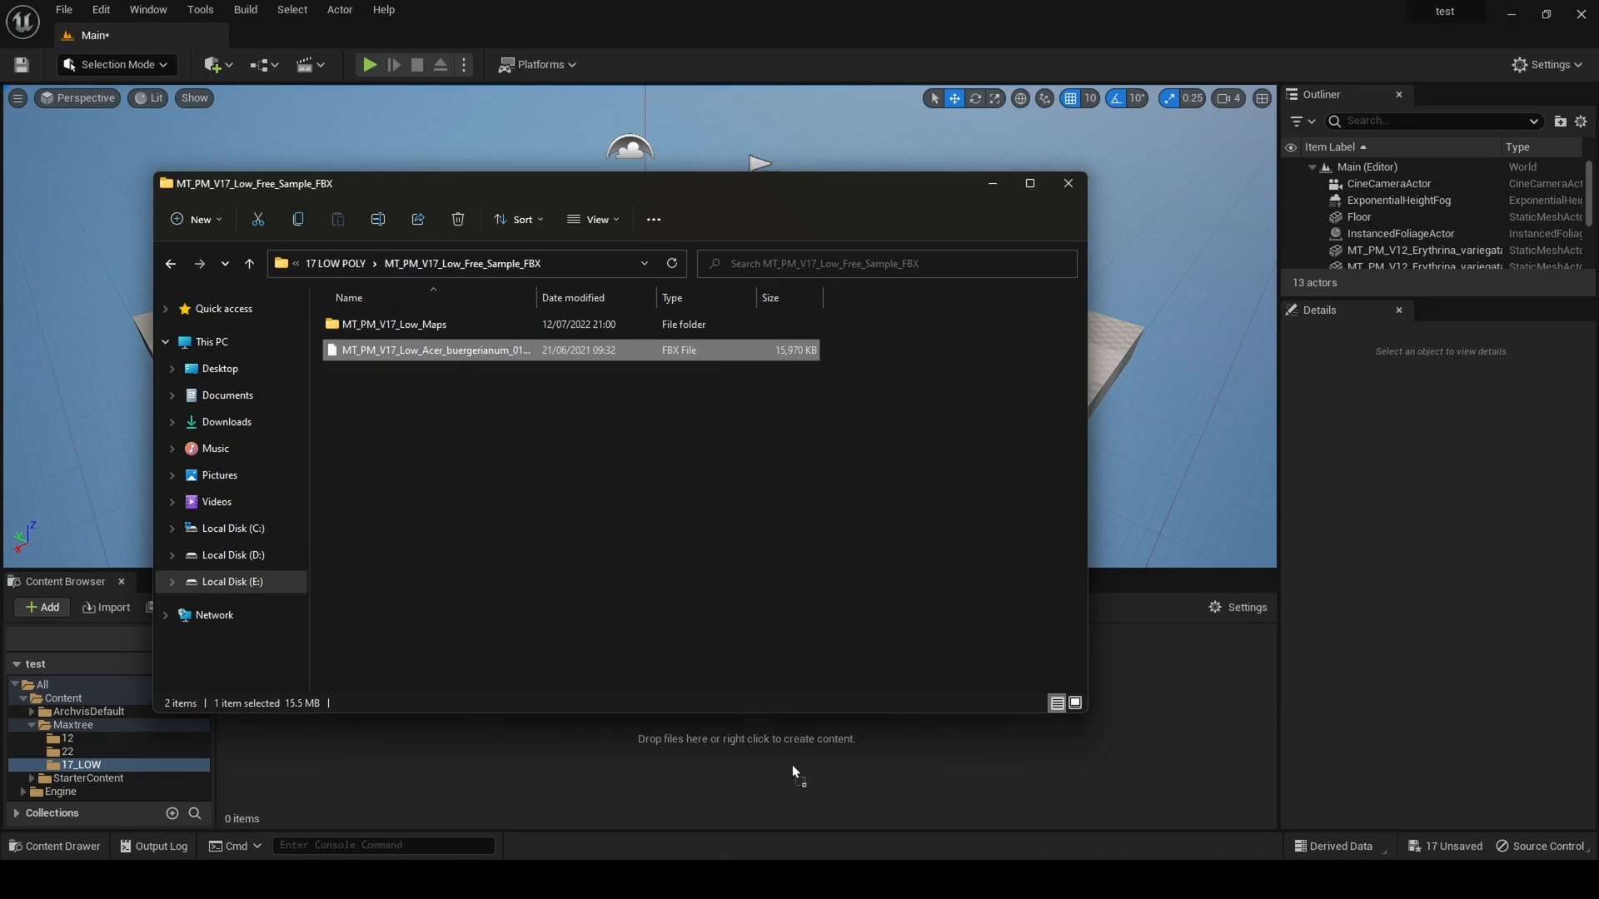
pyautogui.doubleClick(433, 350)
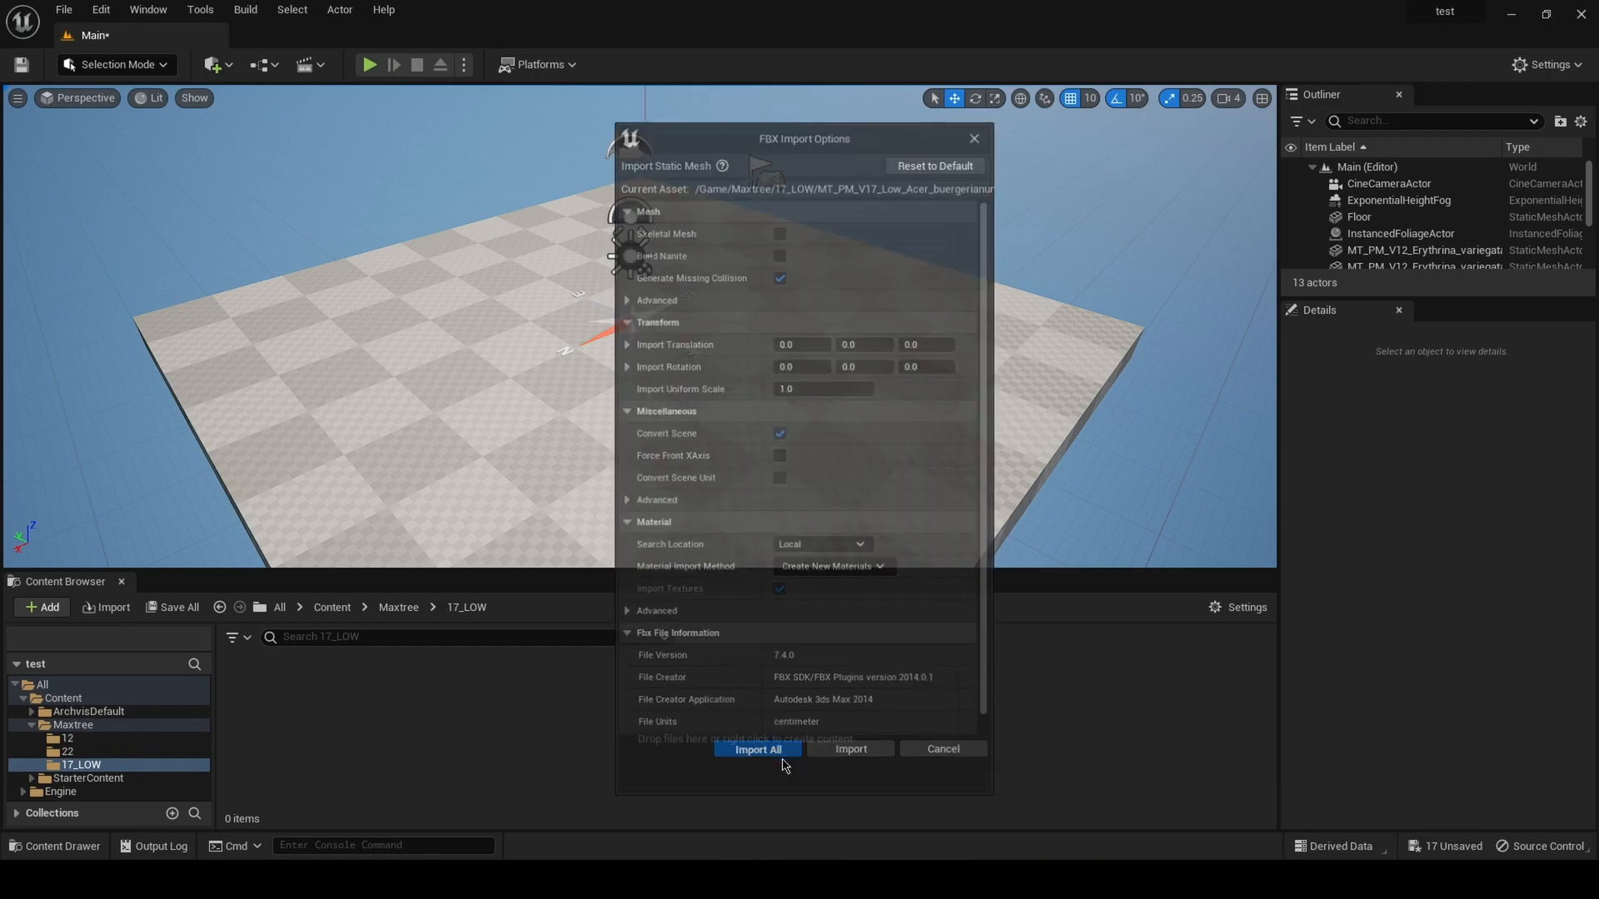
# Import the Acer buergerianum FBX with the current options via Import All
pyautogui.click(756, 748)
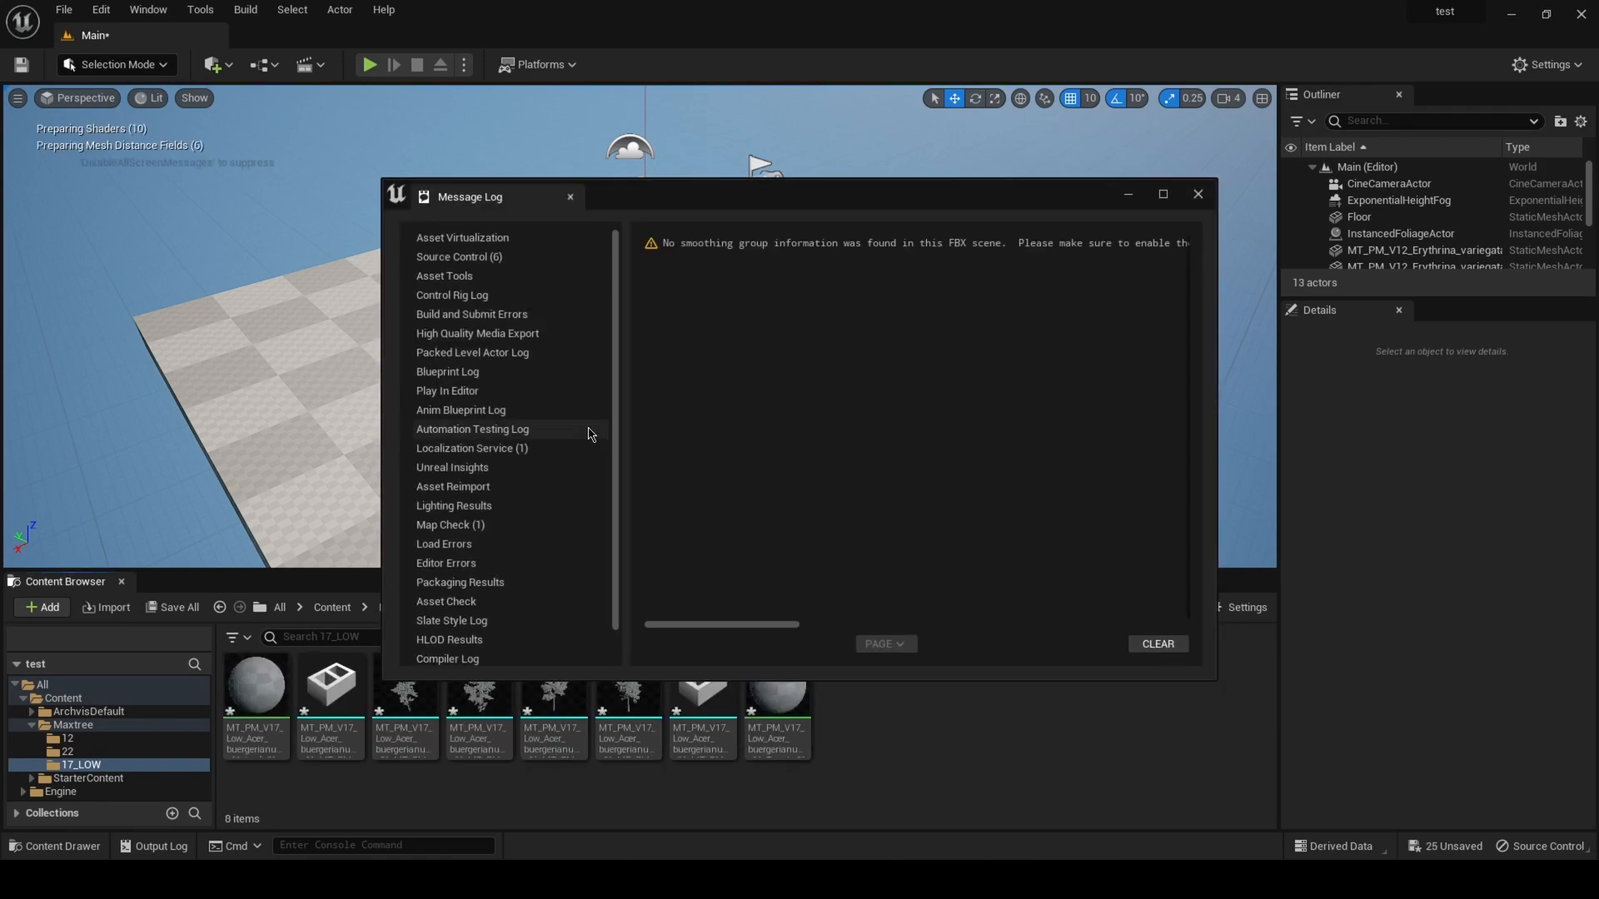
# Dismiss the import message log with the smoothing-group warning
pyautogui.click(1197, 193)
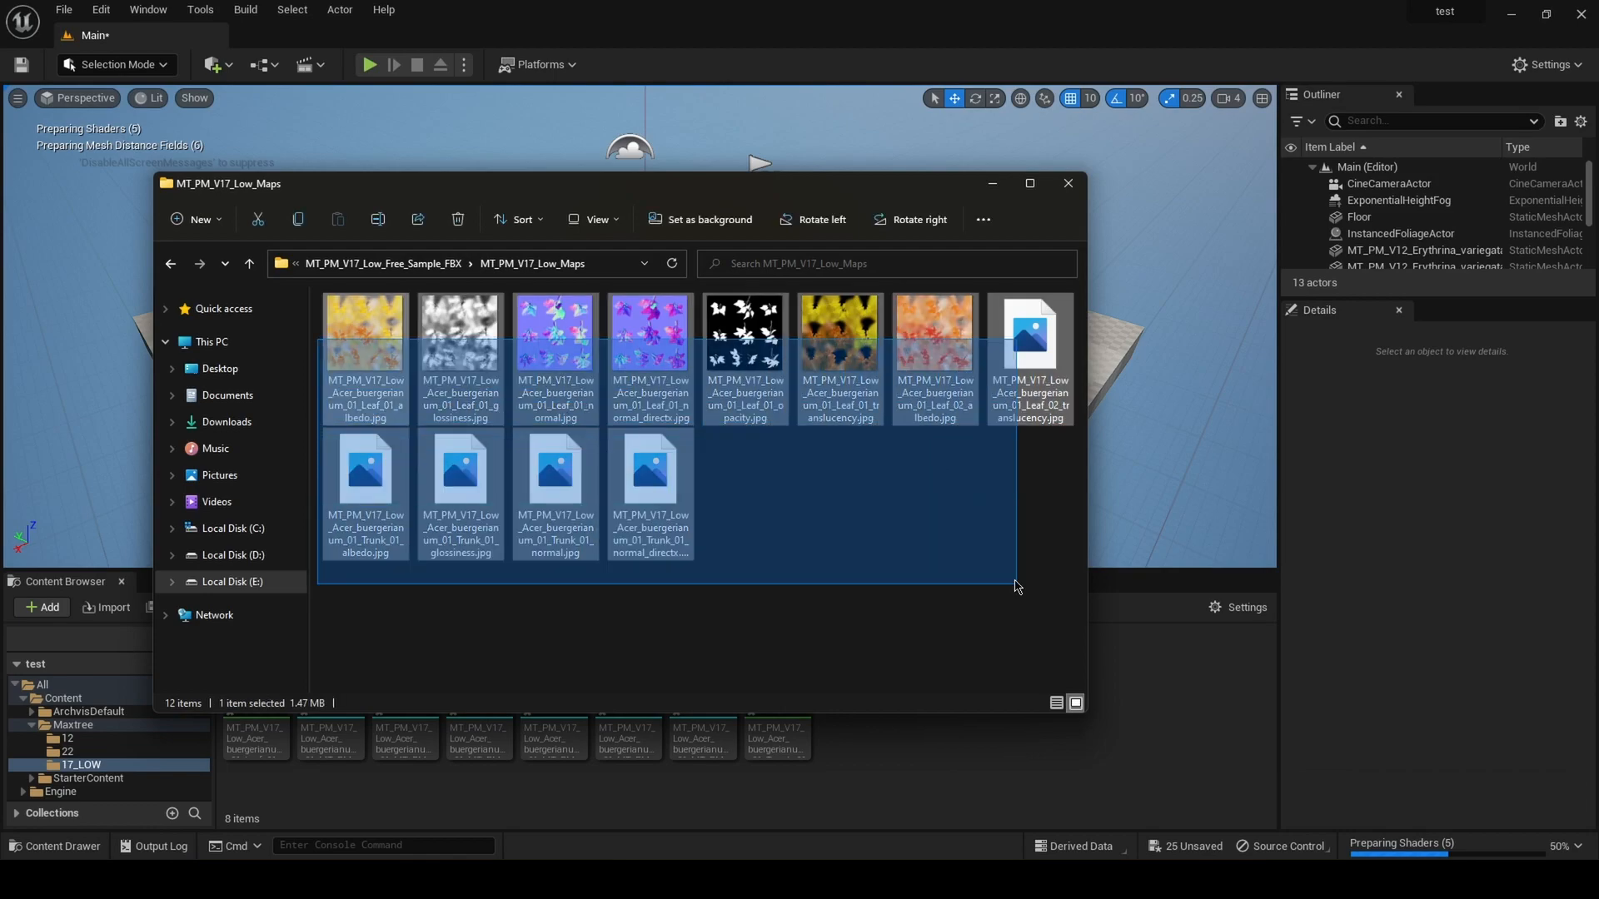
pyautogui.press('ctrl+a')
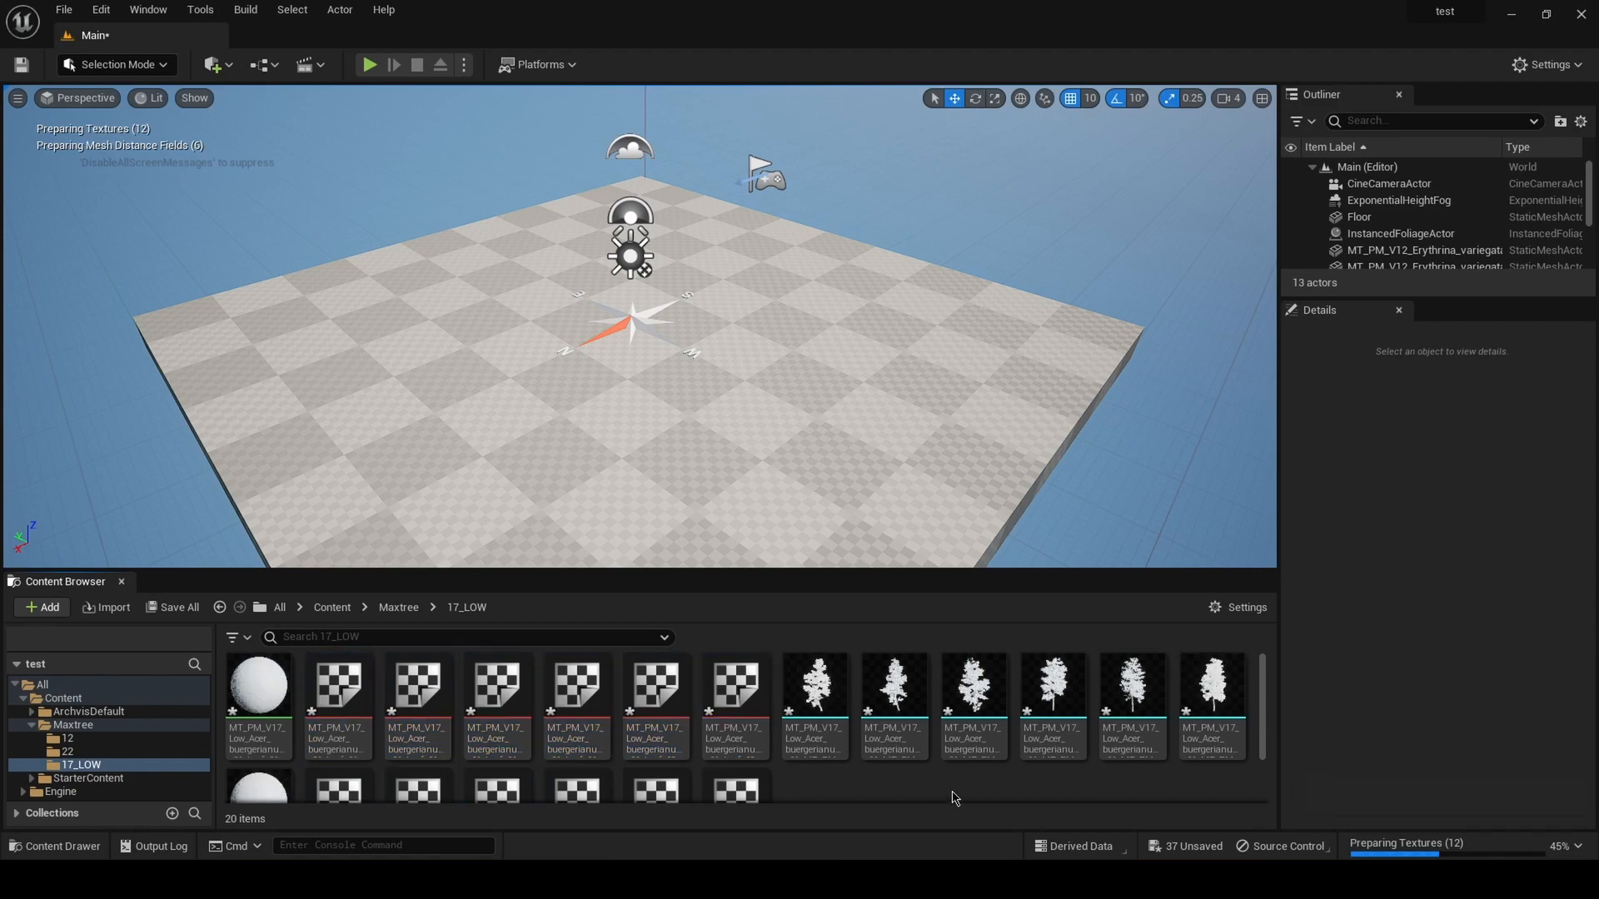
pyautogui.moveTo(943, 784)
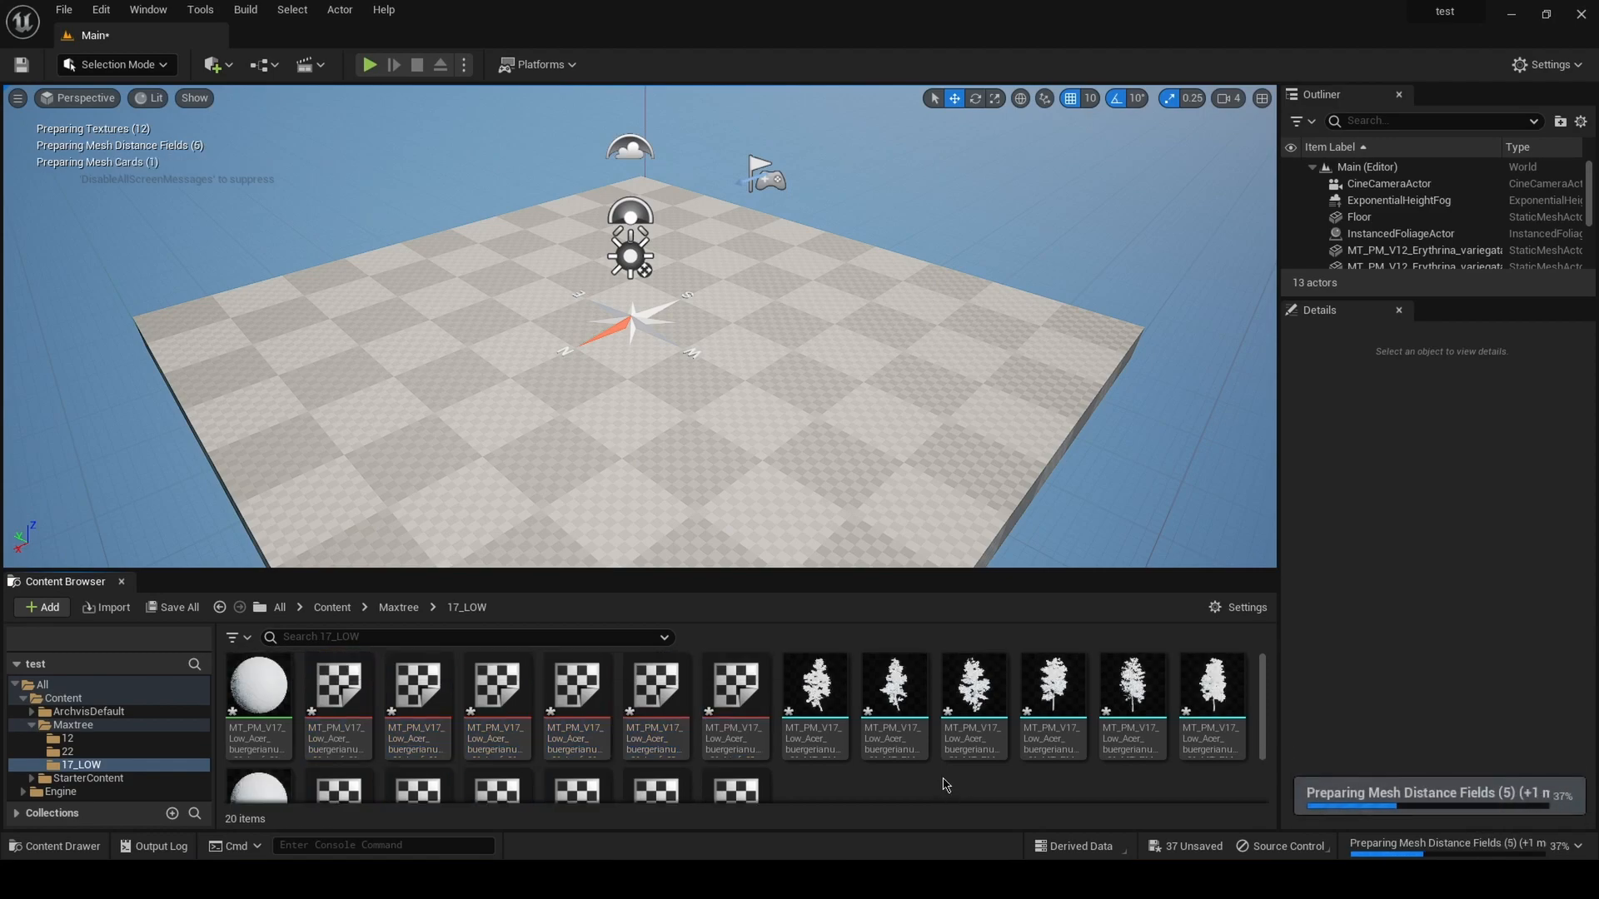
# Dismiss the normal-map notifications and select the virtual leaf textures in 17_LOW
pyautogui.scroll(-3)
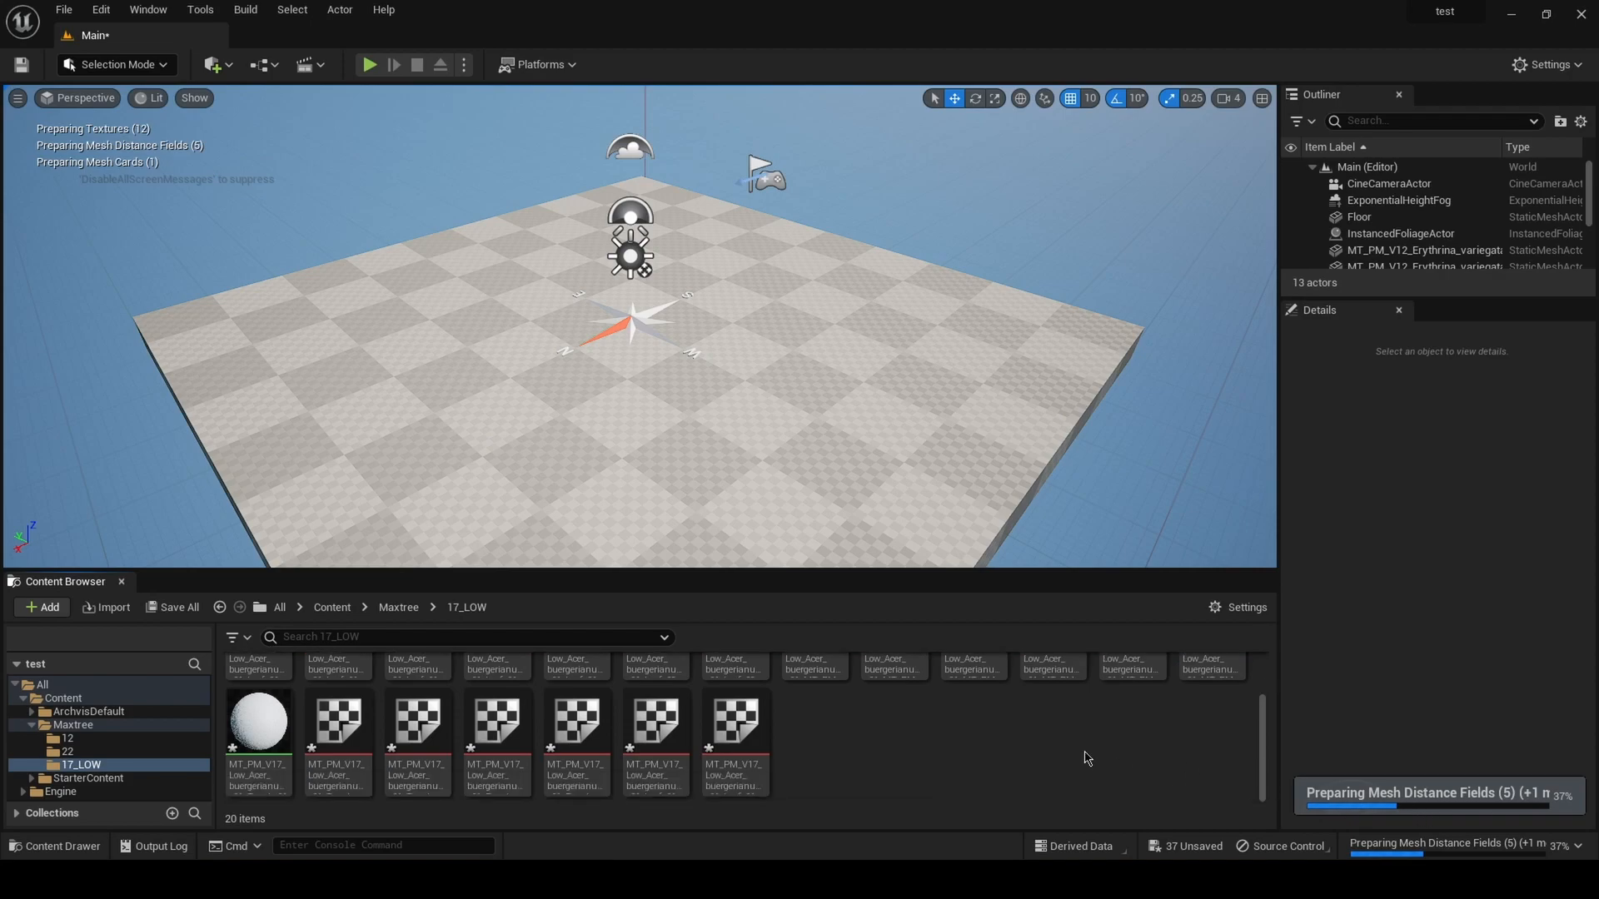
pyautogui.moveTo(1021, 753)
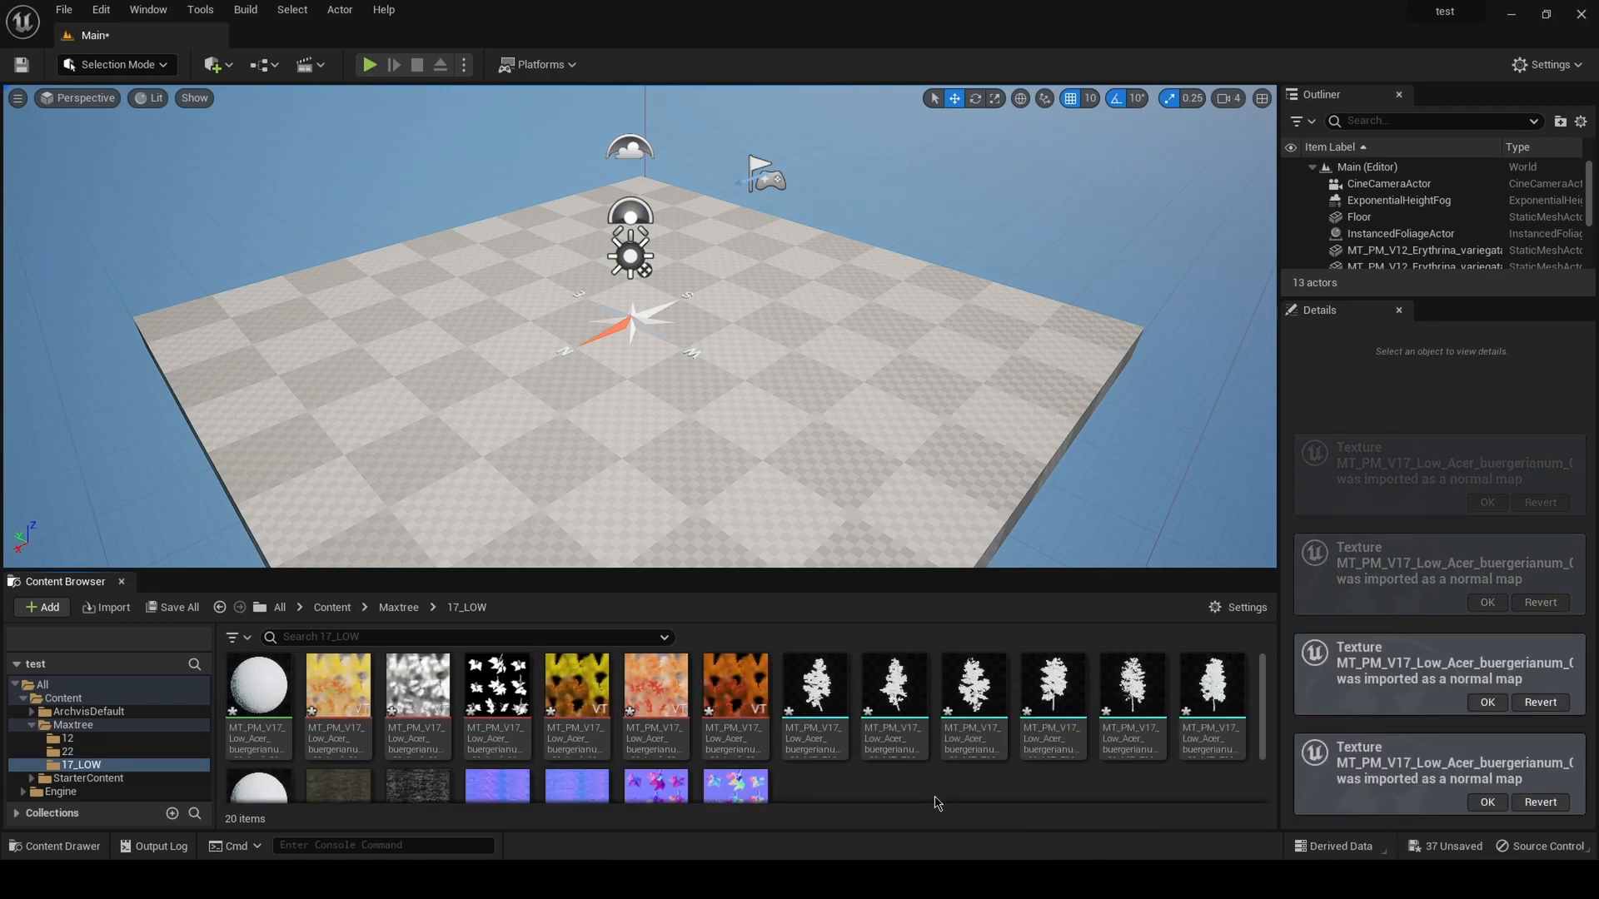
pyautogui.click(1486, 502)
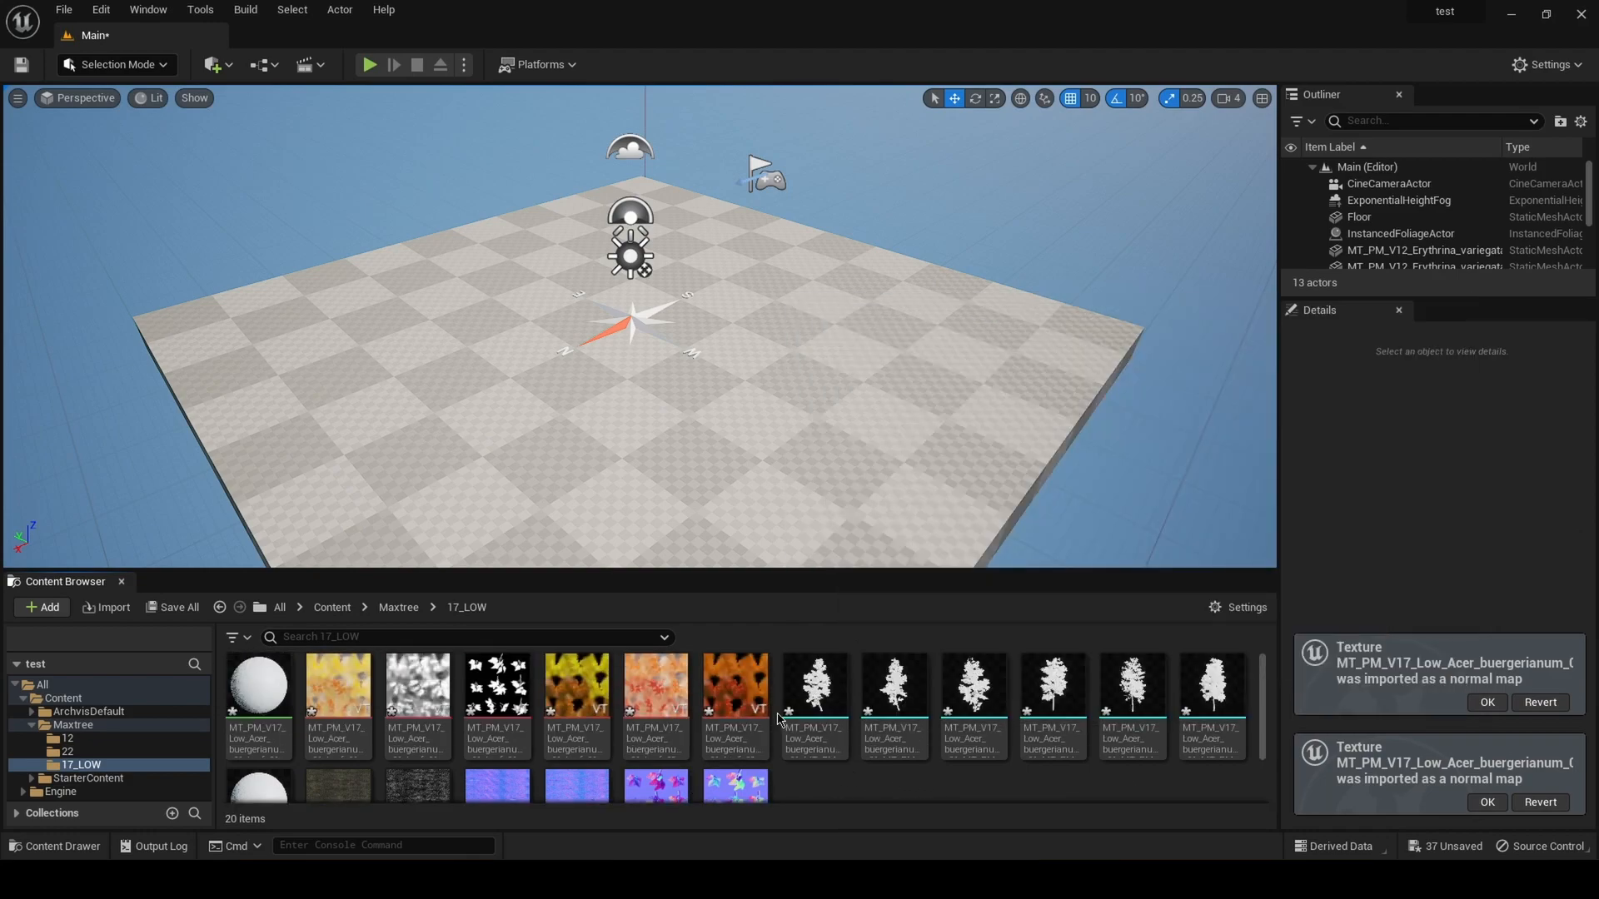
pyautogui.moveTo(735, 697)
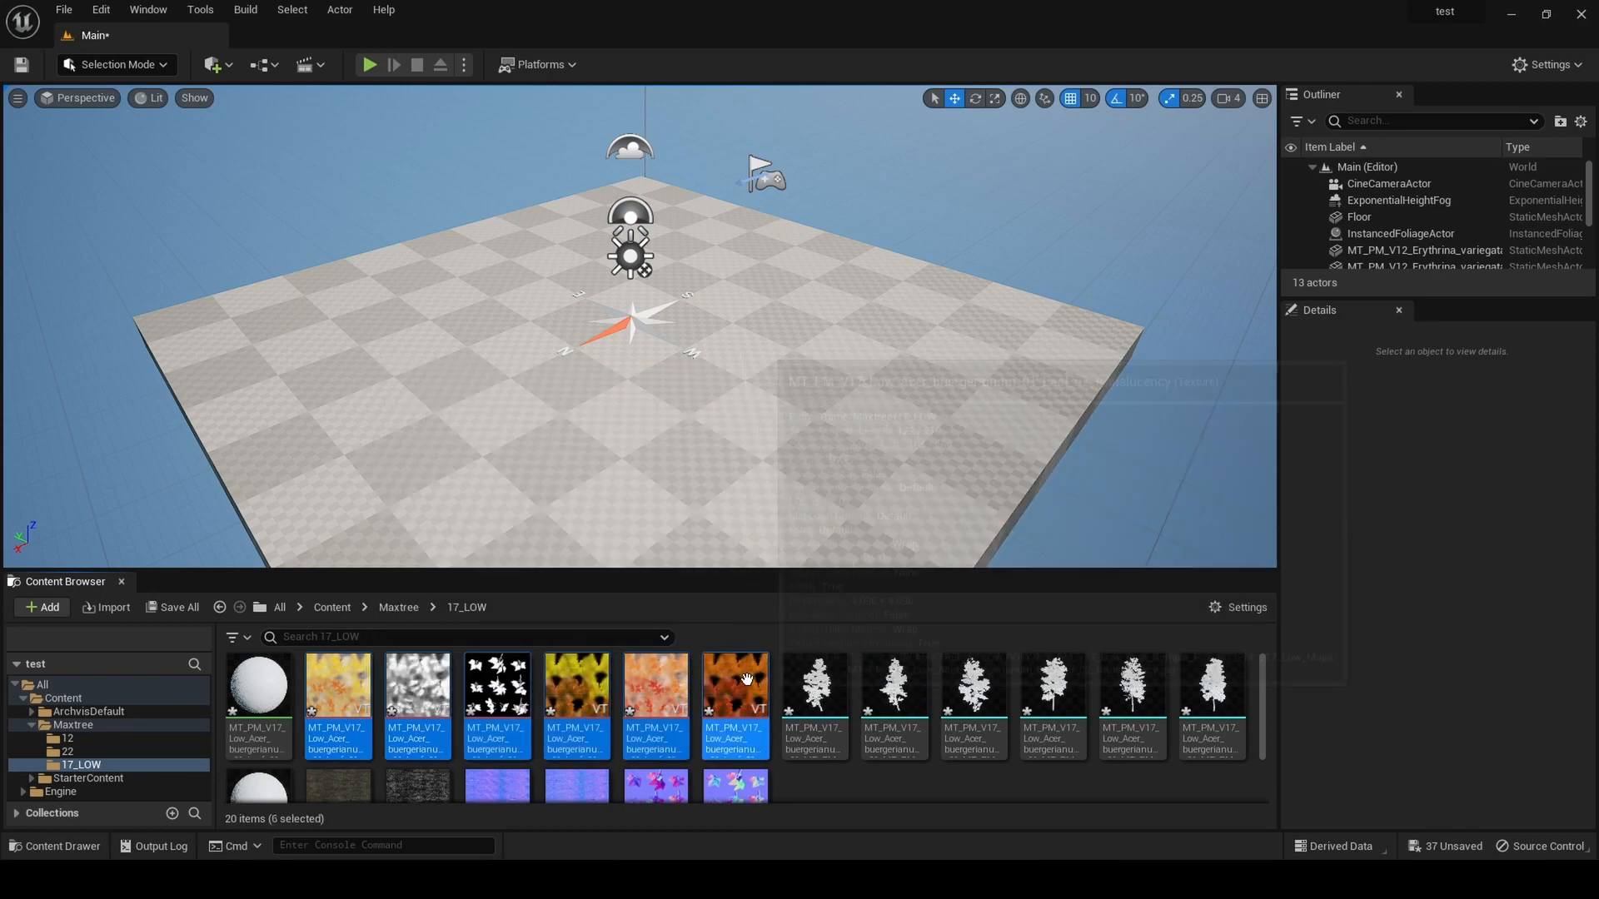
# Convert the selected leaf textures from virtual to regular textures
pyautogui.scroll(-3)
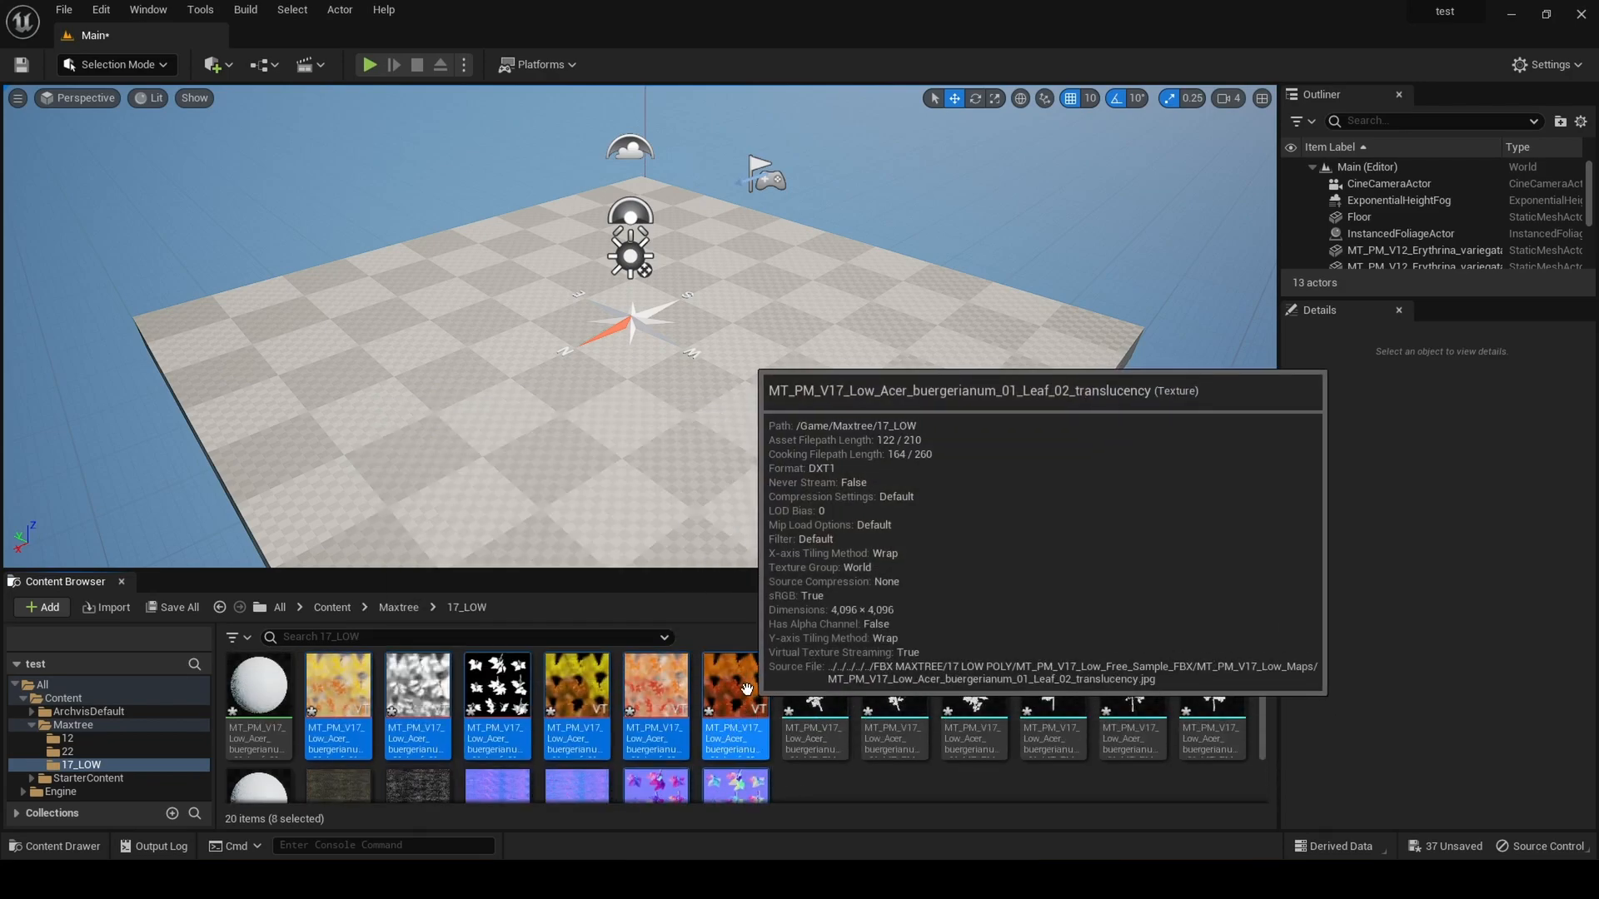
pyautogui.rightClick(732, 683)
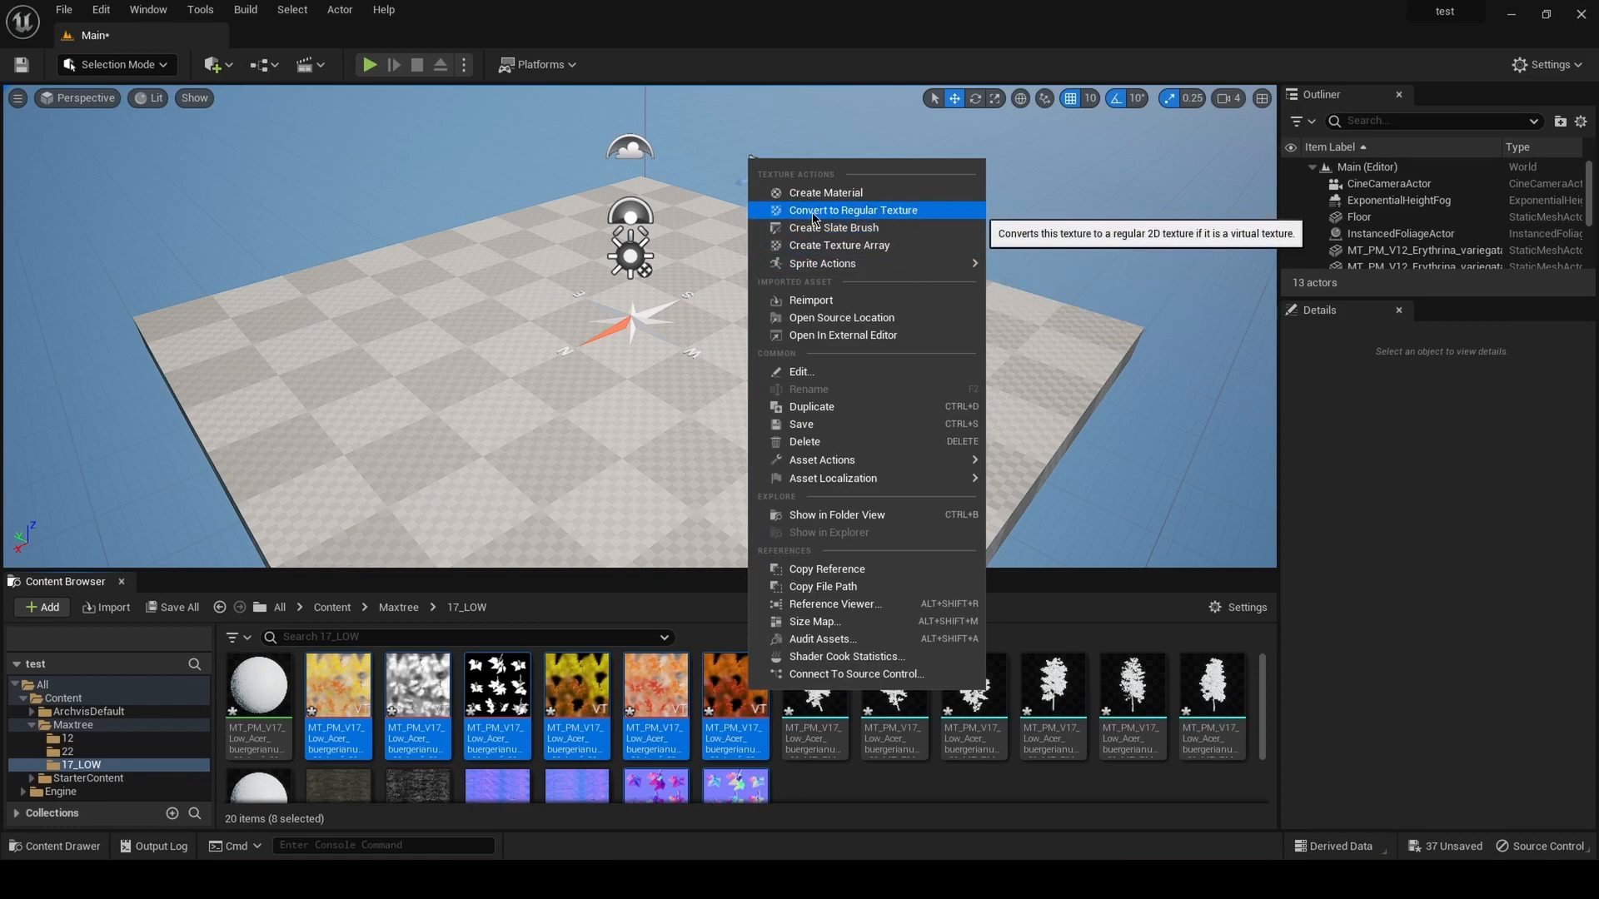
pyautogui.moveTo(907, 215)
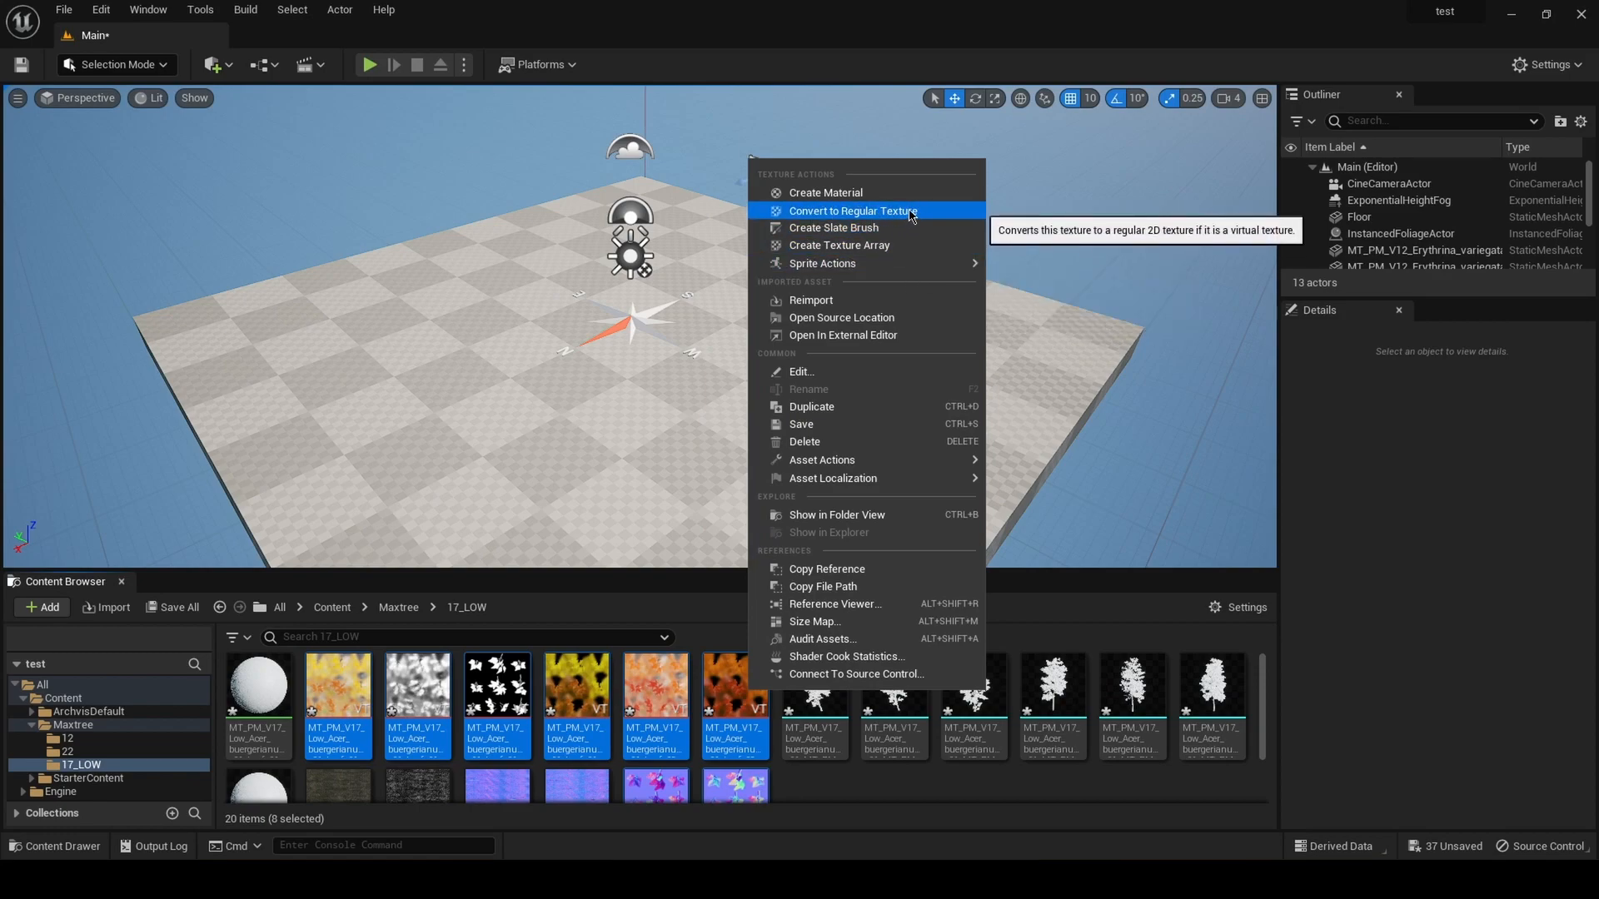
pyautogui.click(846, 212)
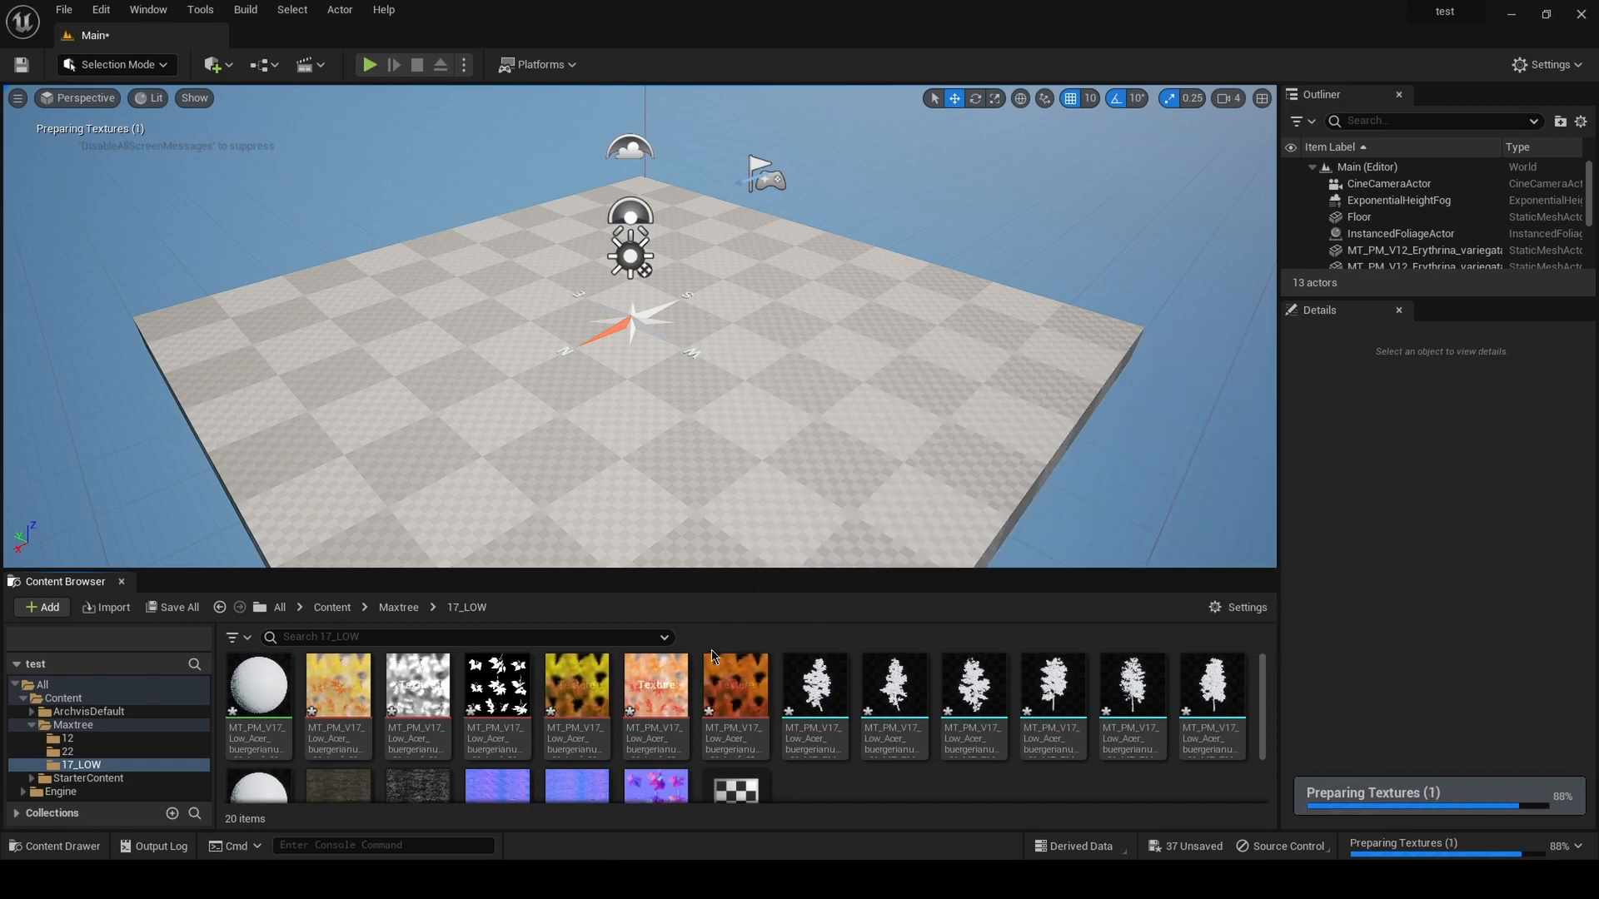
pyautogui.moveTo(256, 682)
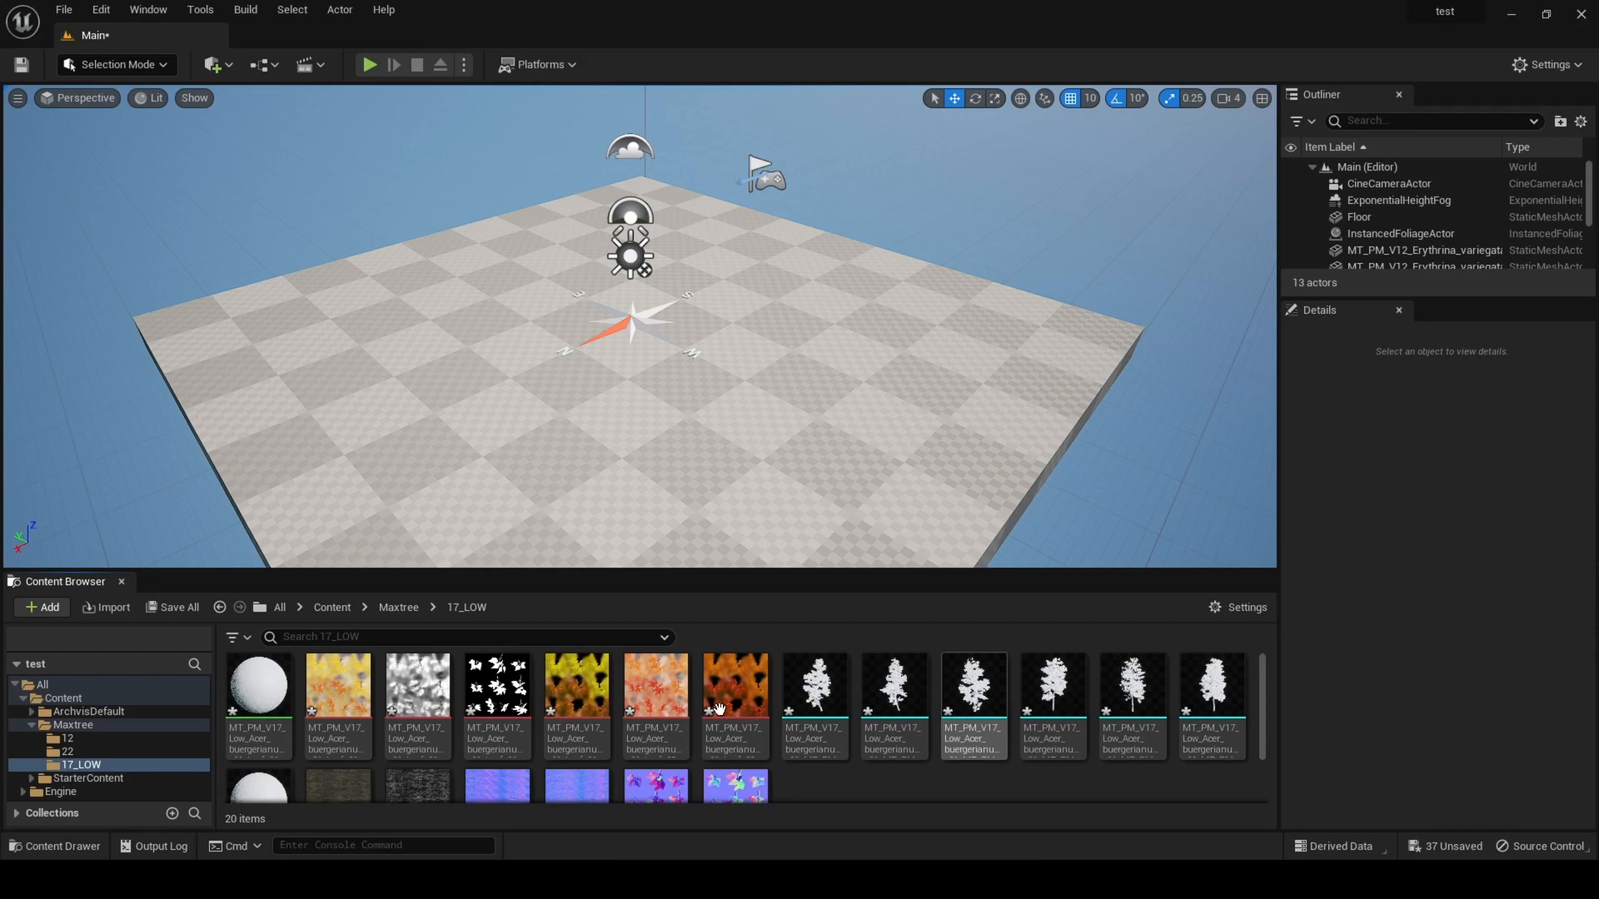
pyautogui.moveTo(258, 683)
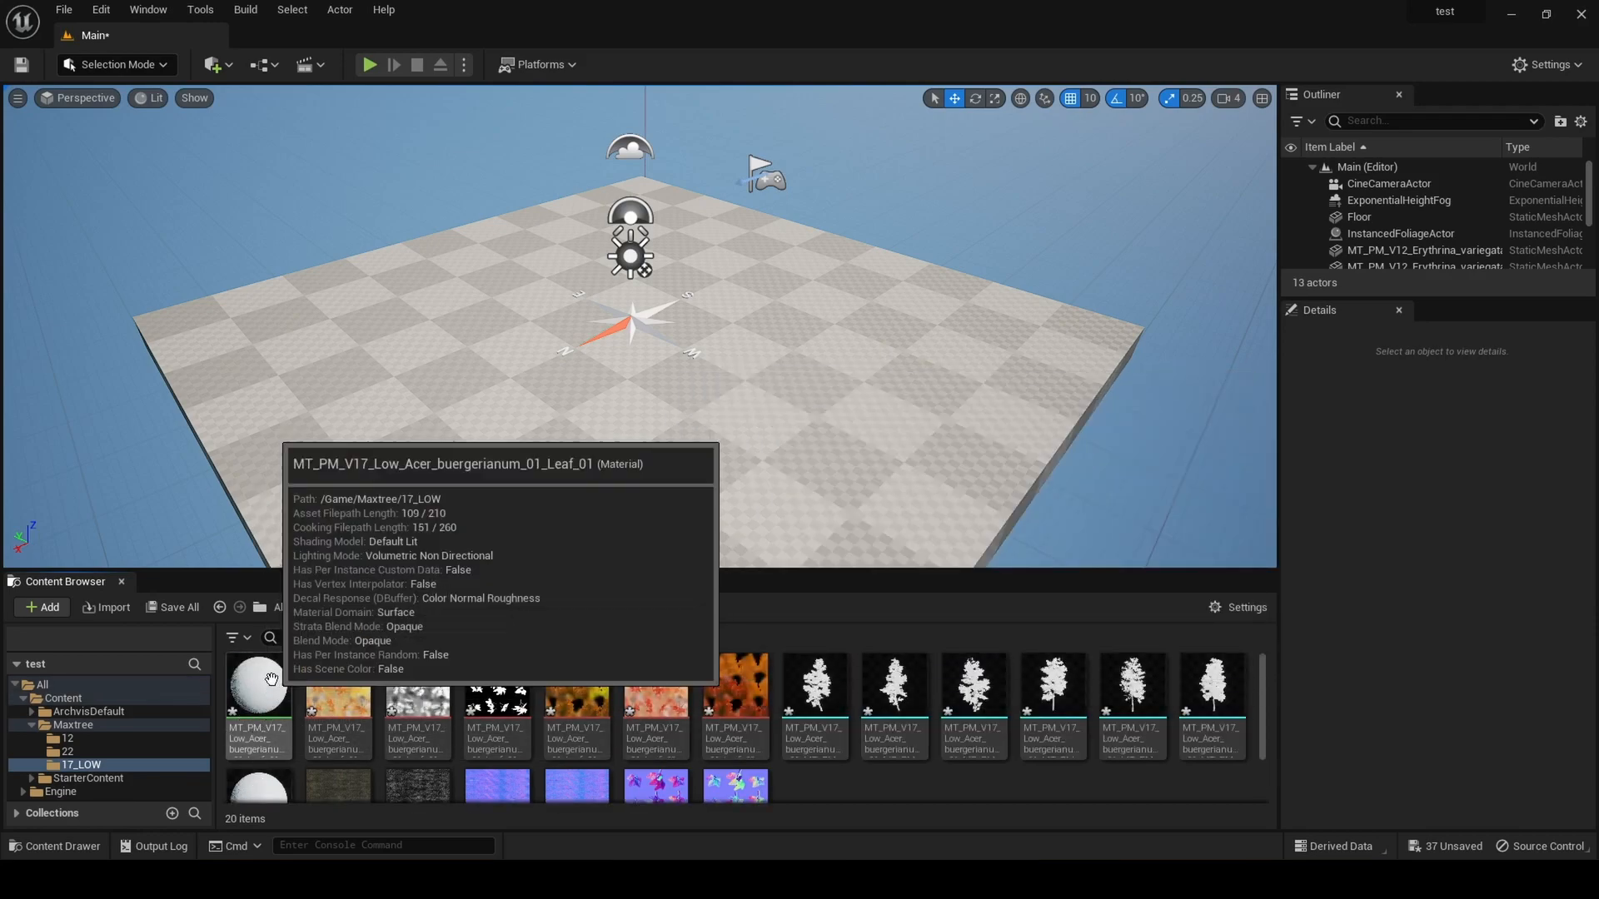
# Open the MT_PM_V17_Low_Acer_buergerianum_01_Leaf_01 material in the material editor
pyautogui.doubleClick(259, 686)
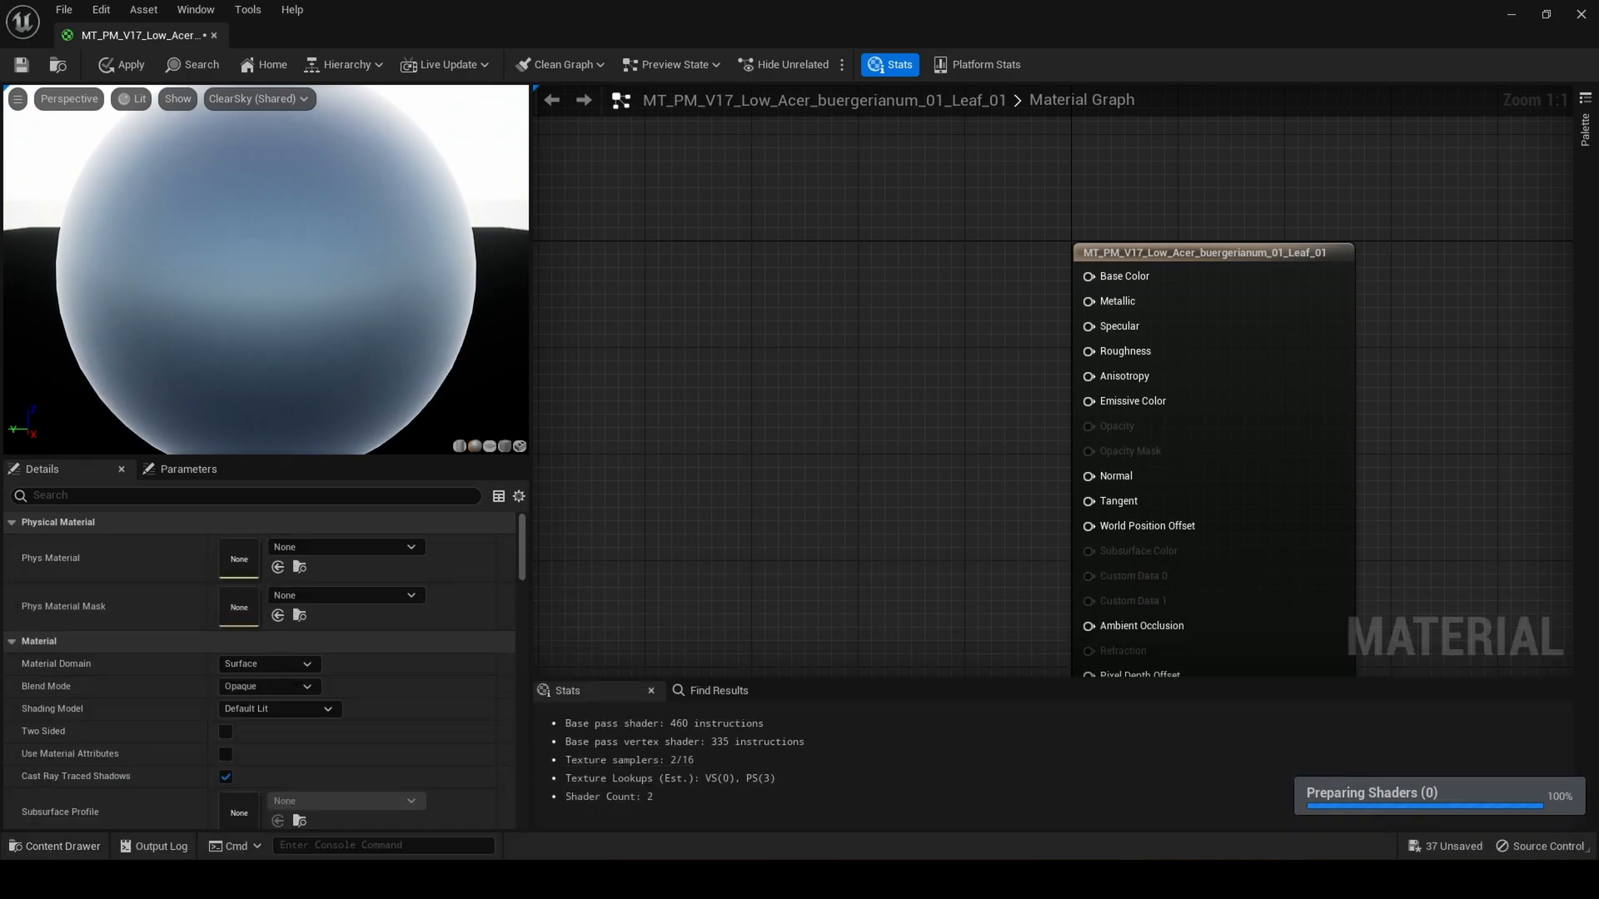
# Show the 17_LOW assets in the Content Drawer to drag the leaf textures into the graph
pyautogui.click(57, 846)
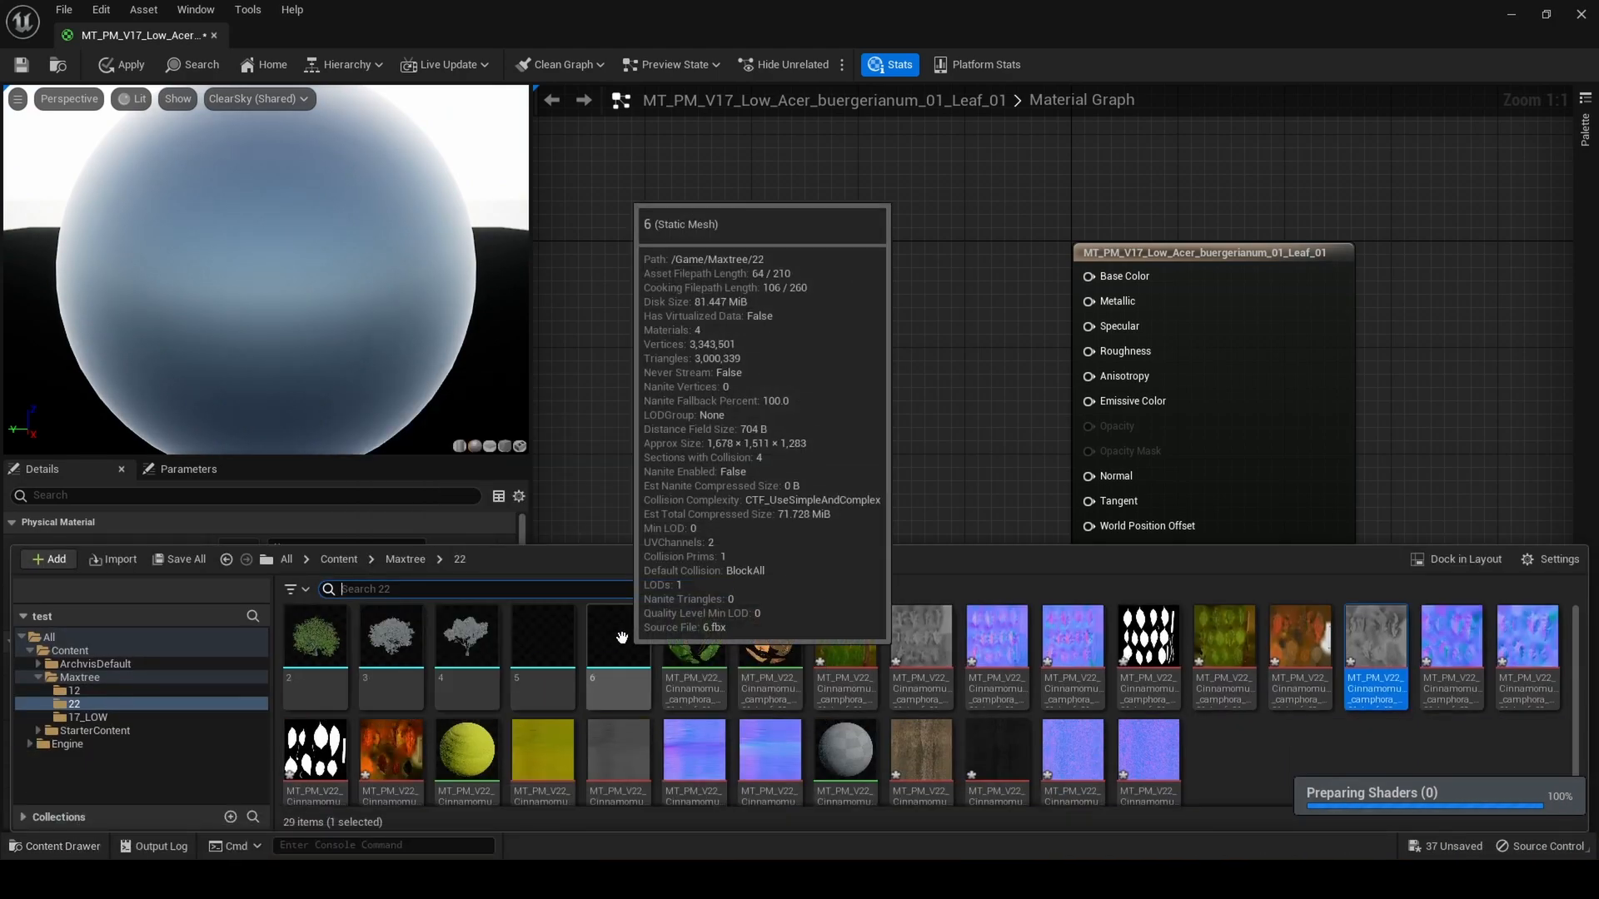
pyautogui.click(89, 716)
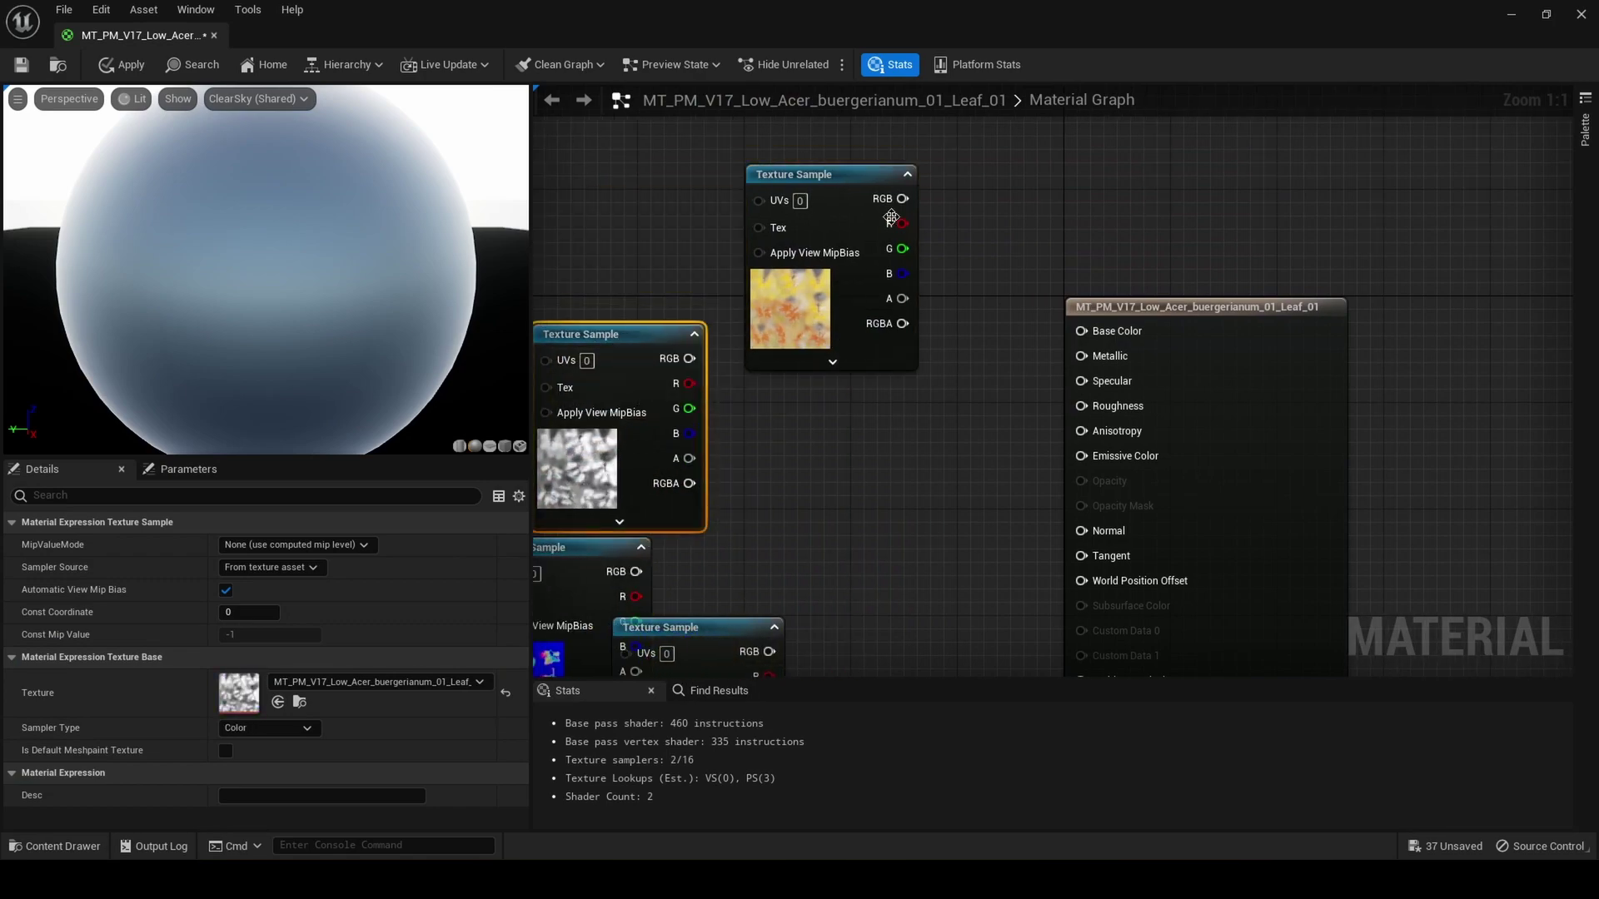
pyautogui.moveTo(906, 198)
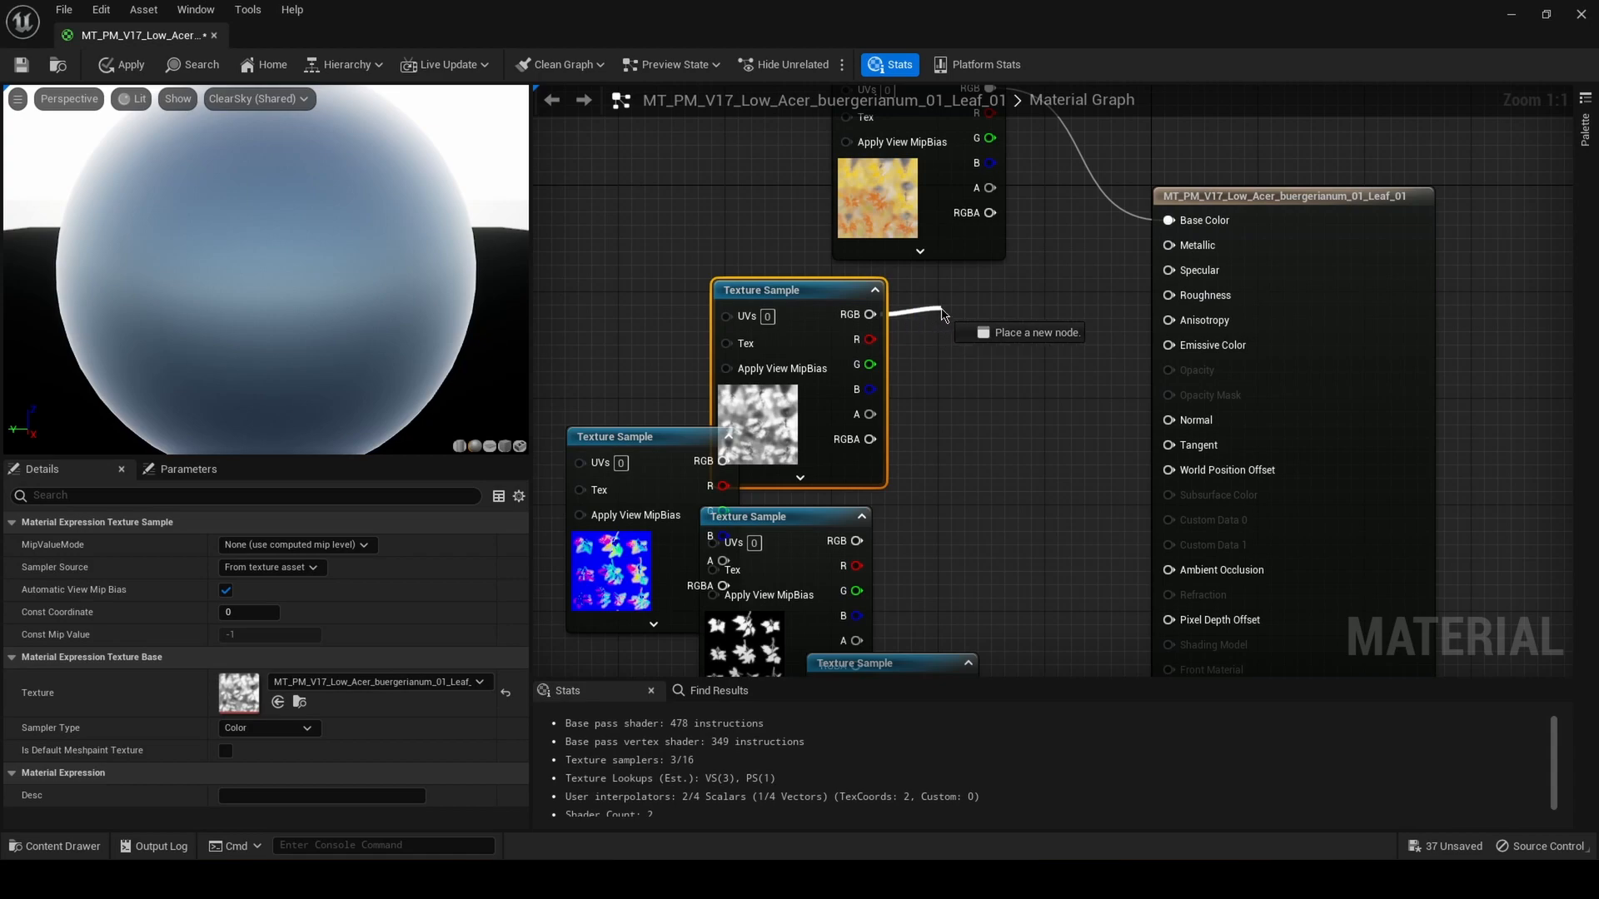
pyautogui.moveTo(939, 319)
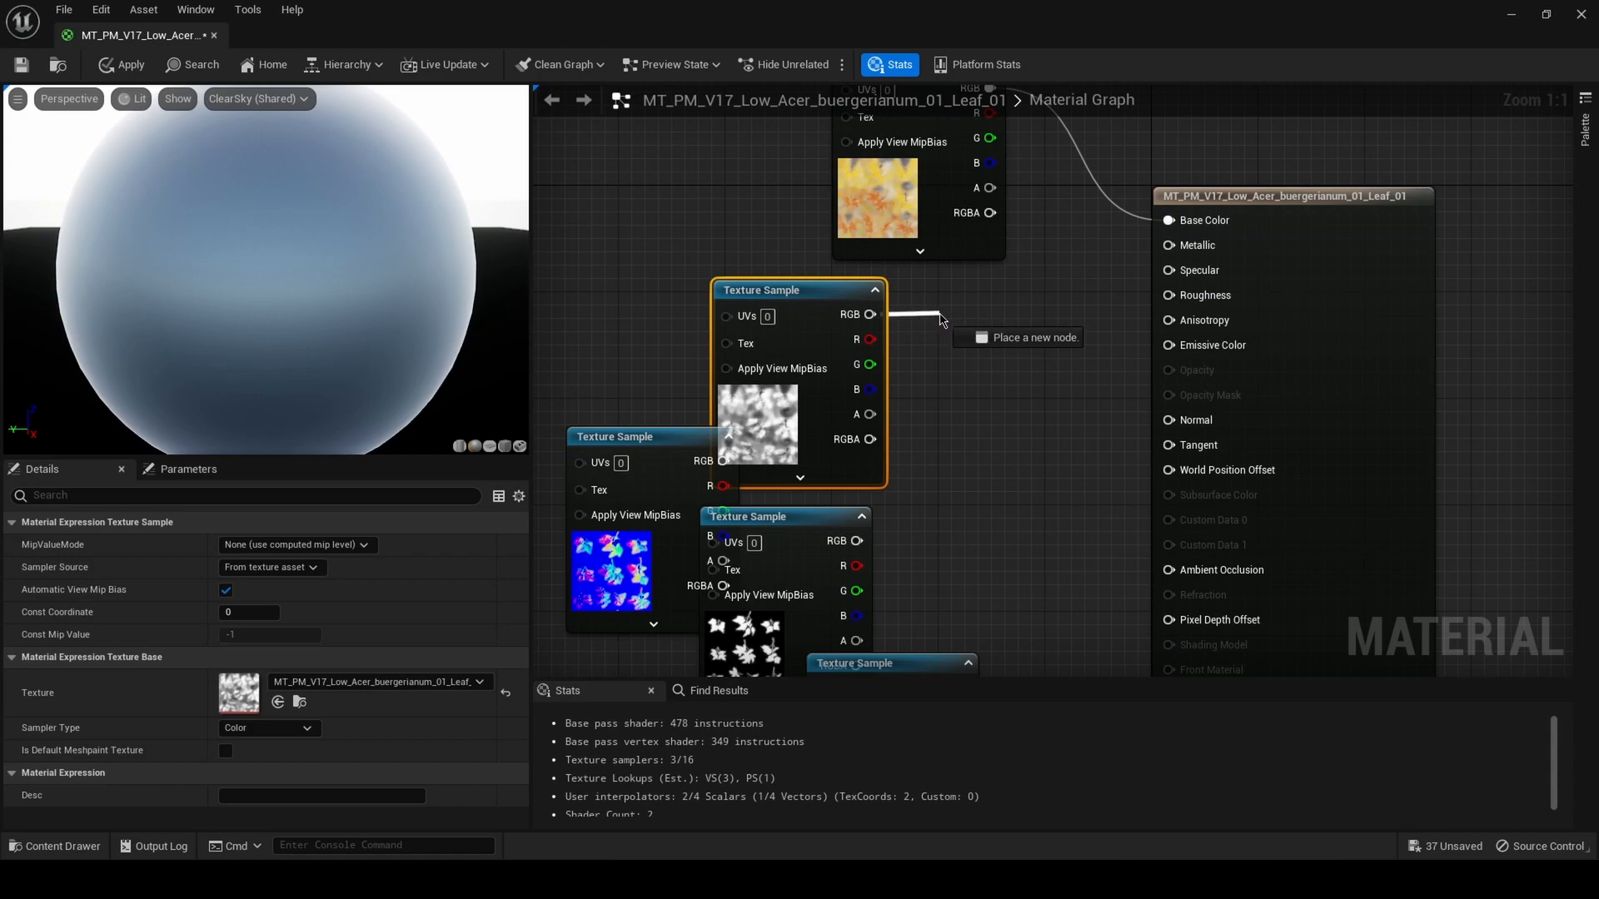
pyautogui.moveTo(956, 316)
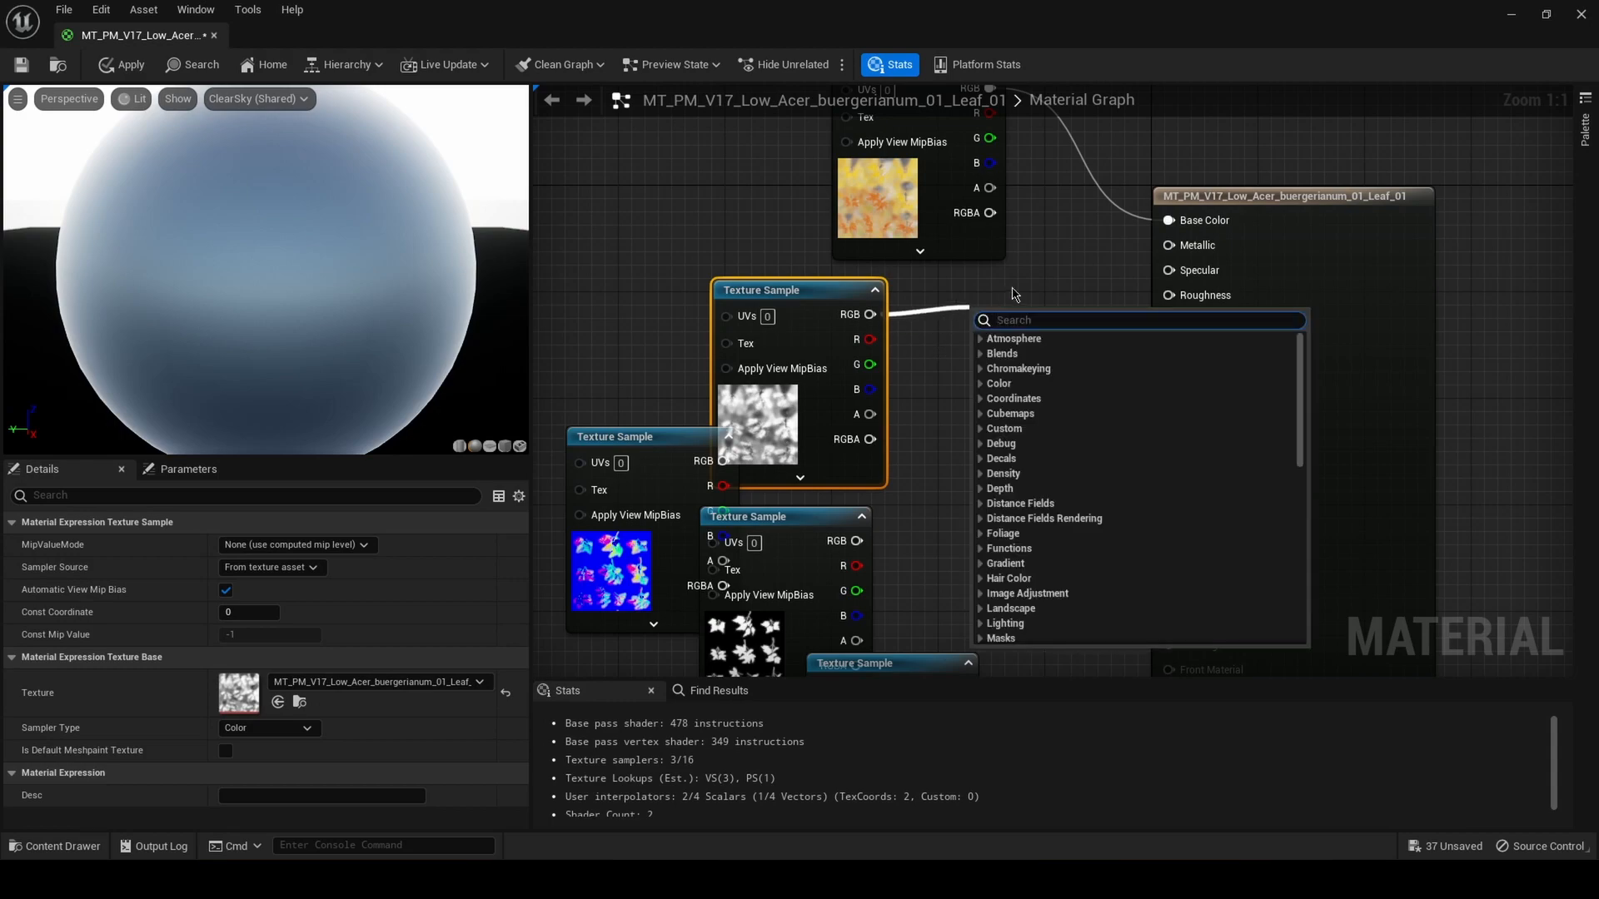
# Add a OneMinus node so the glossiness map is inverted before feeding Roughness
pyautogui.write('1')
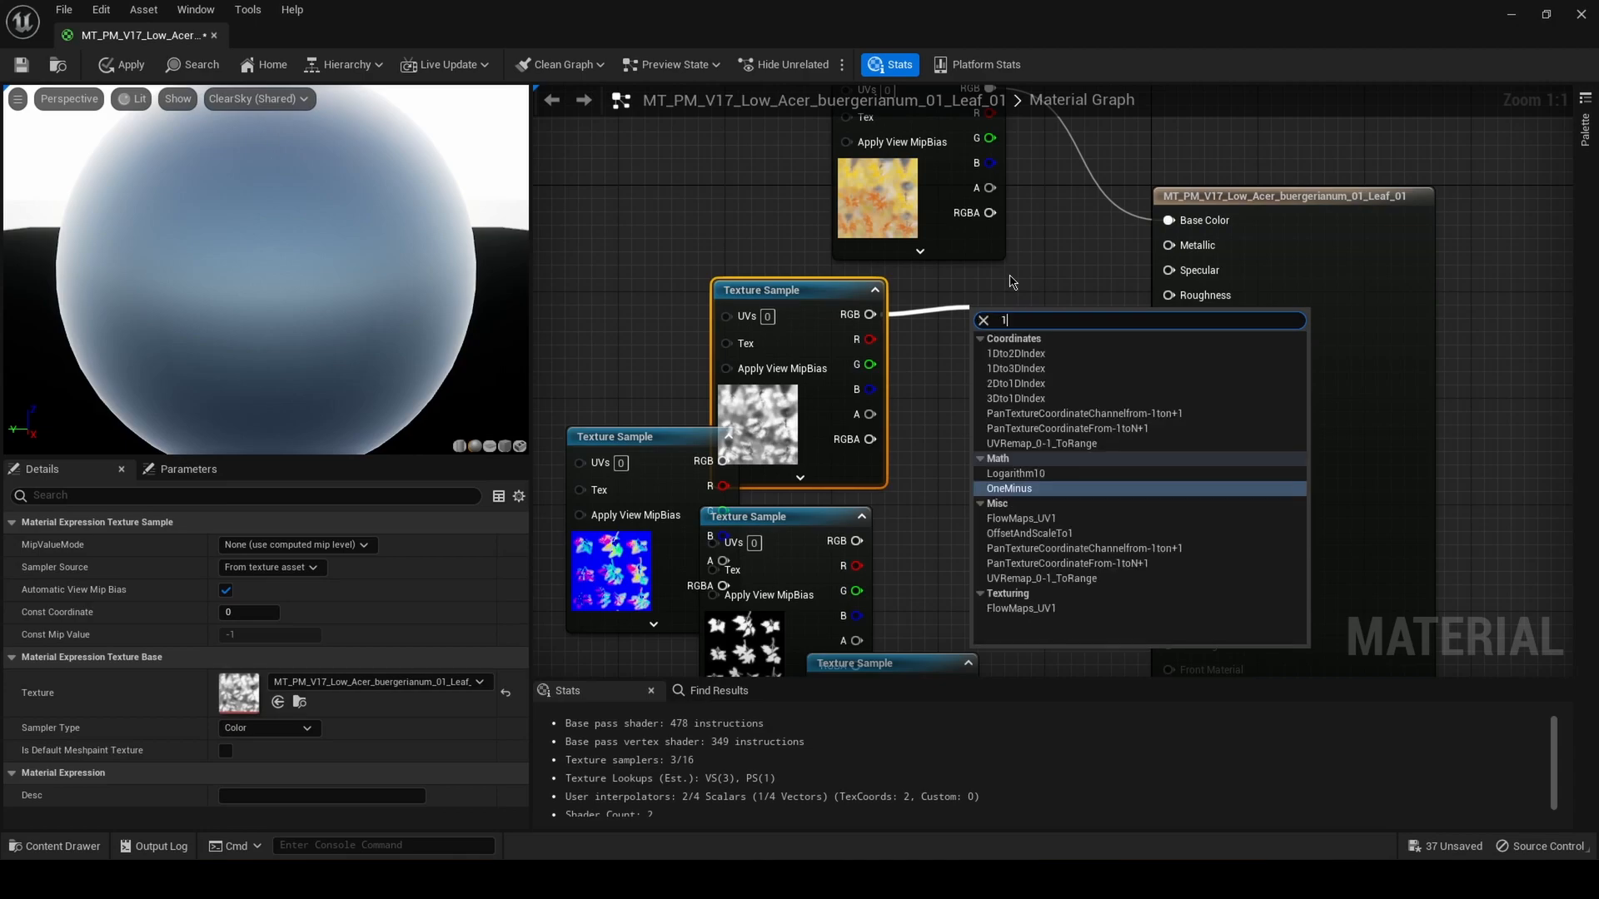
pyautogui.click(1009, 488)
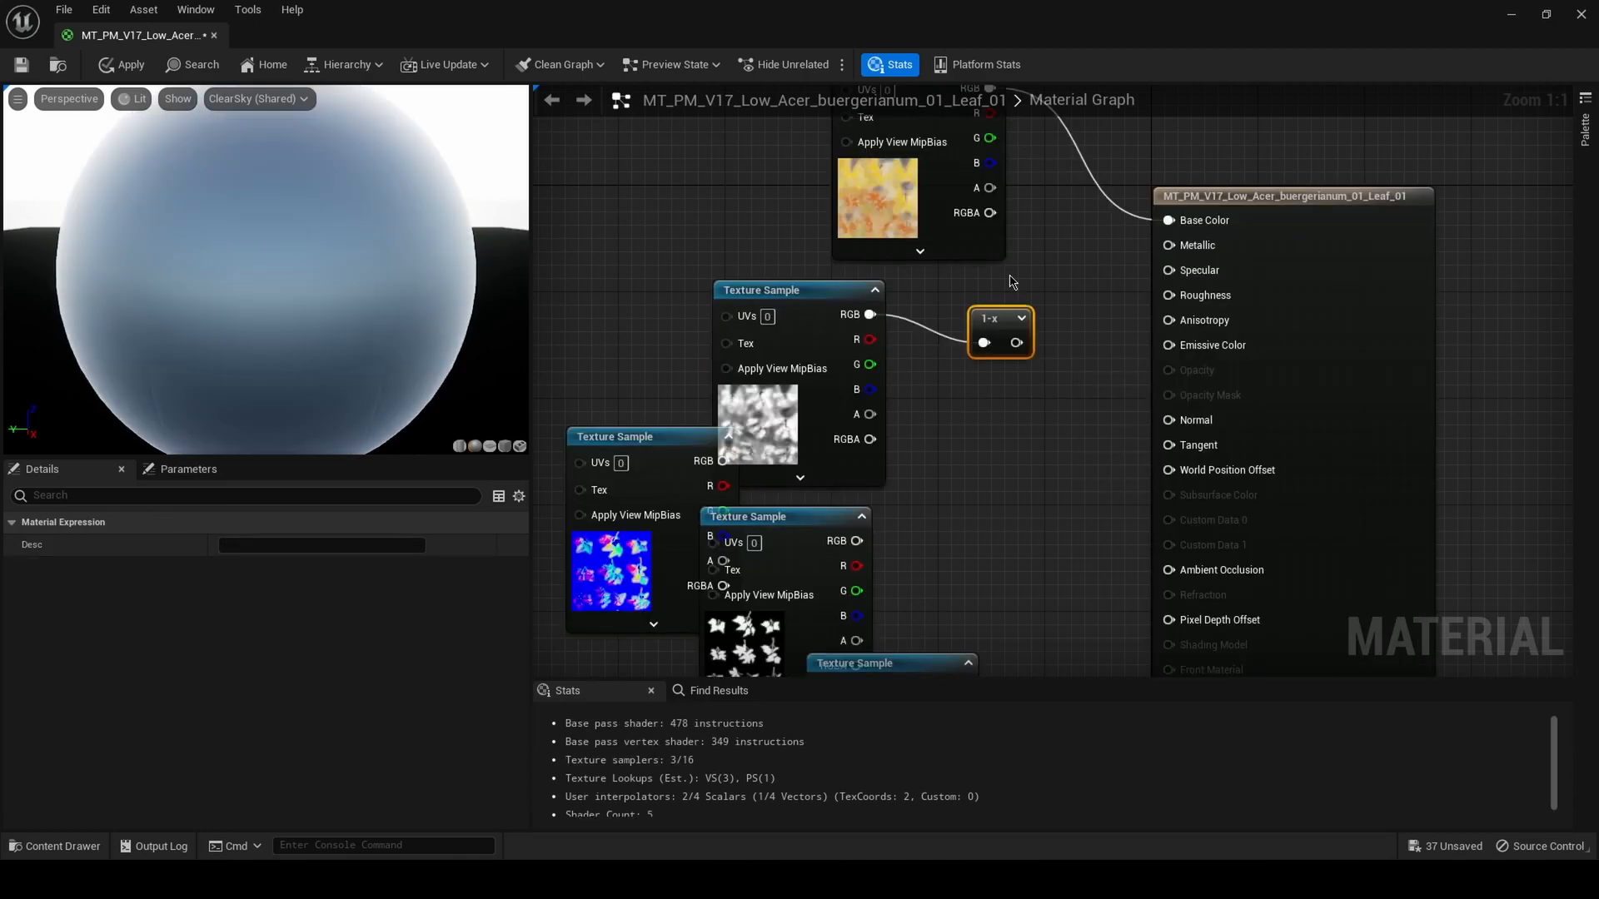
pyautogui.moveTo(1026, 328)
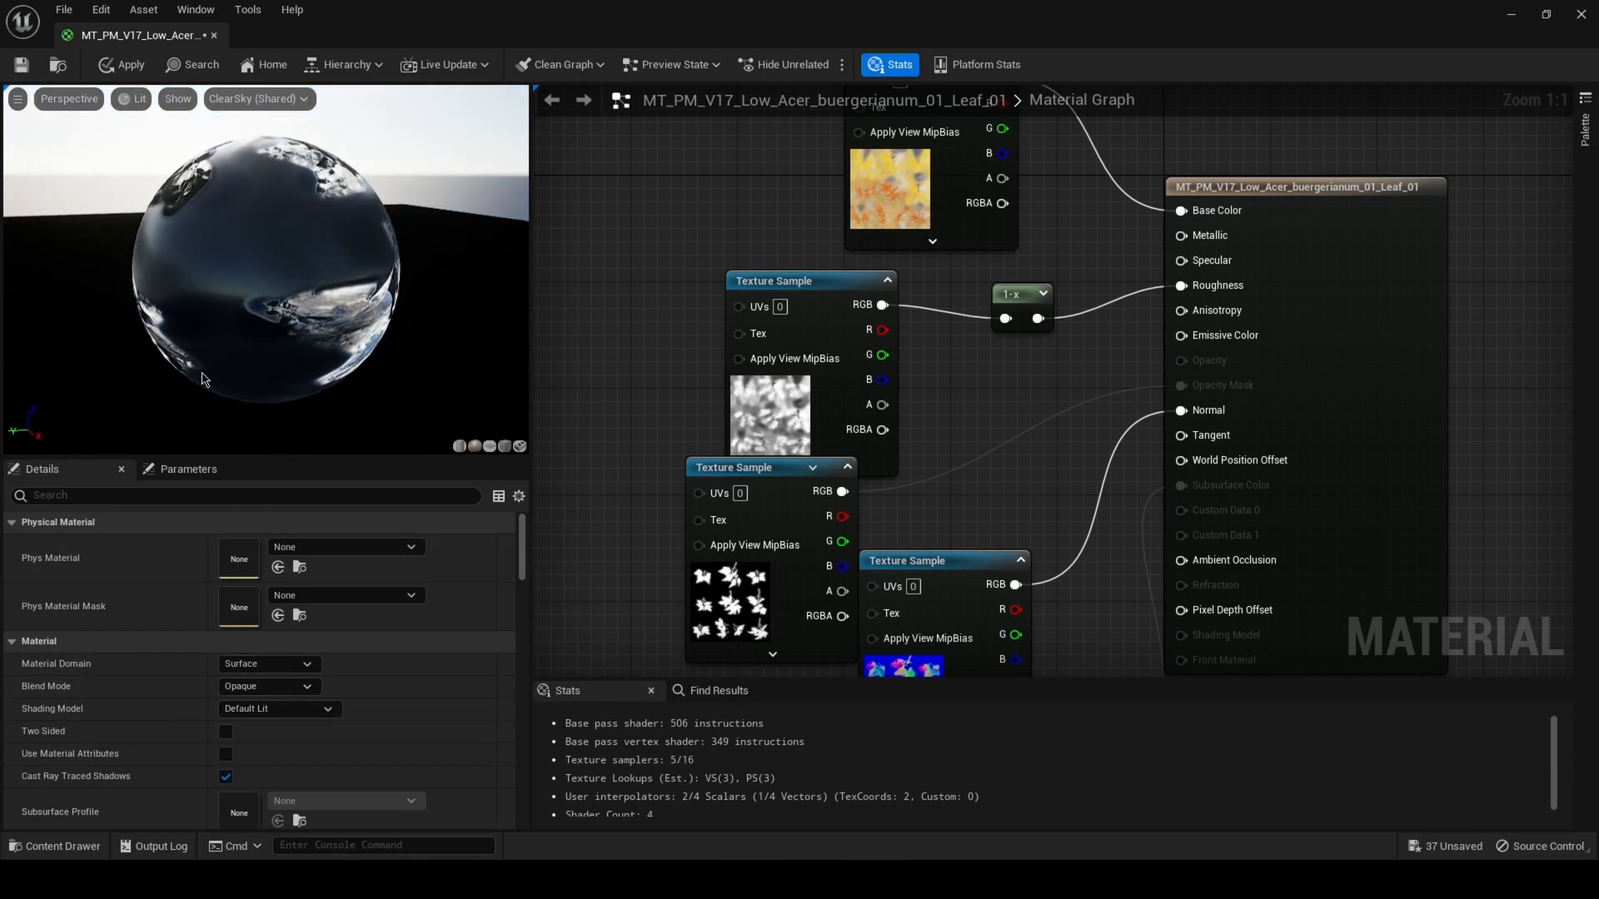
pyautogui.moveTo(133, 378)
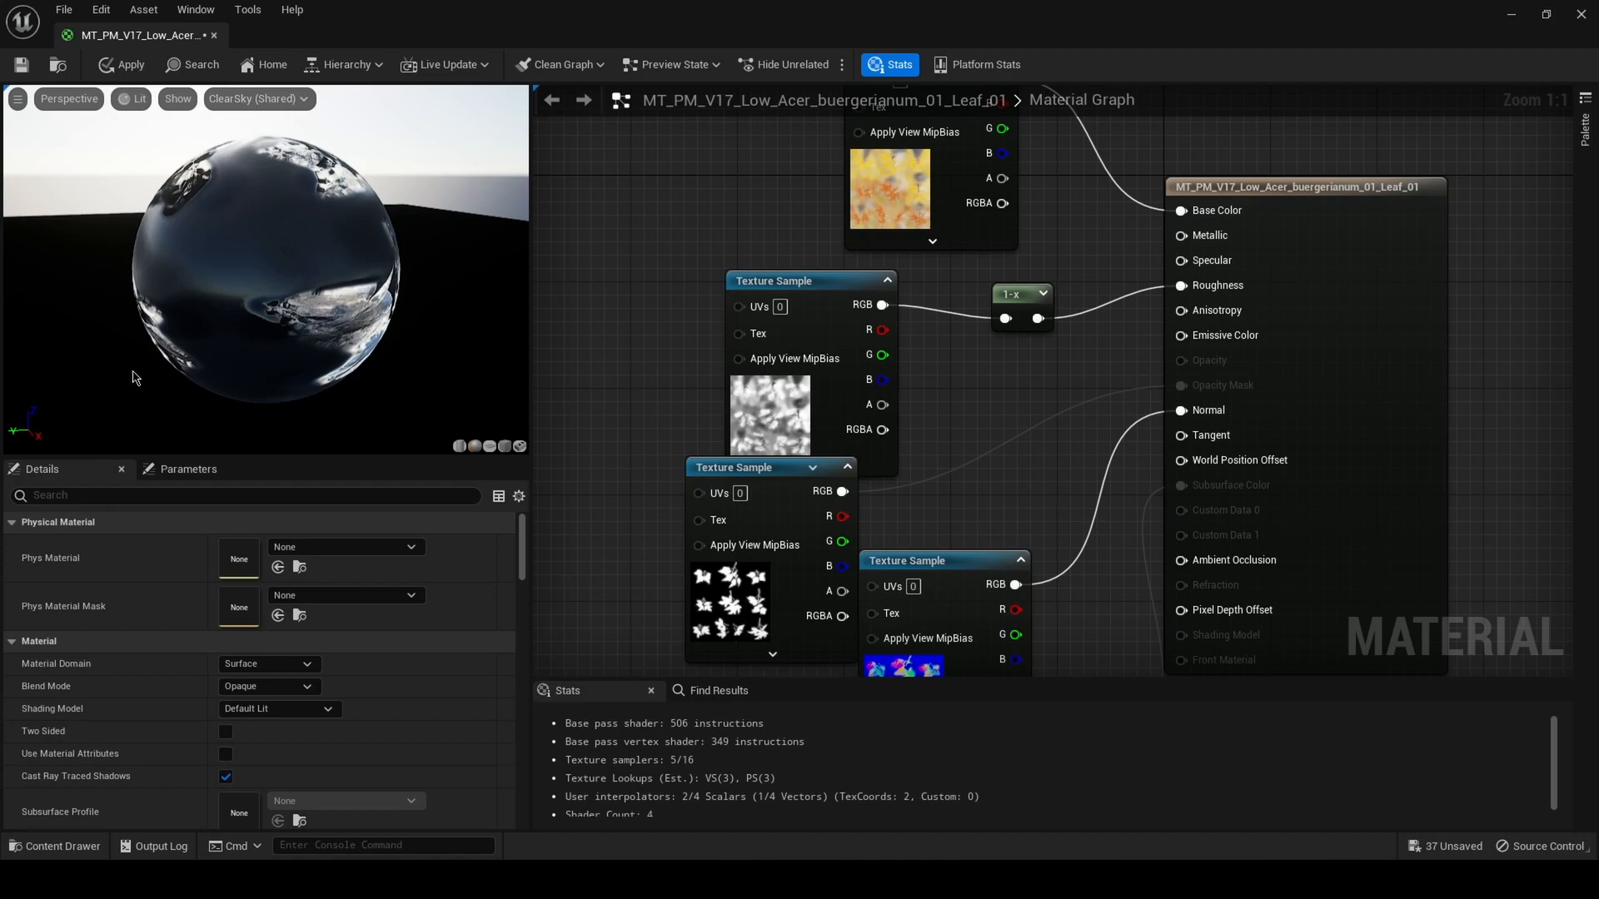
pyautogui.moveTo(641, 472)
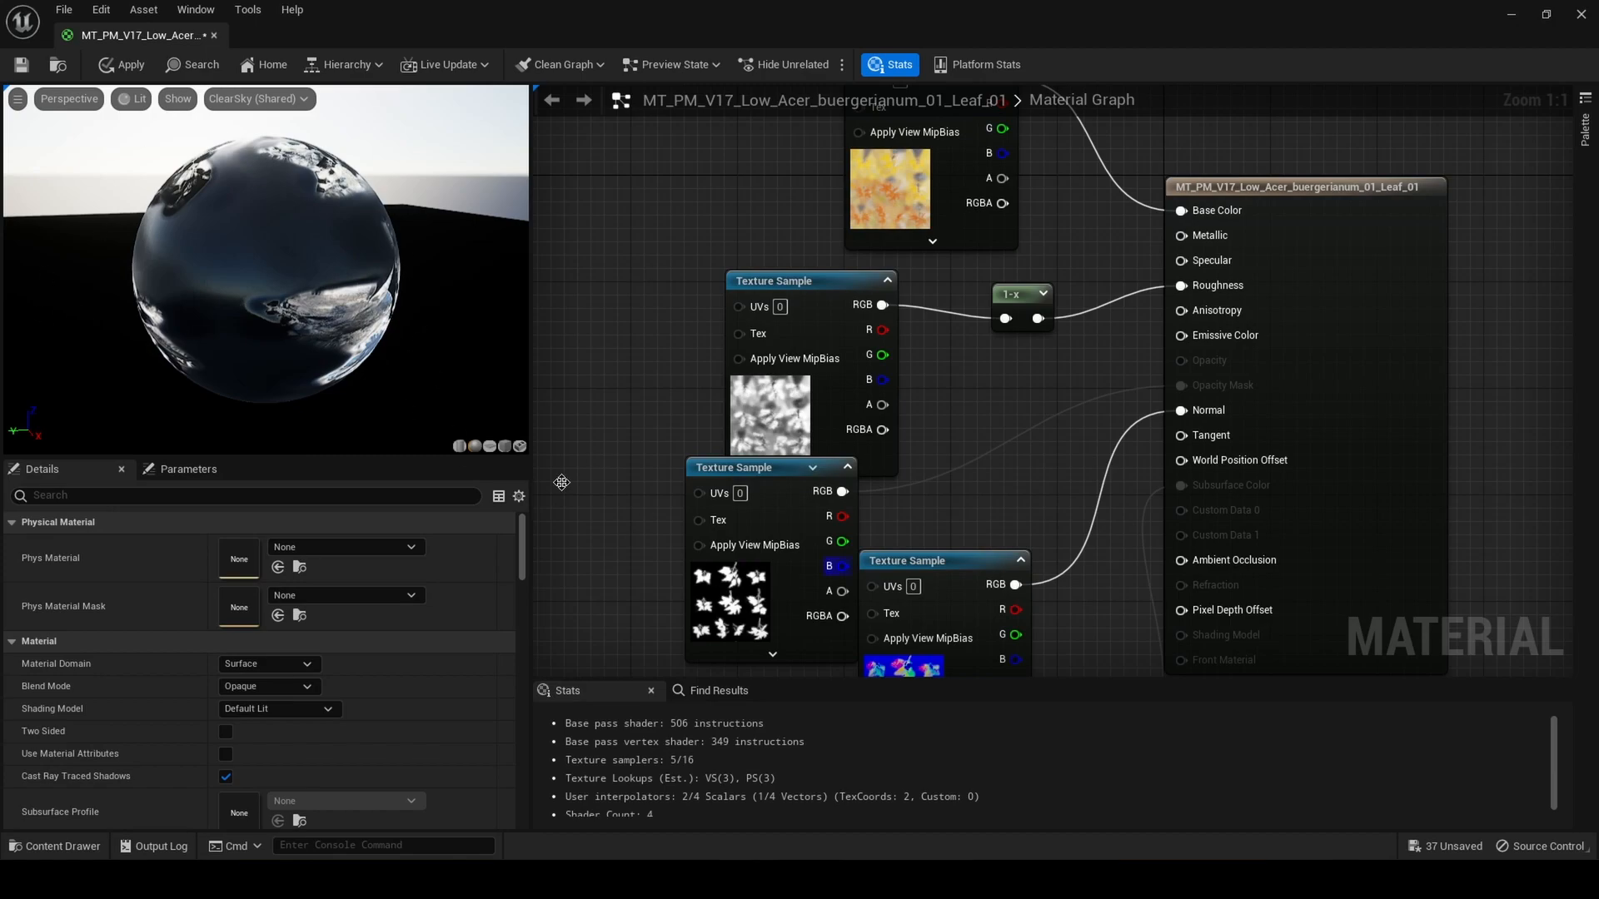
# Set the Leaf_01 material's Blend Mode to Masked
pyautogui.click(268, 685)
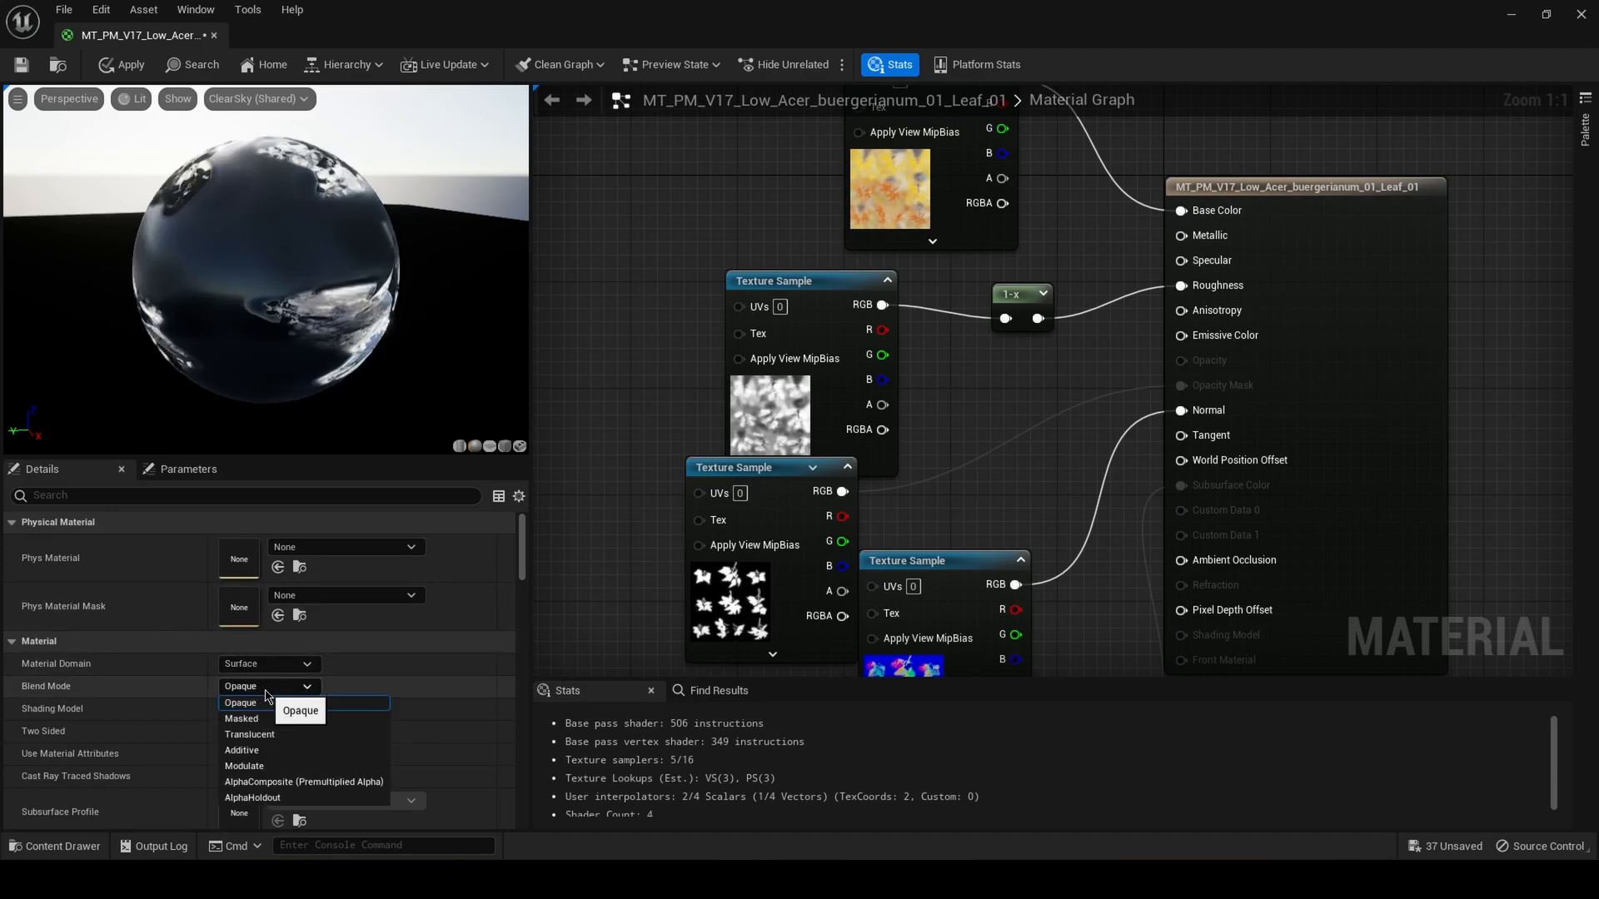
pyautogui.click(240, 703)
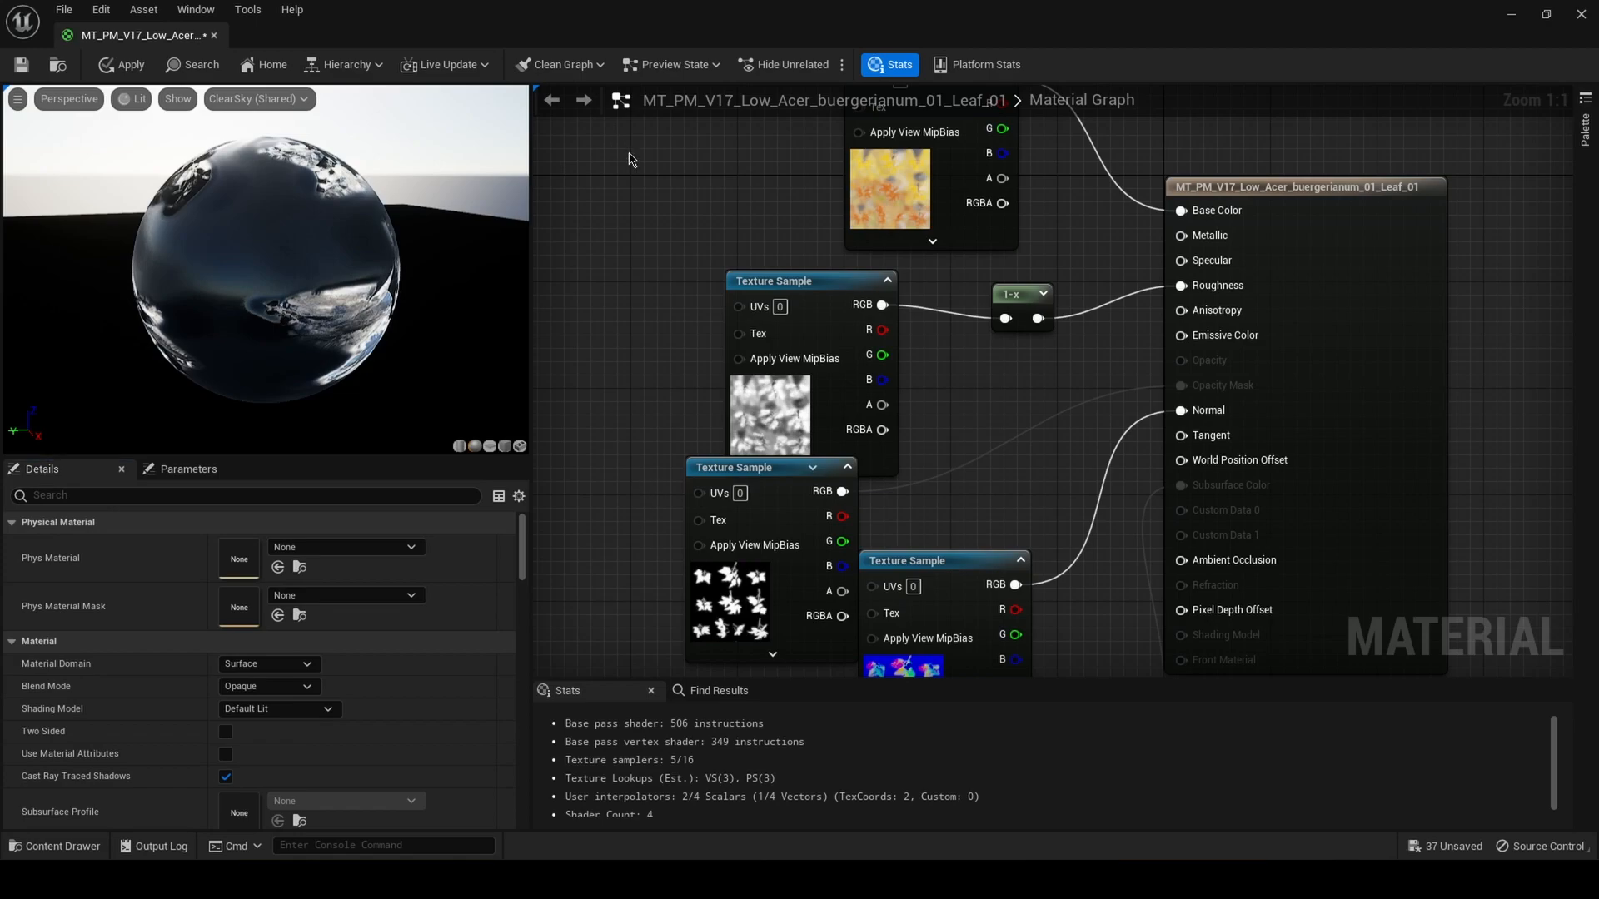
pyautogui.scroll(-3)
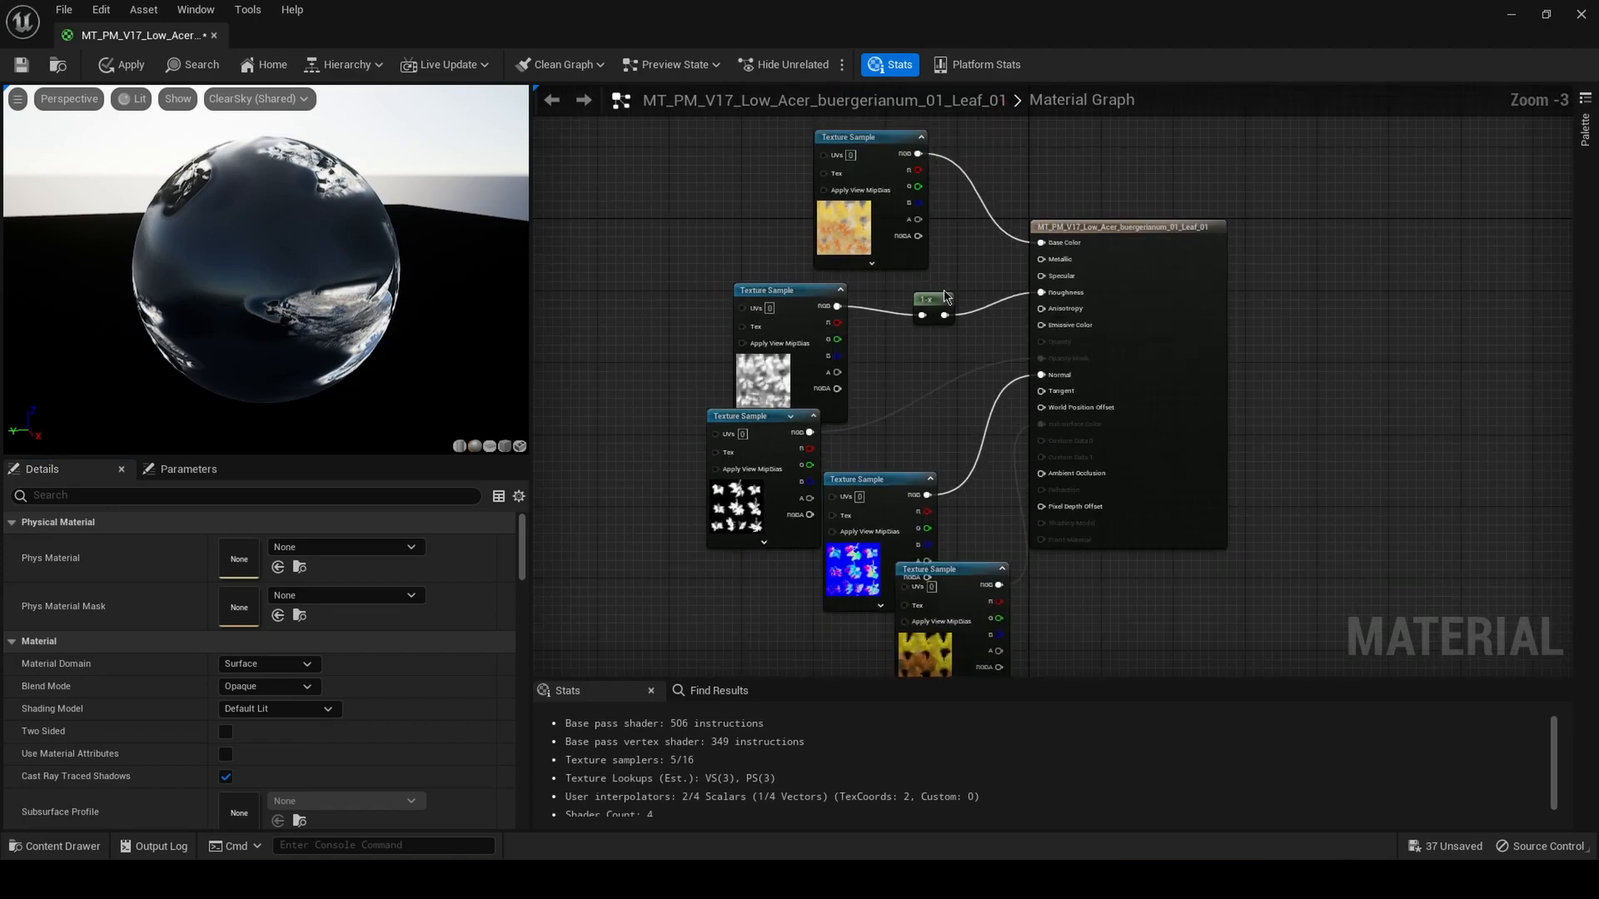
pyautogui.scroll(3)
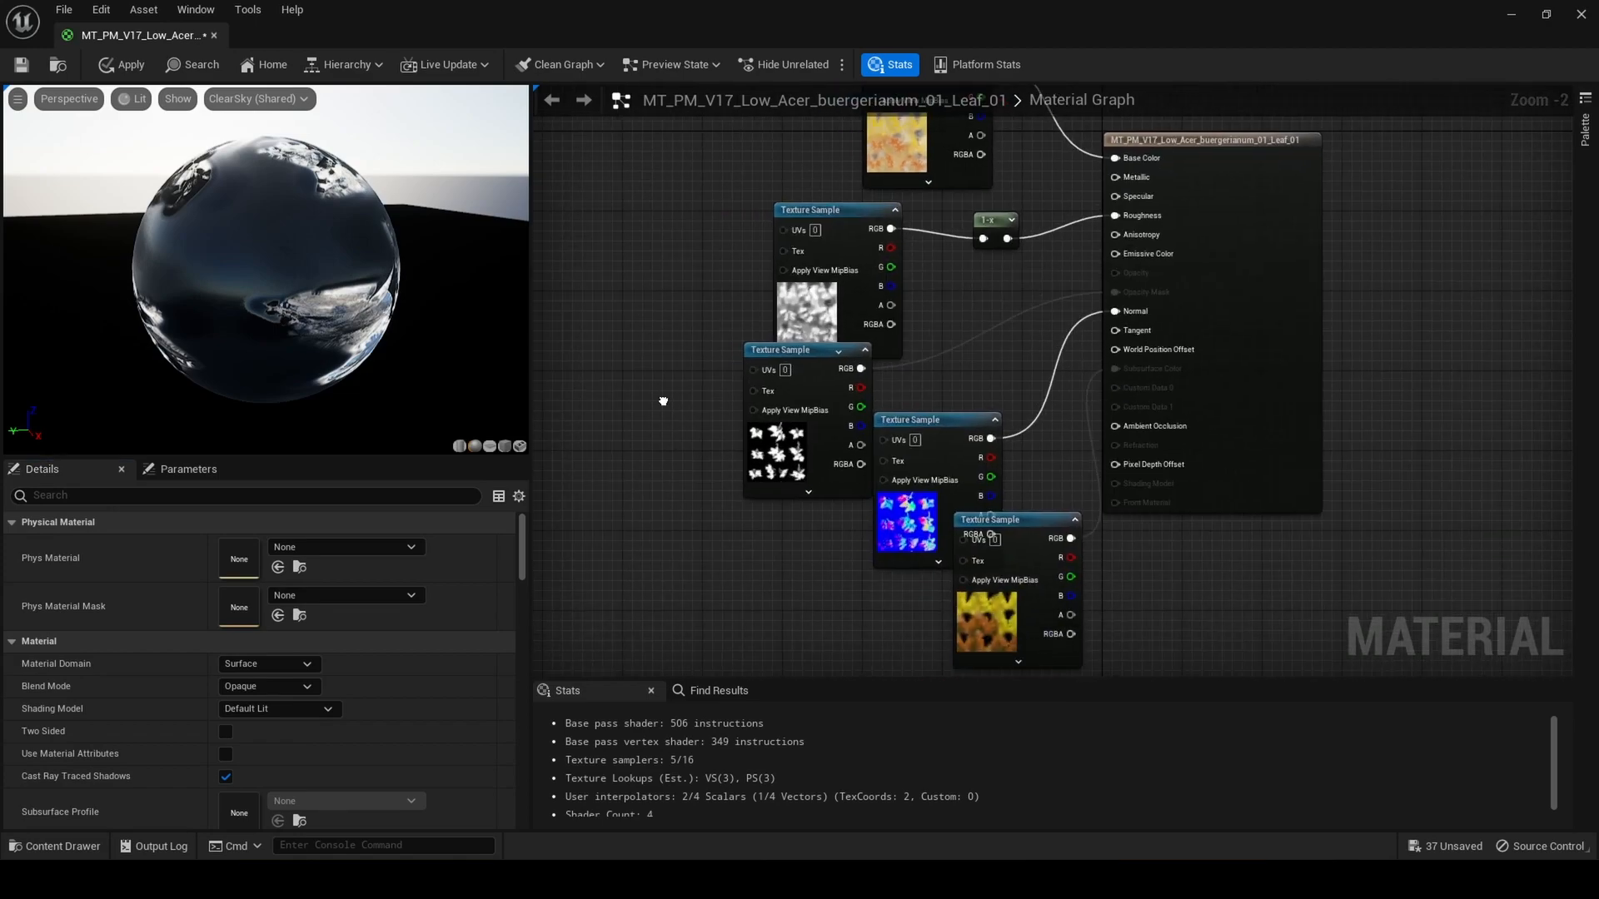
pyautogui.moveTo(306, 665)
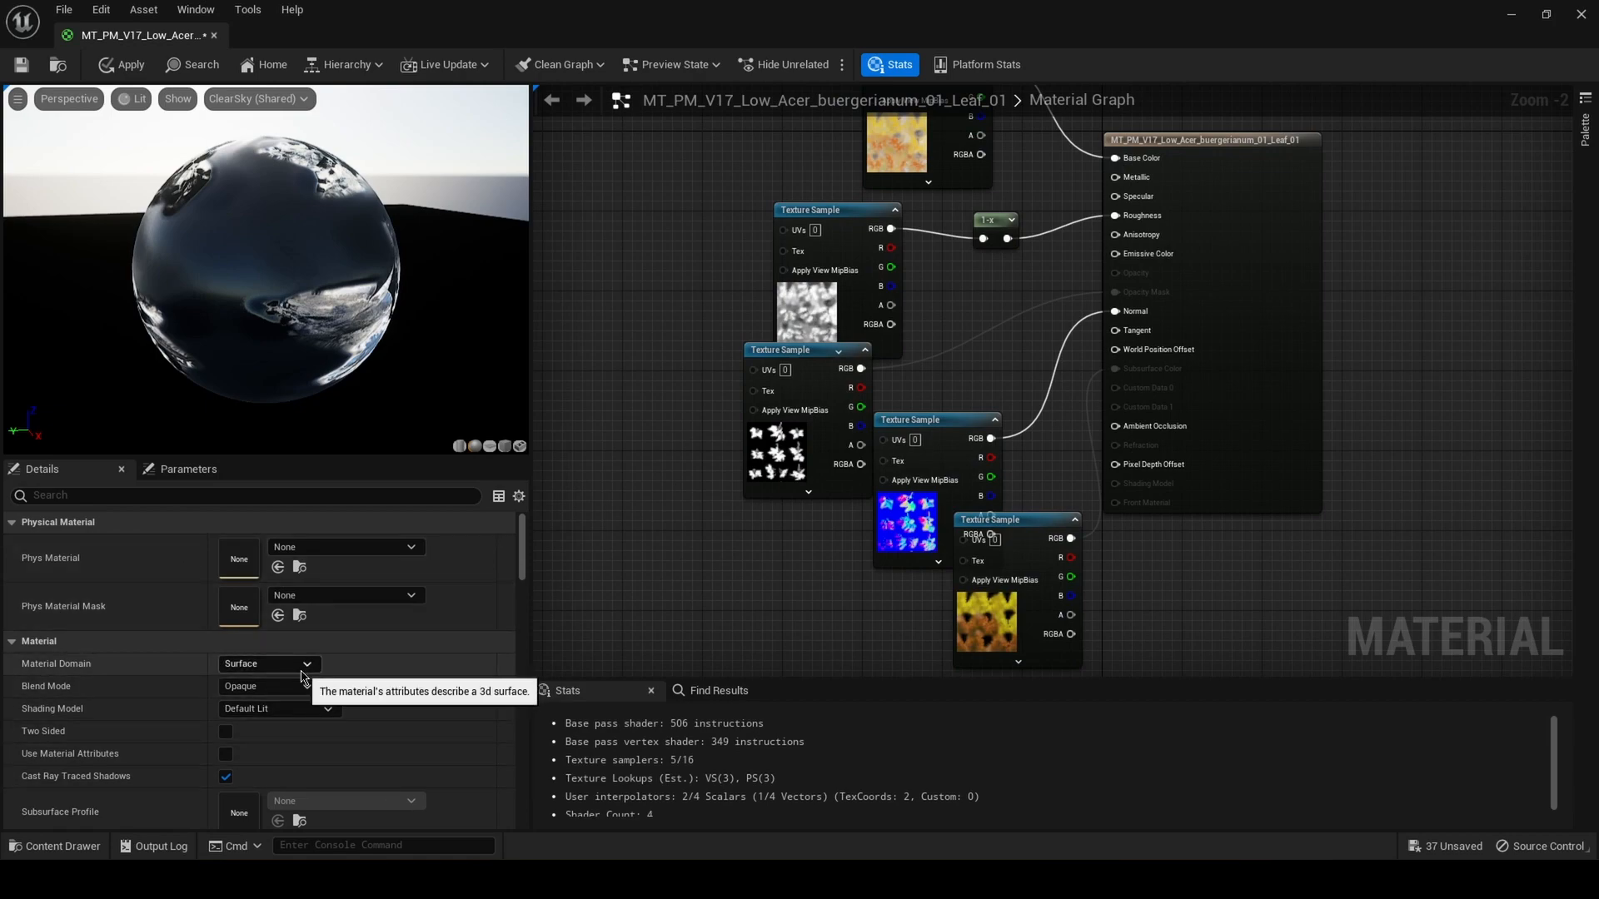
pyautogui.moveTo(415, 661)
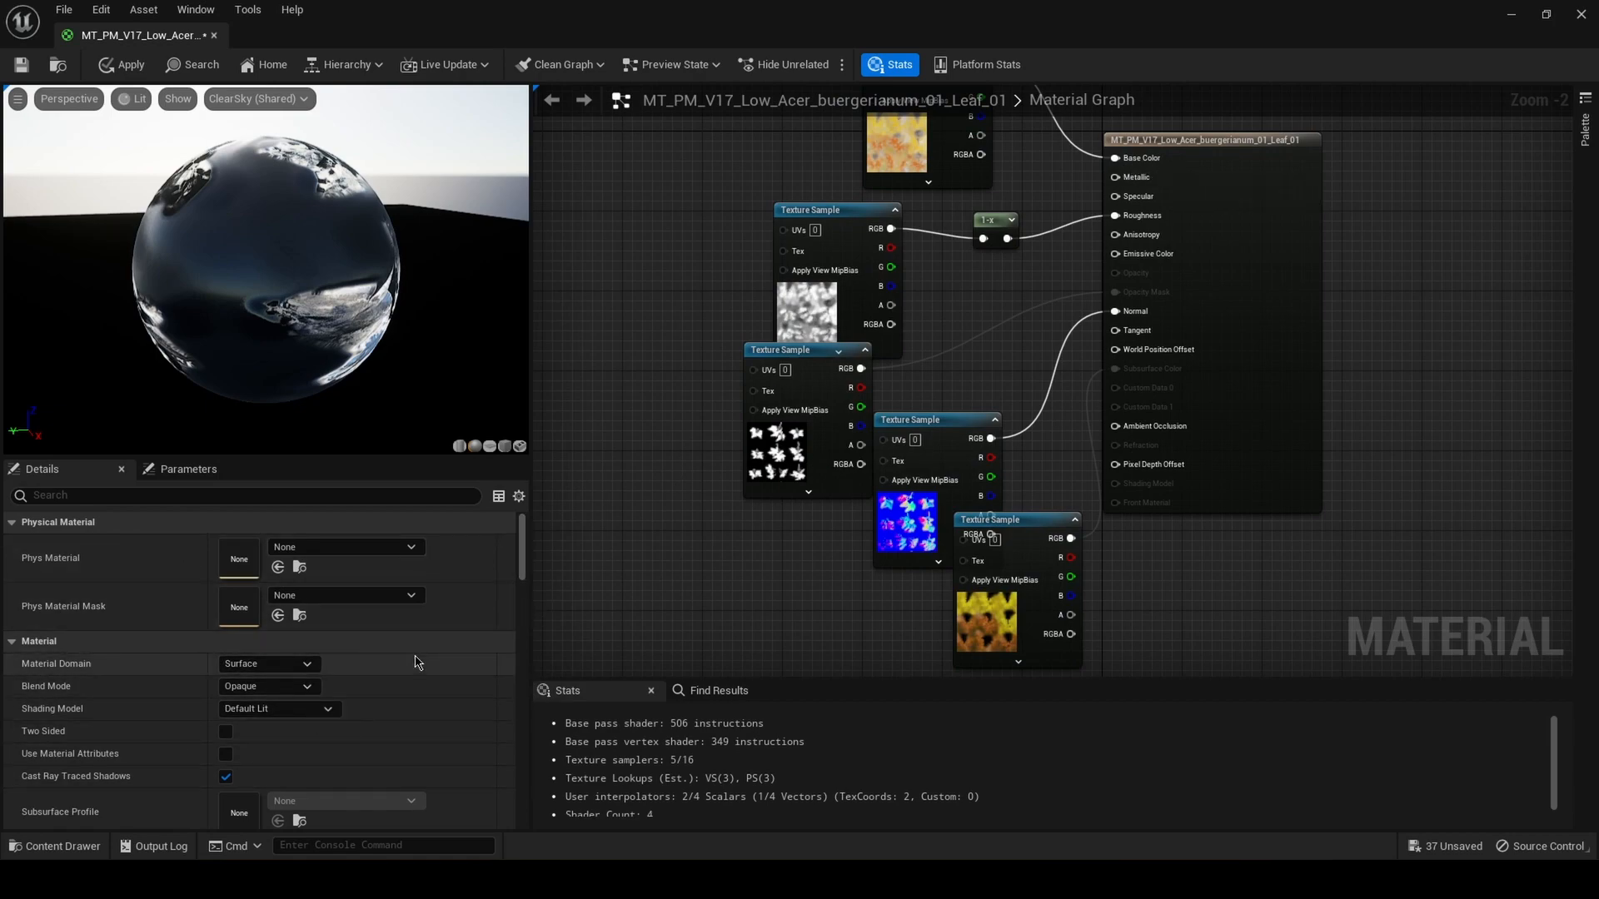
pyautogui.click(268, 685)
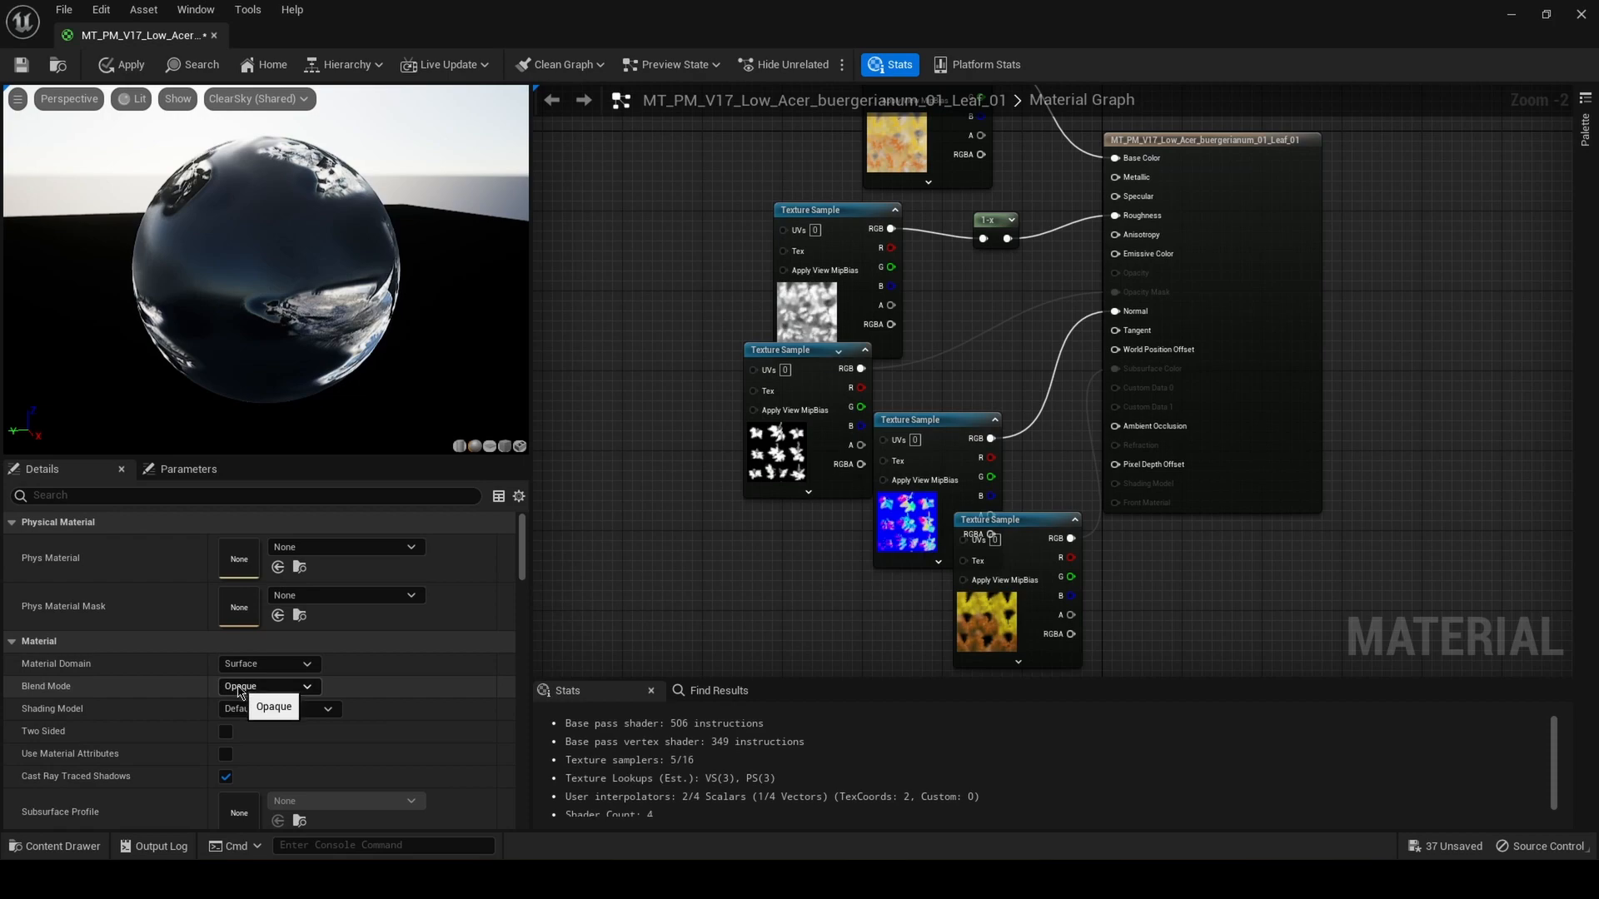
pyautogui.click(268, 684)
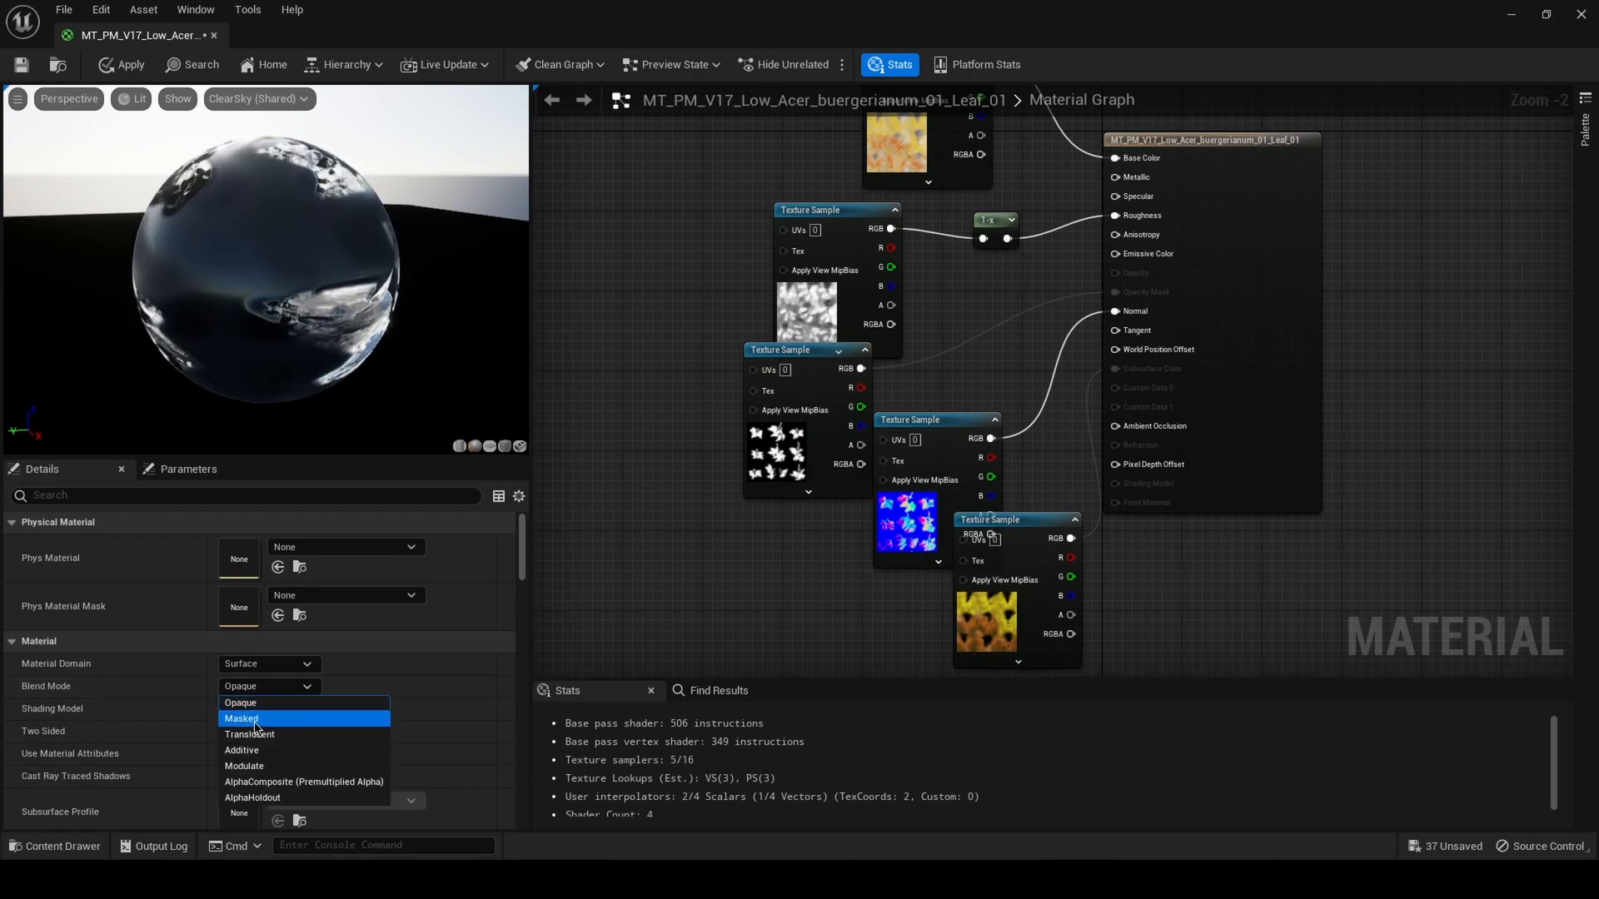
pyautogui.click(243, 719)
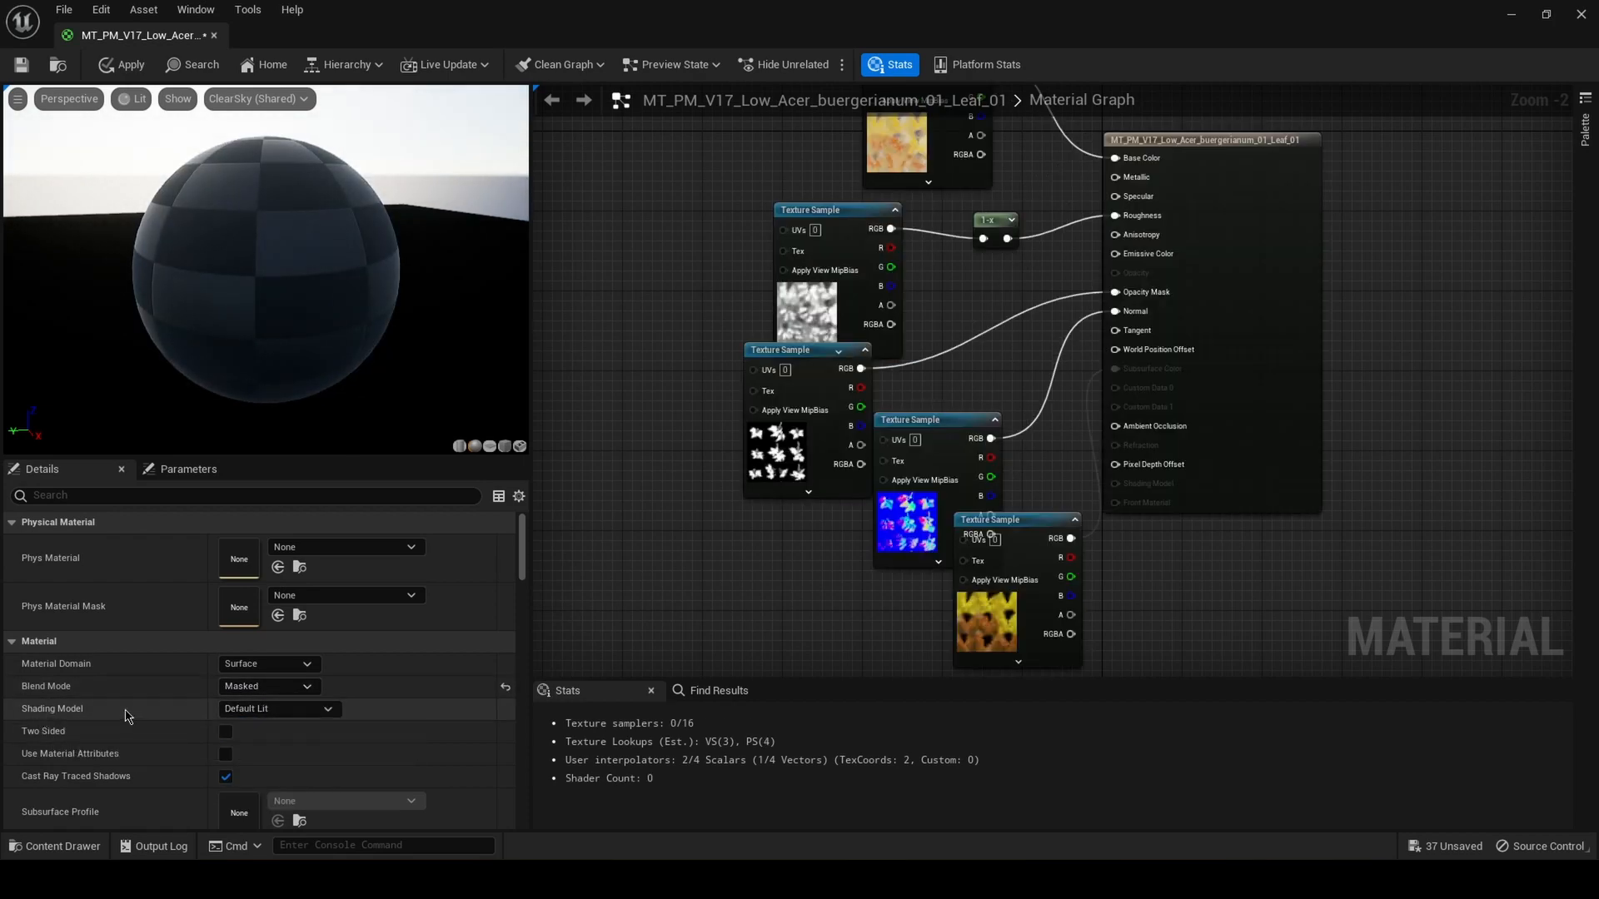
# Set the Shading Model to Two Sided Foliage and enable Two Sided
pyautogui.click(278, 707)
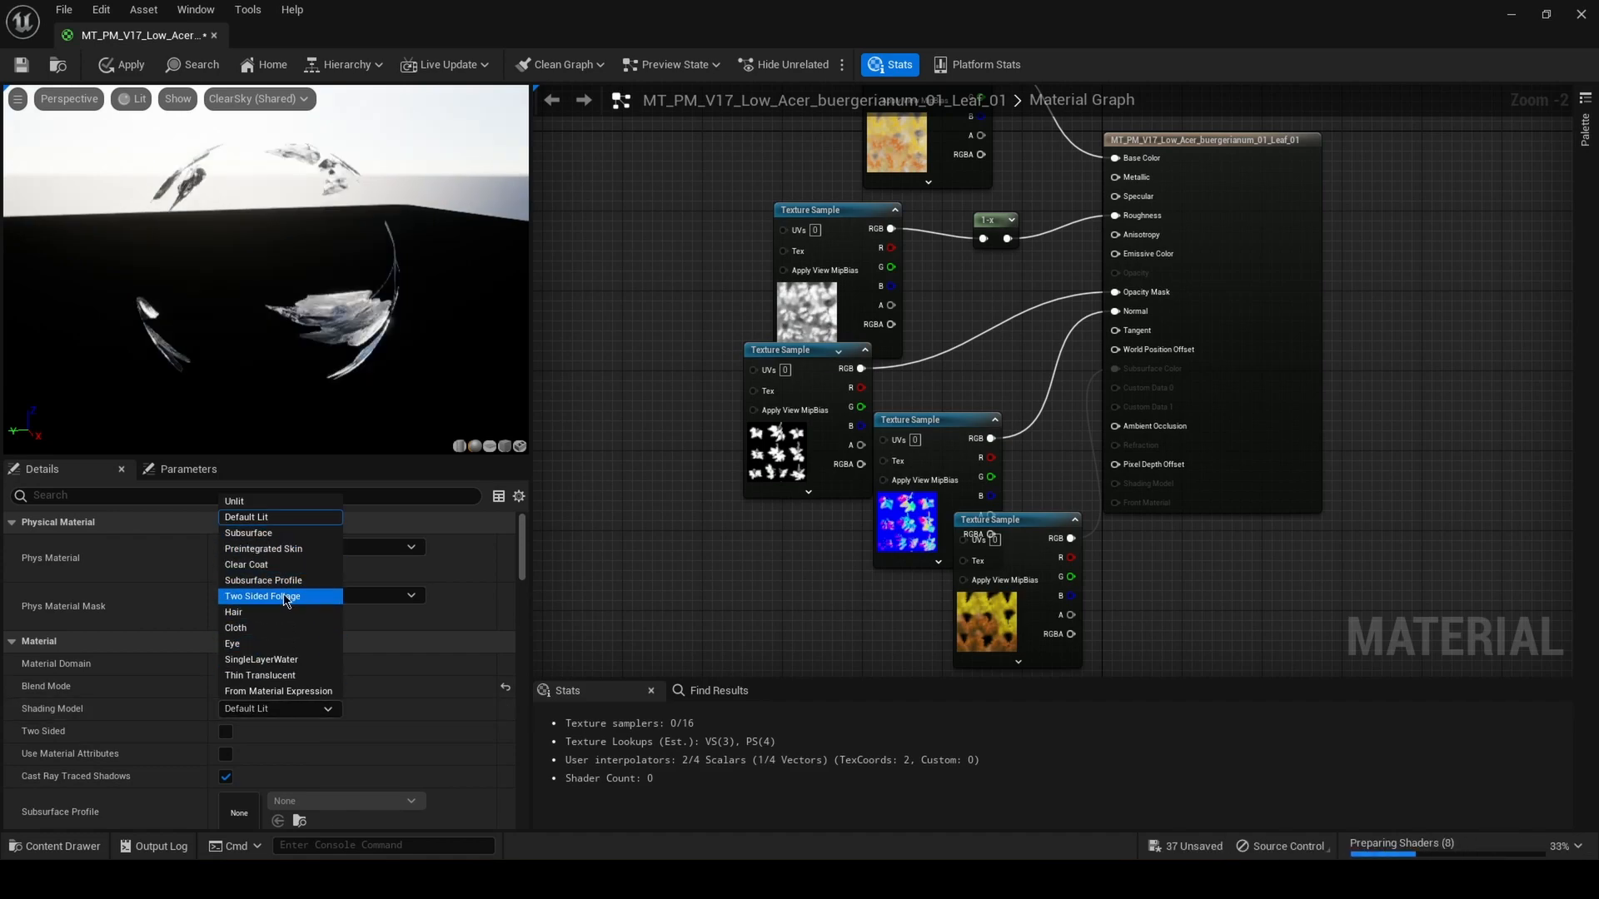
pyautogui.click(261, 596)
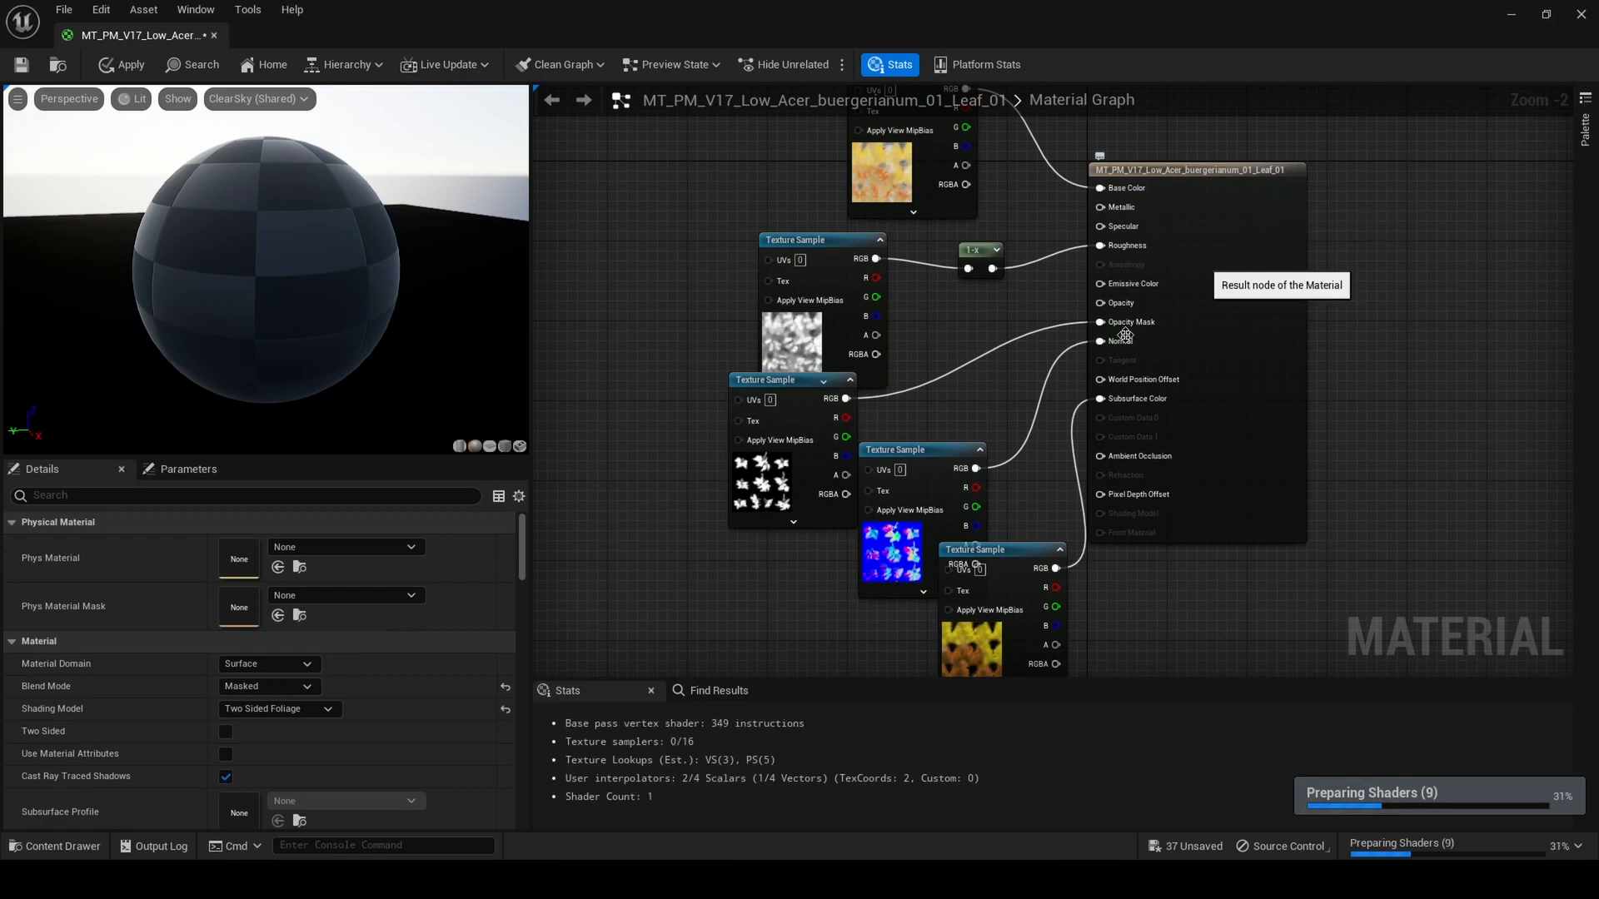
pyautogui.click(226, 733)
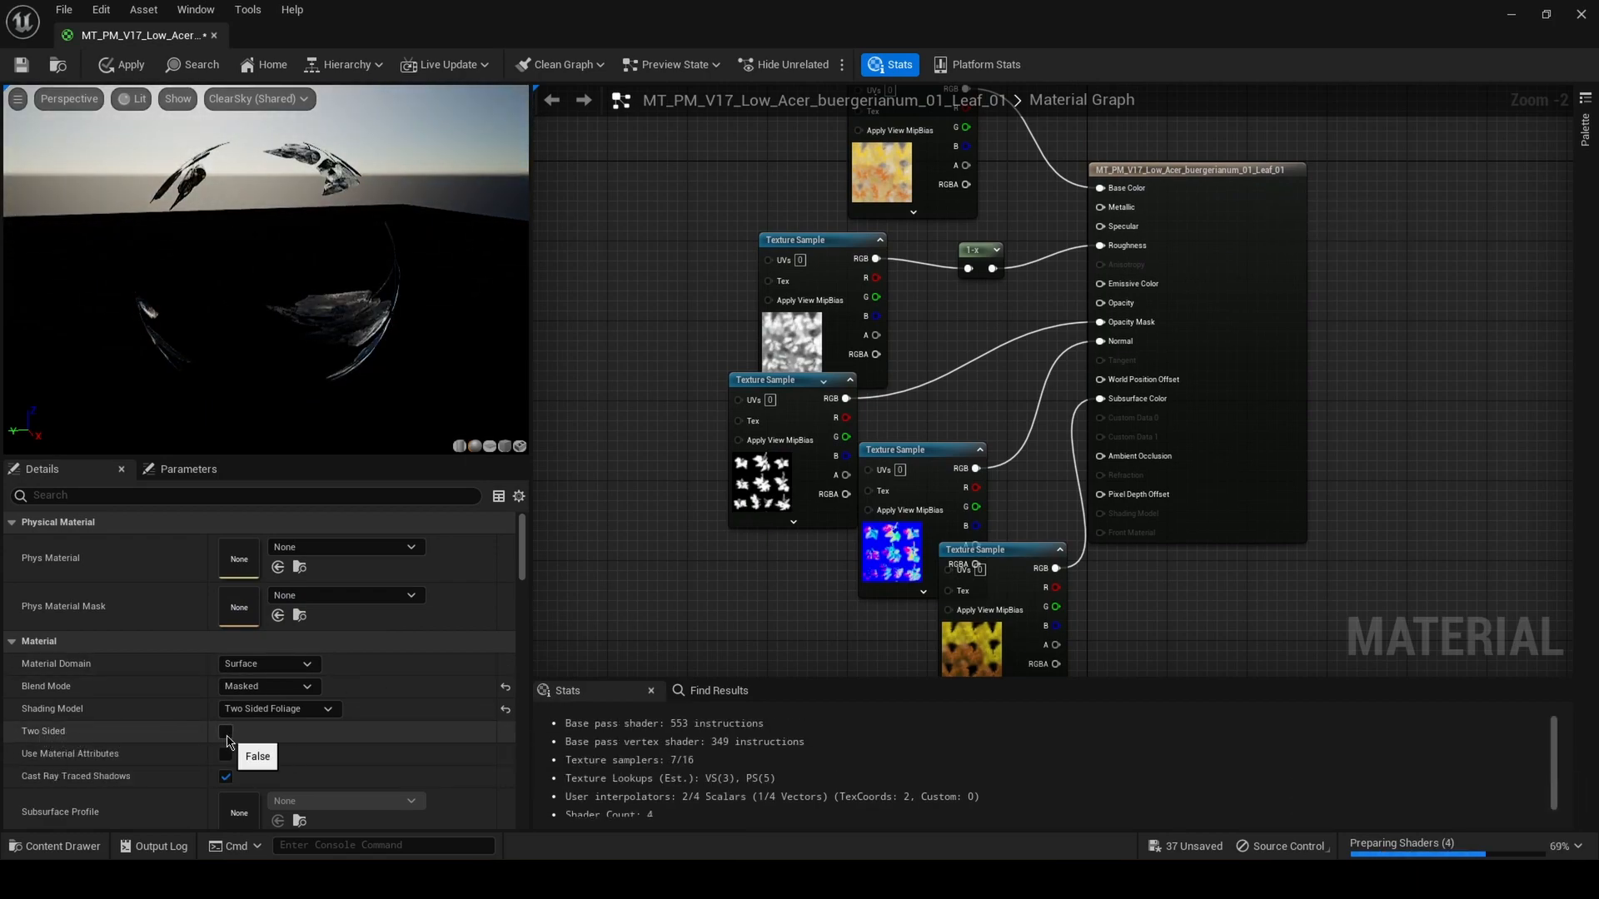
pyautogui.click(225, 731)
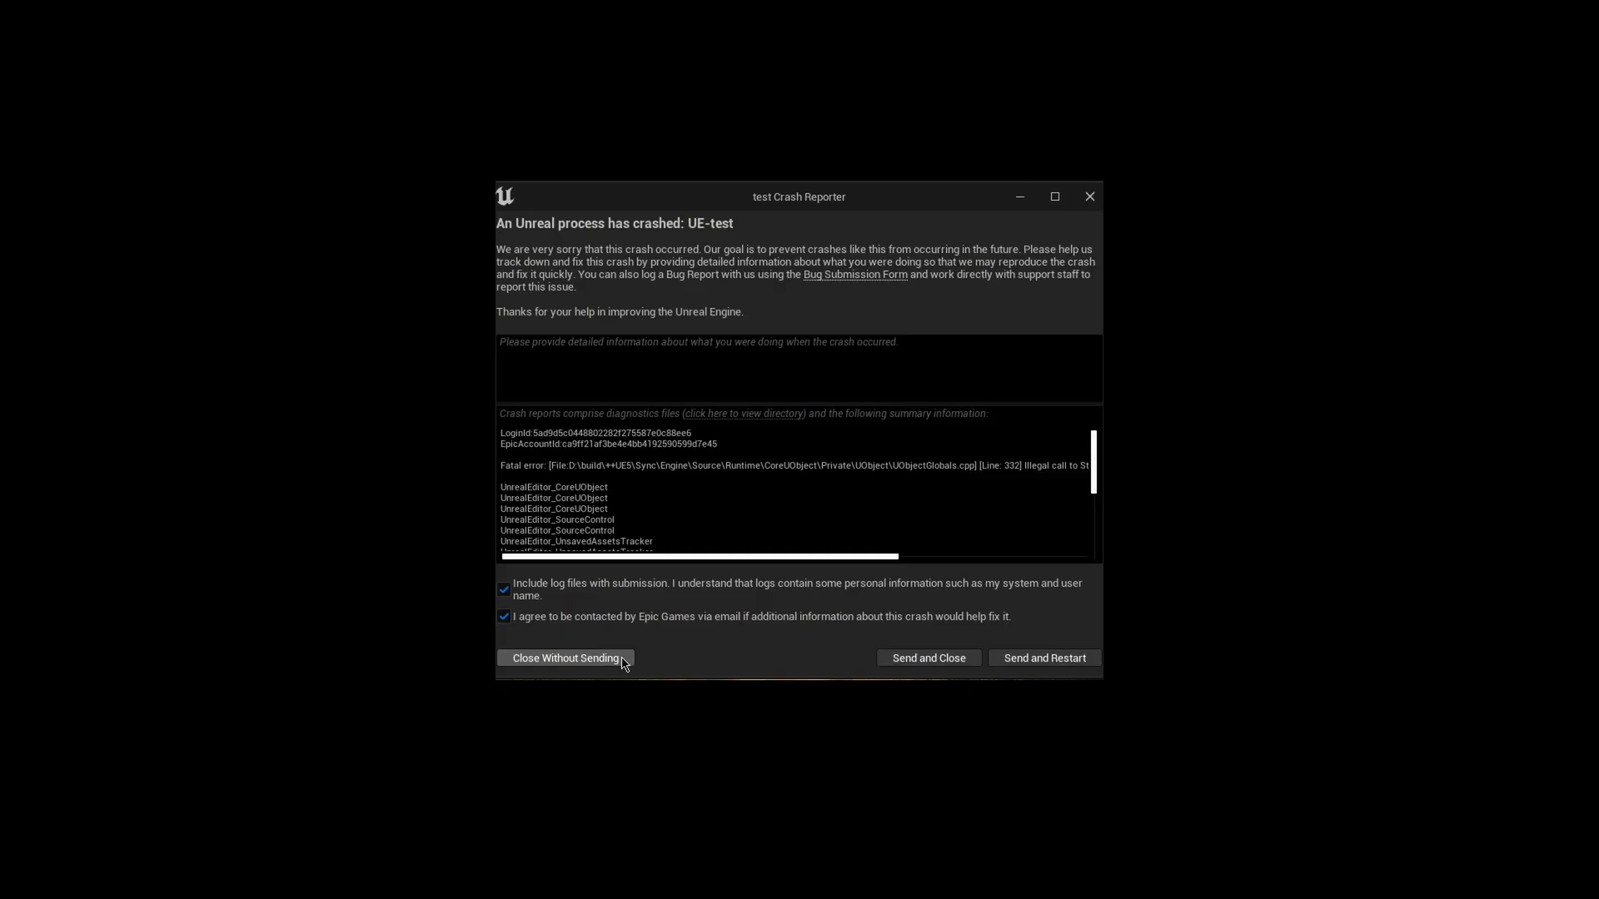
# Dismiss the crash report without sending it and reopen the Trunk_01 material
pyautogui.click(565, 658)
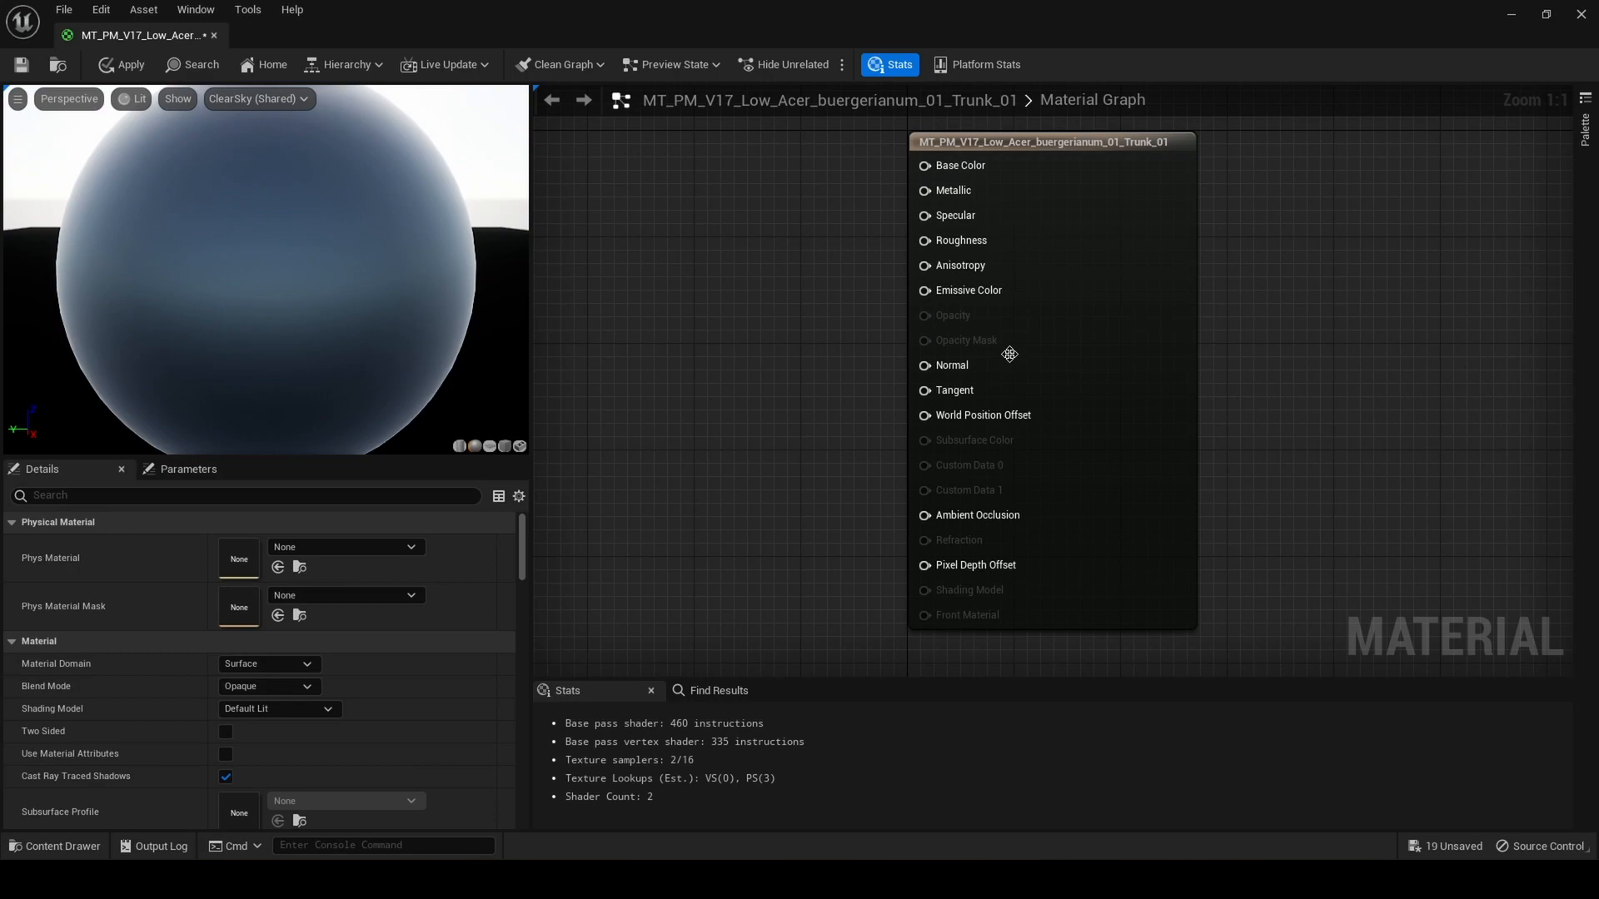
# Bring the bark textures, including the normal map, from the Content Drawer into the trunk material
pyautogui.scroll(-3)
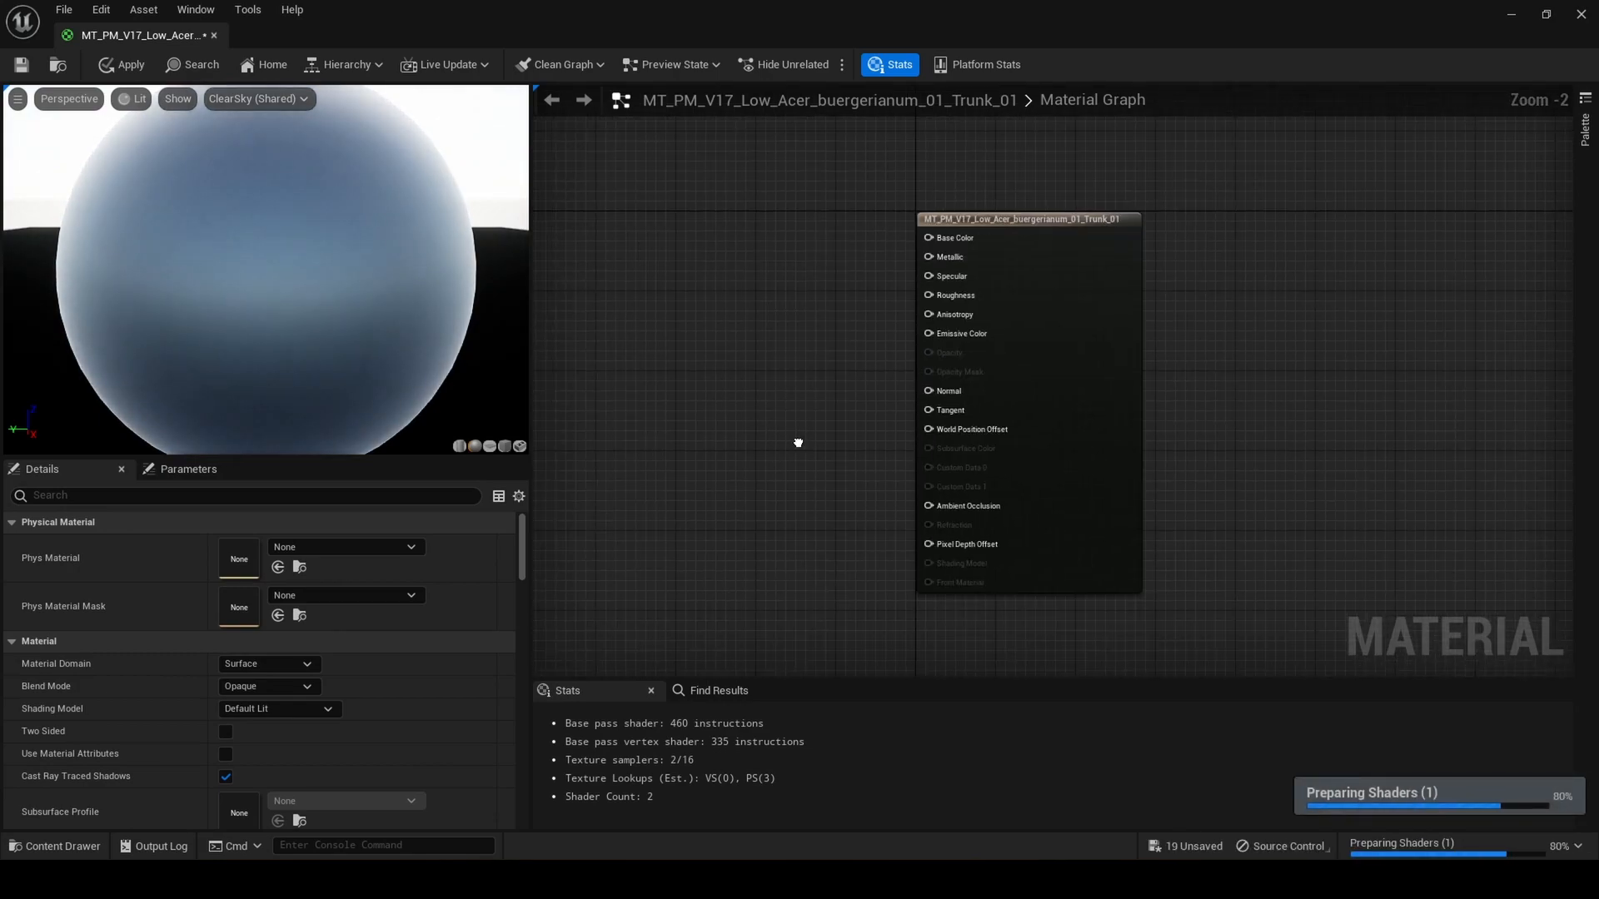
pyautogui.moveTo(65, 853)
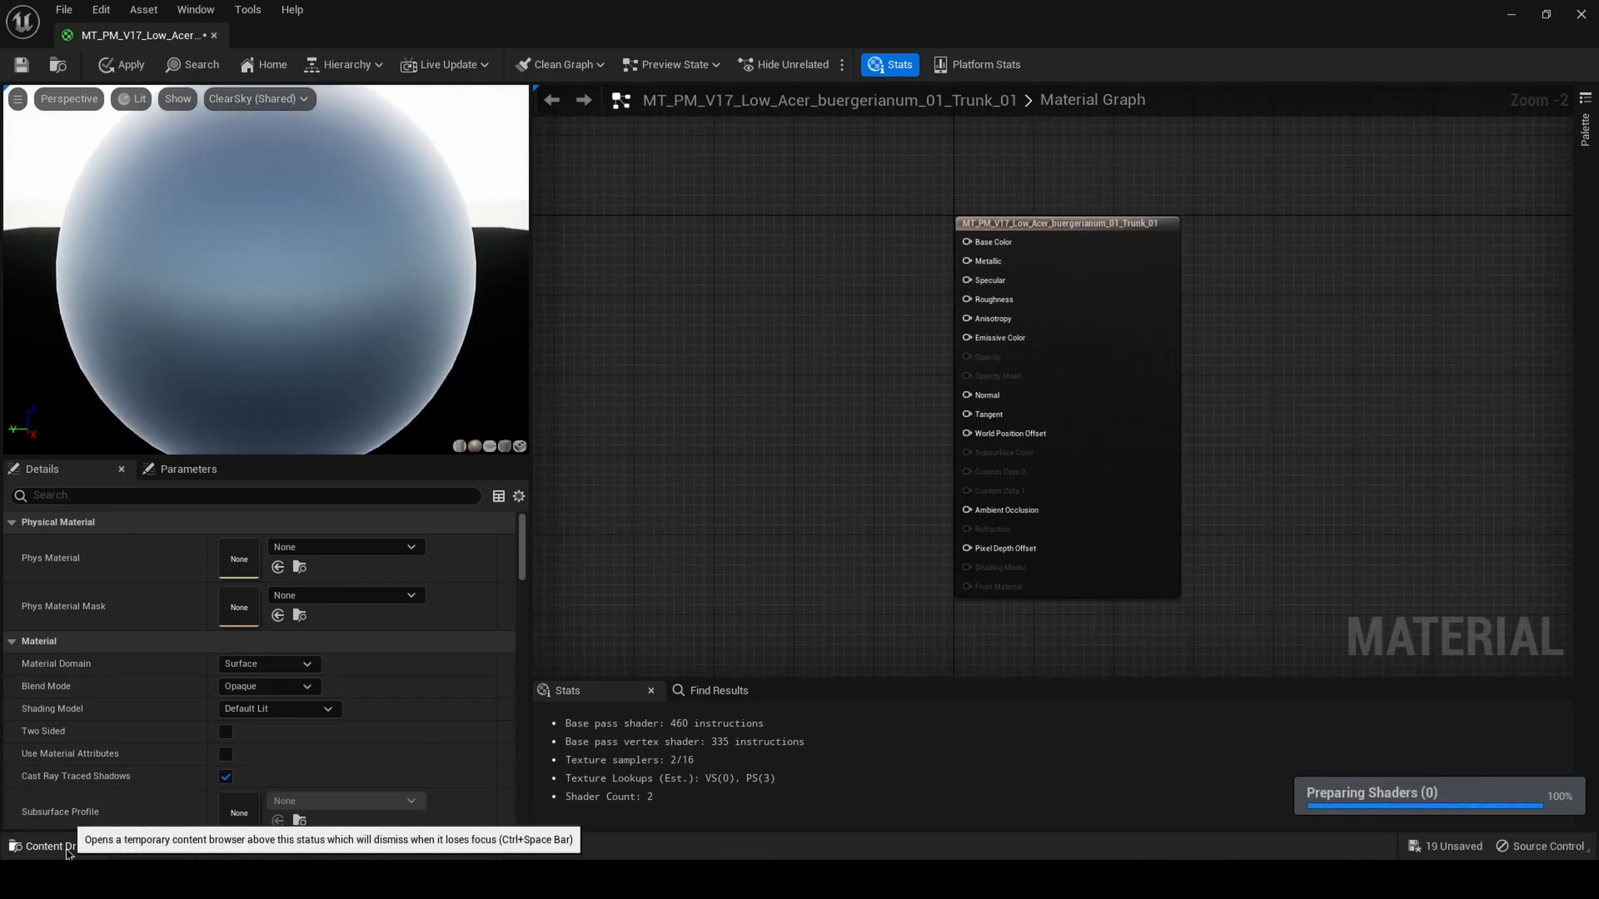
pyautogui.click(57, 846)
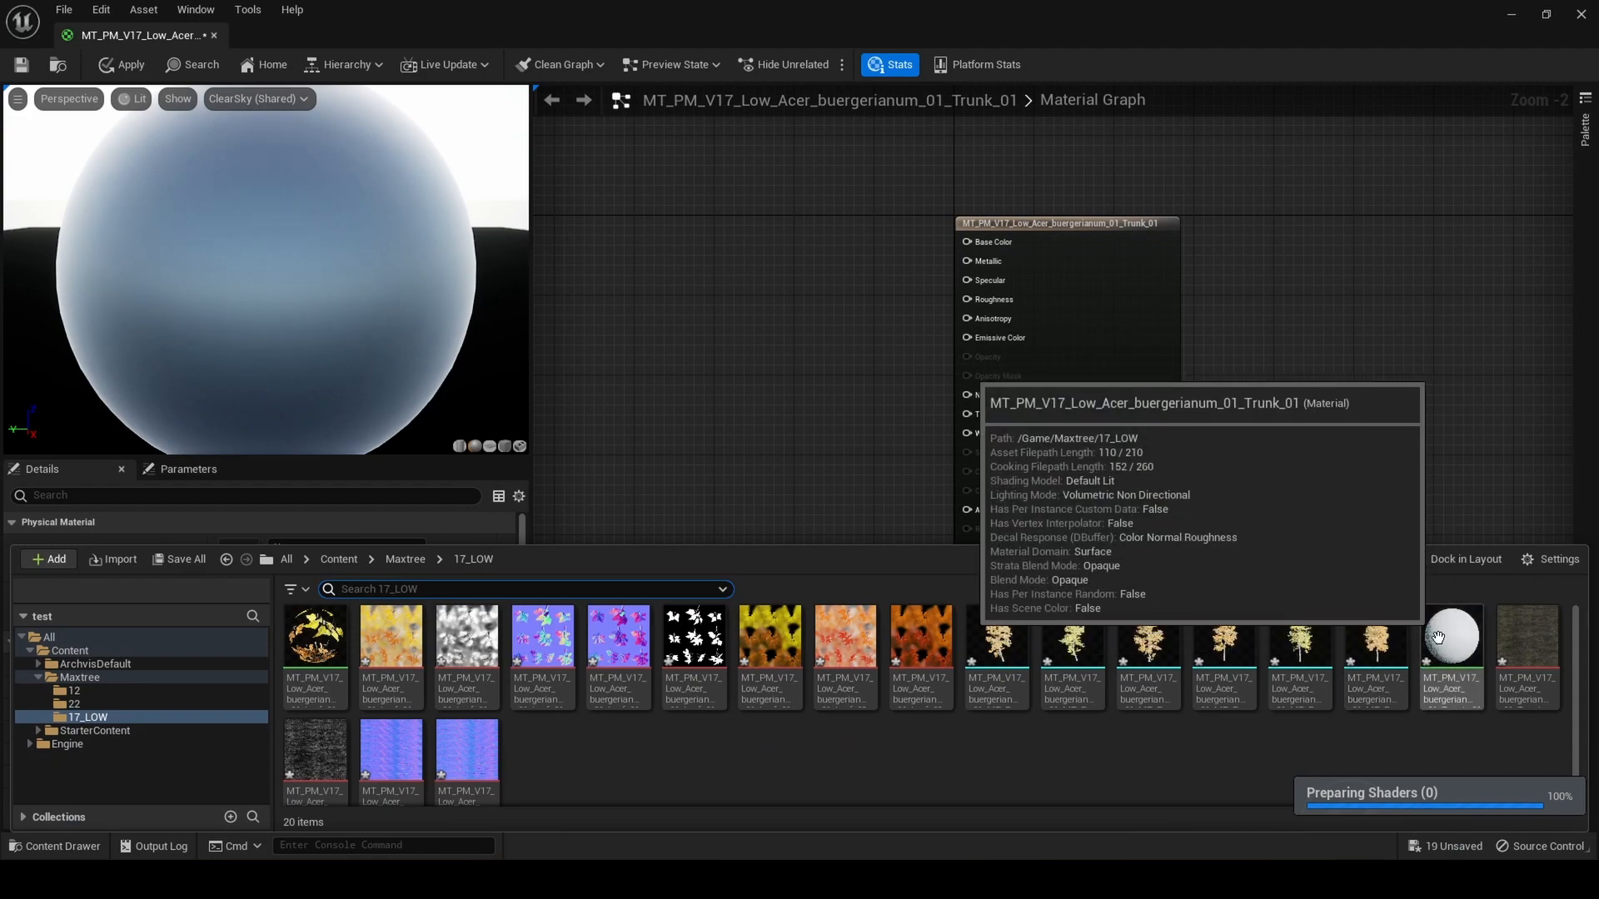
pyautogui.moveTo(1527, 628)
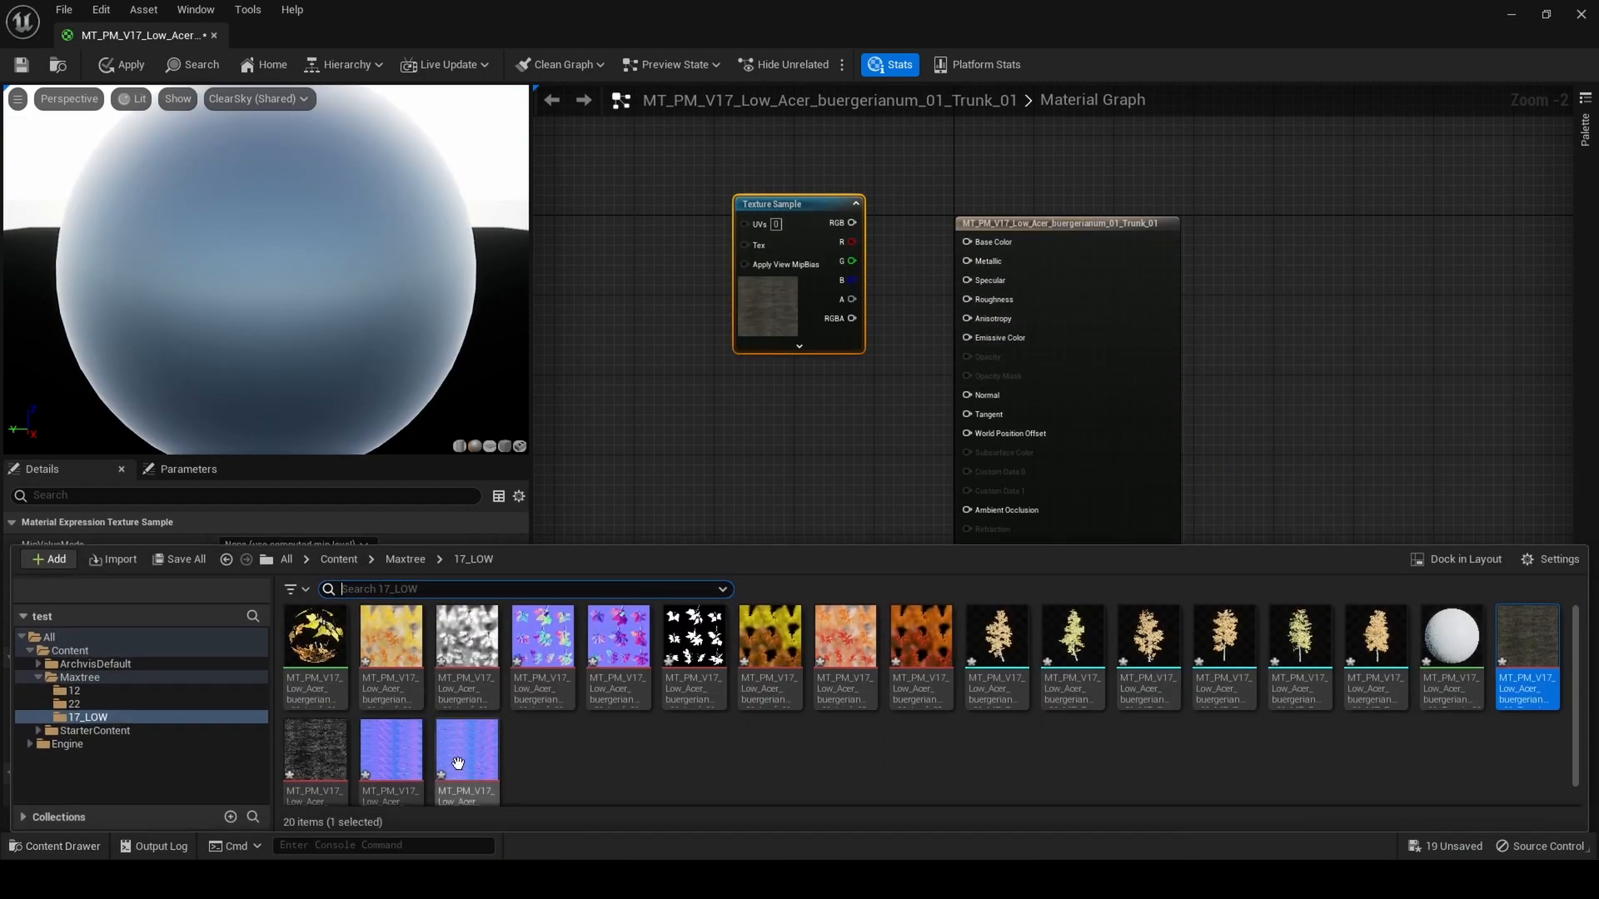
pyautogui.click(314, 750)
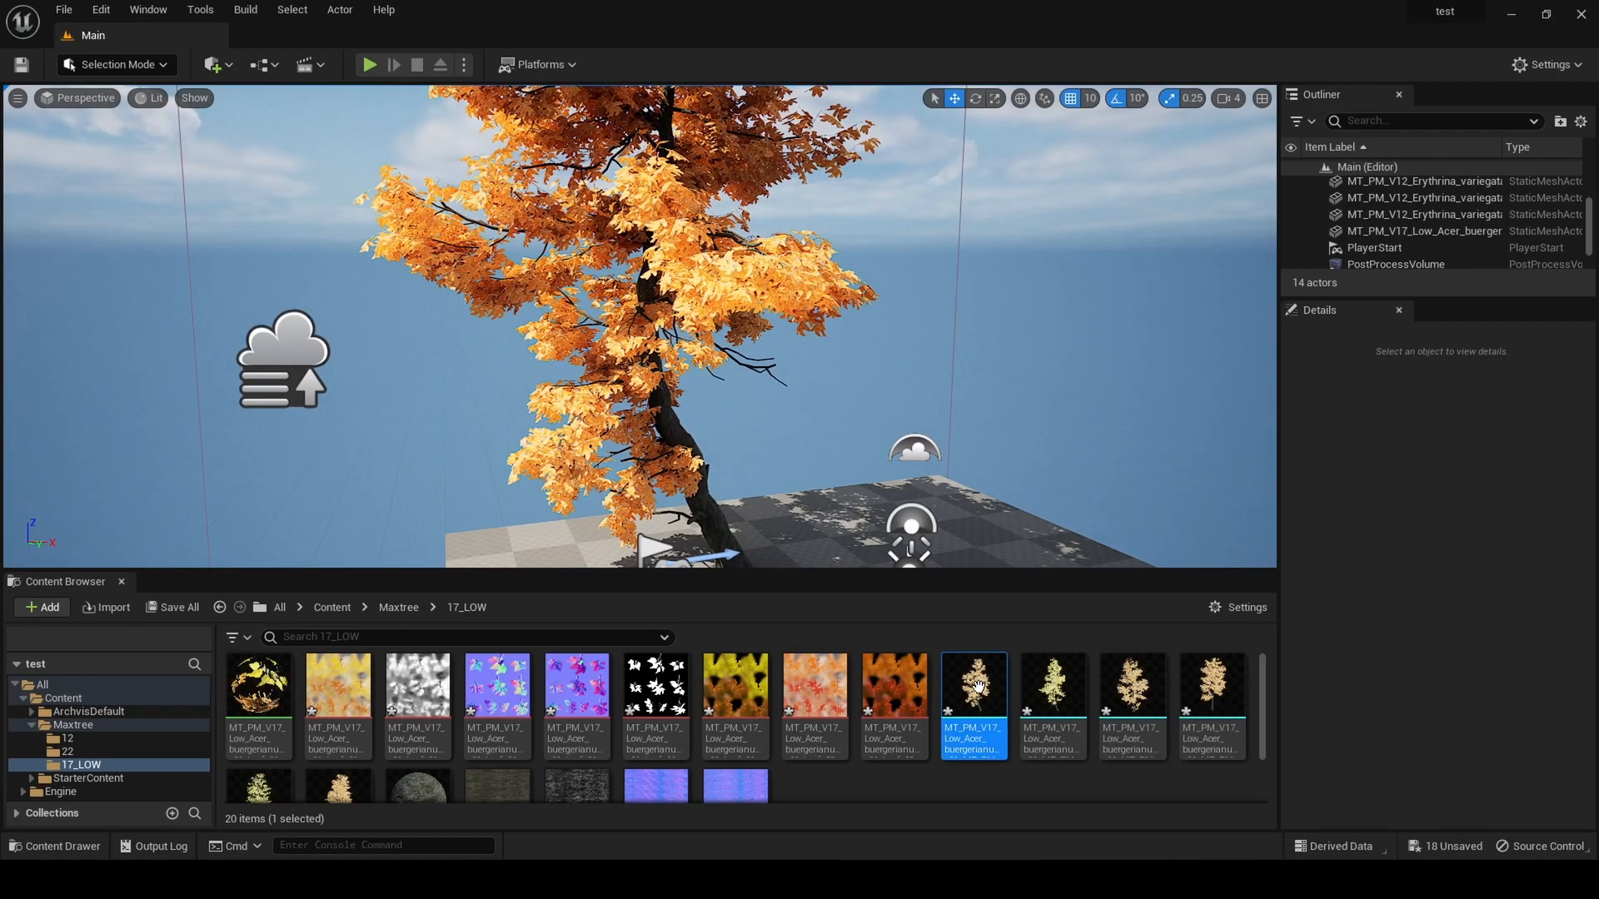
# Enable Nanite on the maple tree static mesh from its Content Browser context menu
pyautogui.rightClick(971, 706)
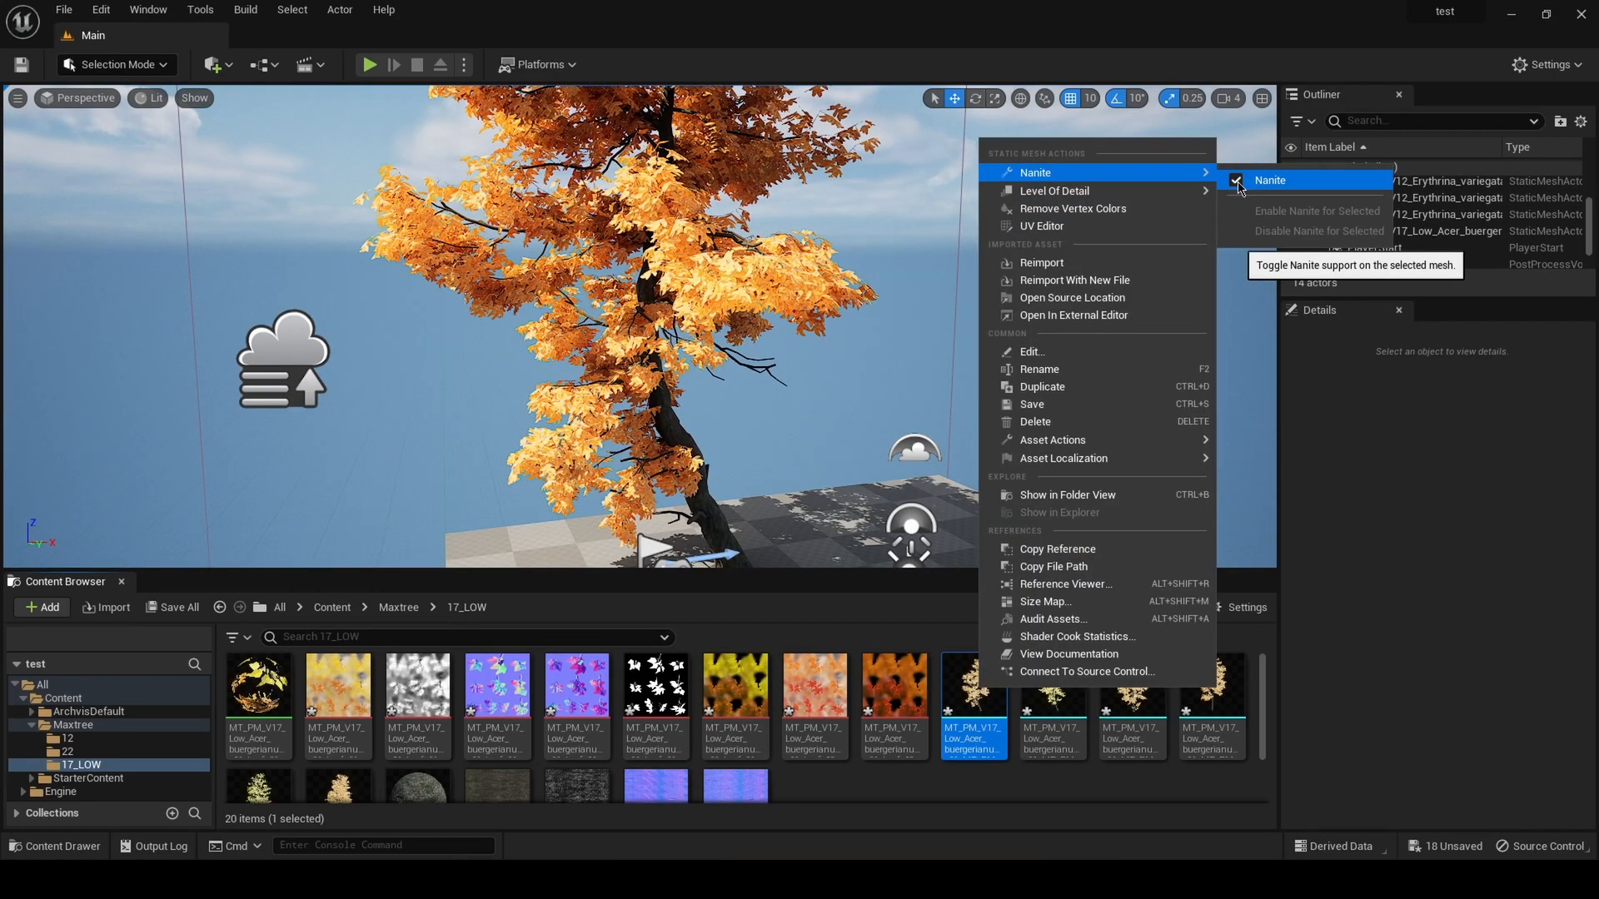
pyautogui.click(1237, 180)
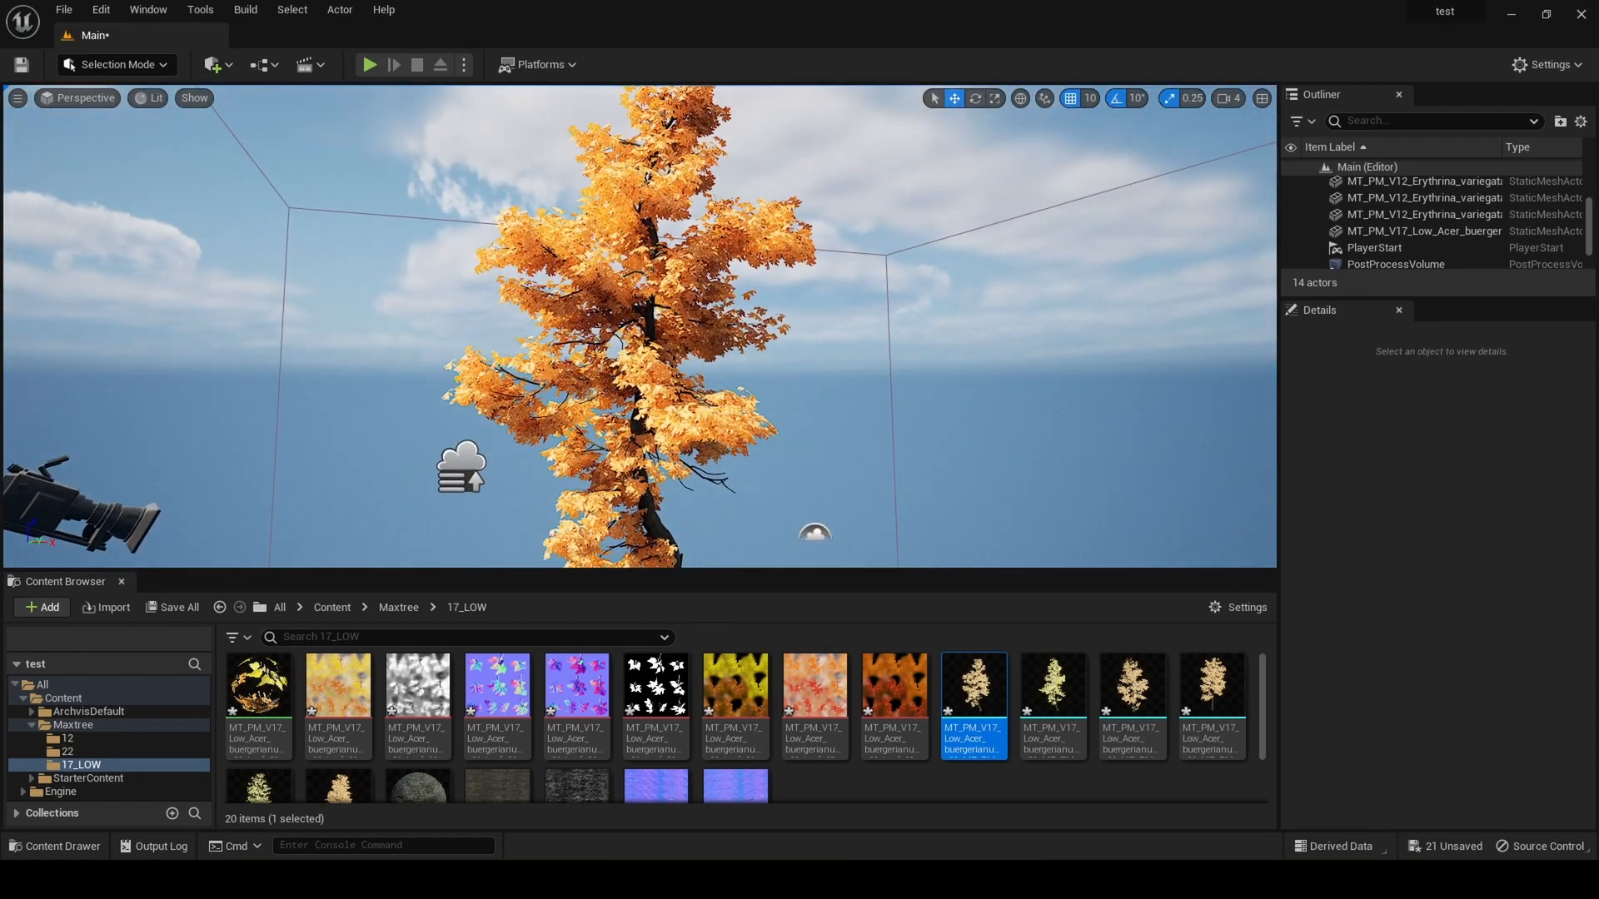
pyautogui.click(151, 98)
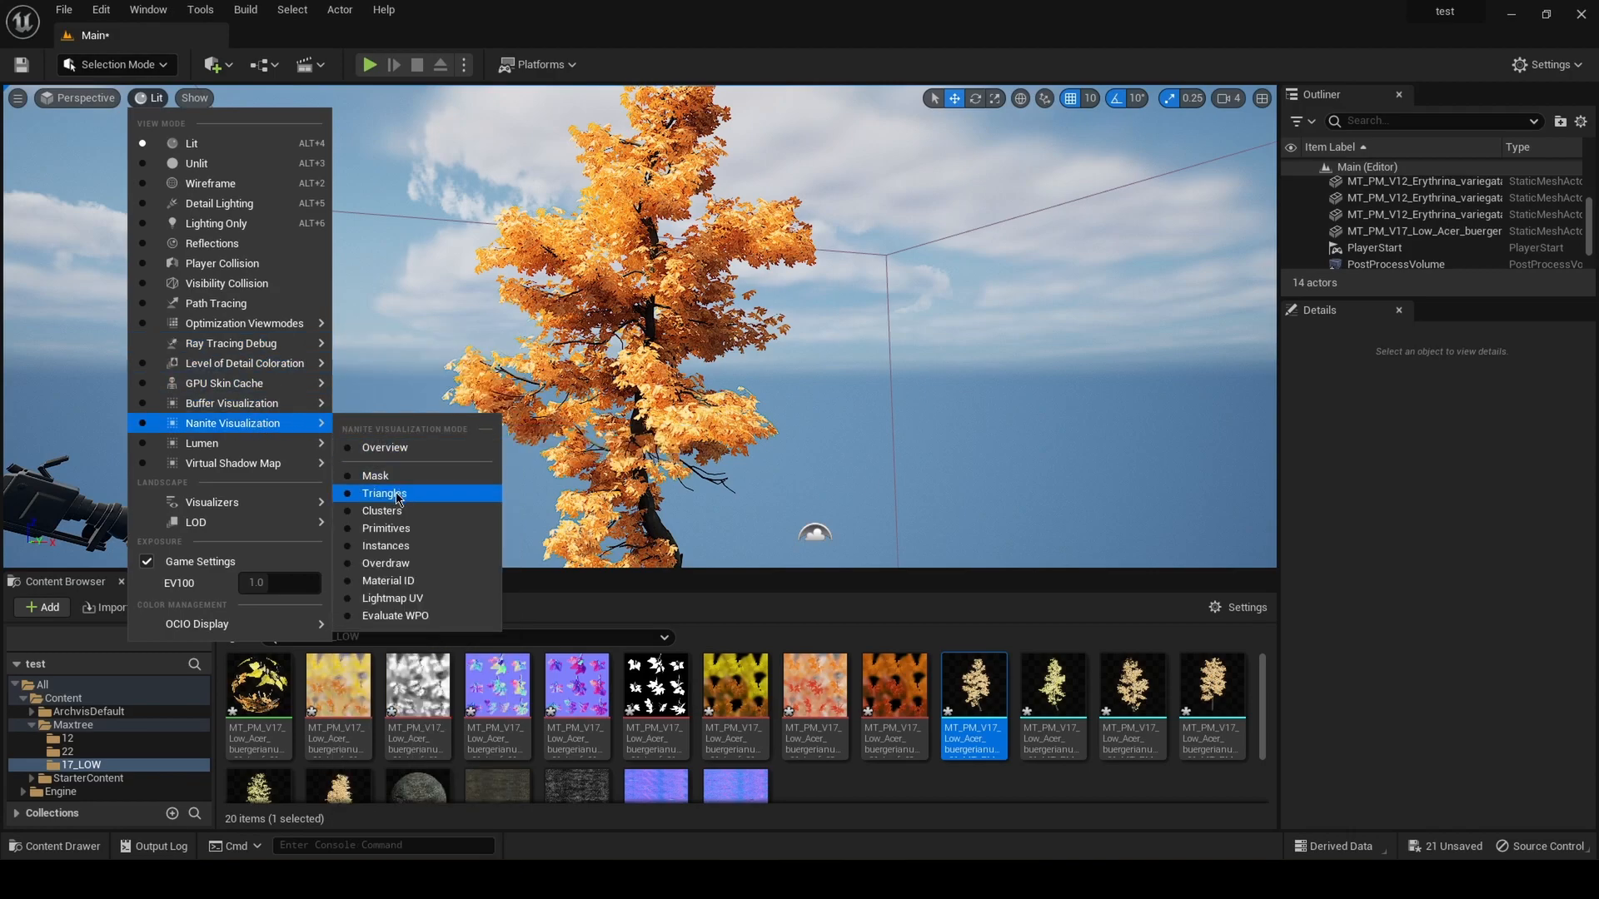
pyautogui.click(384, 493)
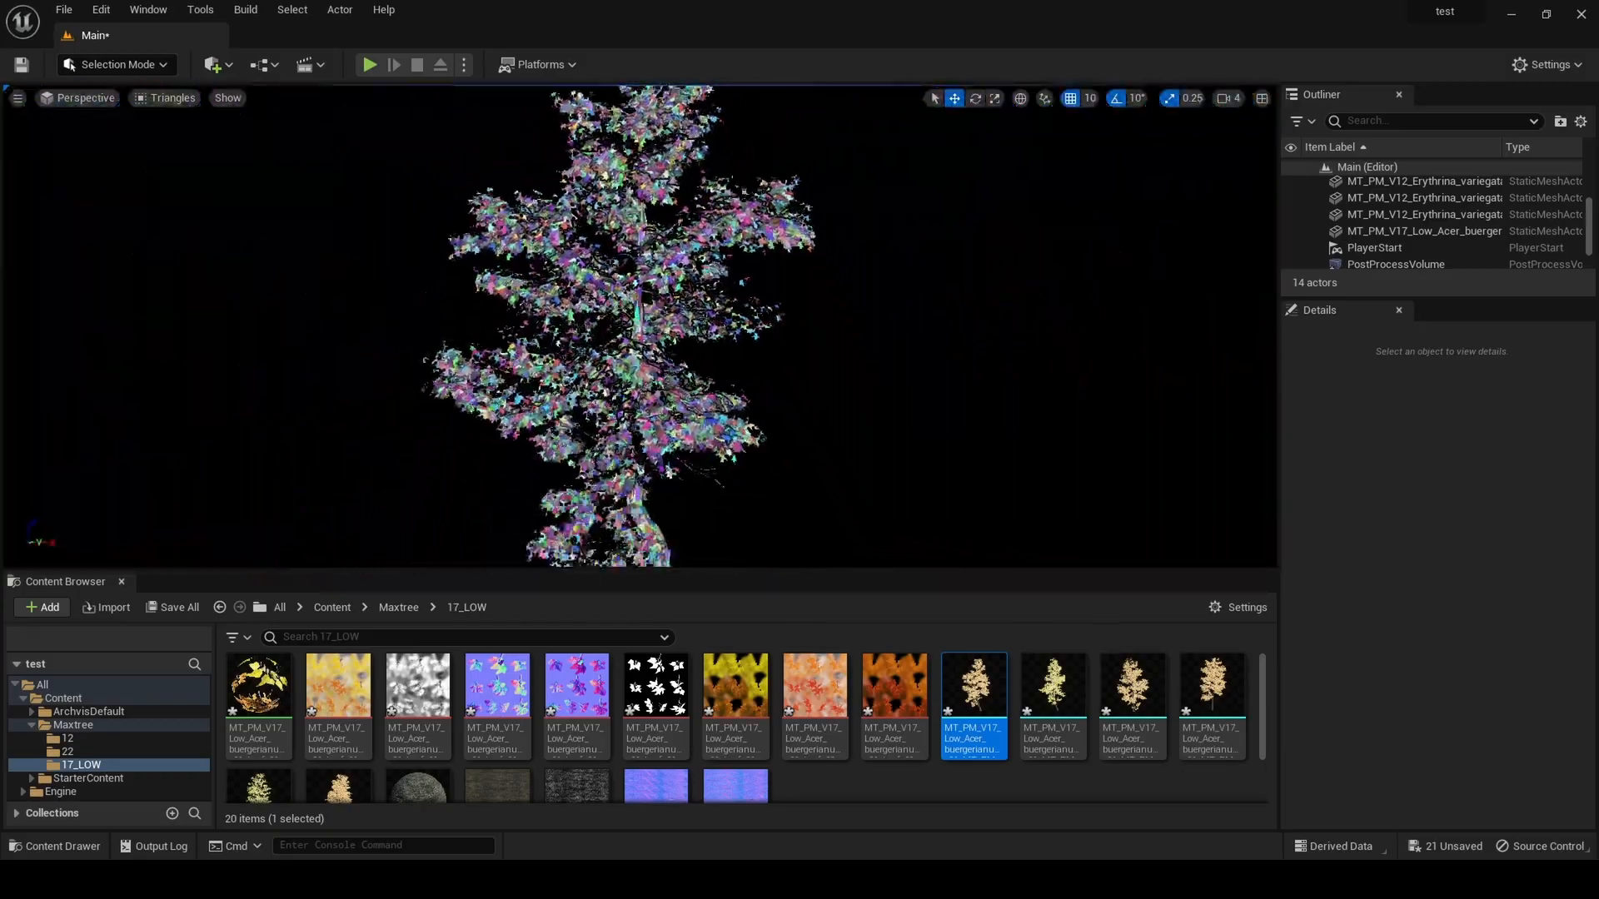
pyautogui.click(148, 98)
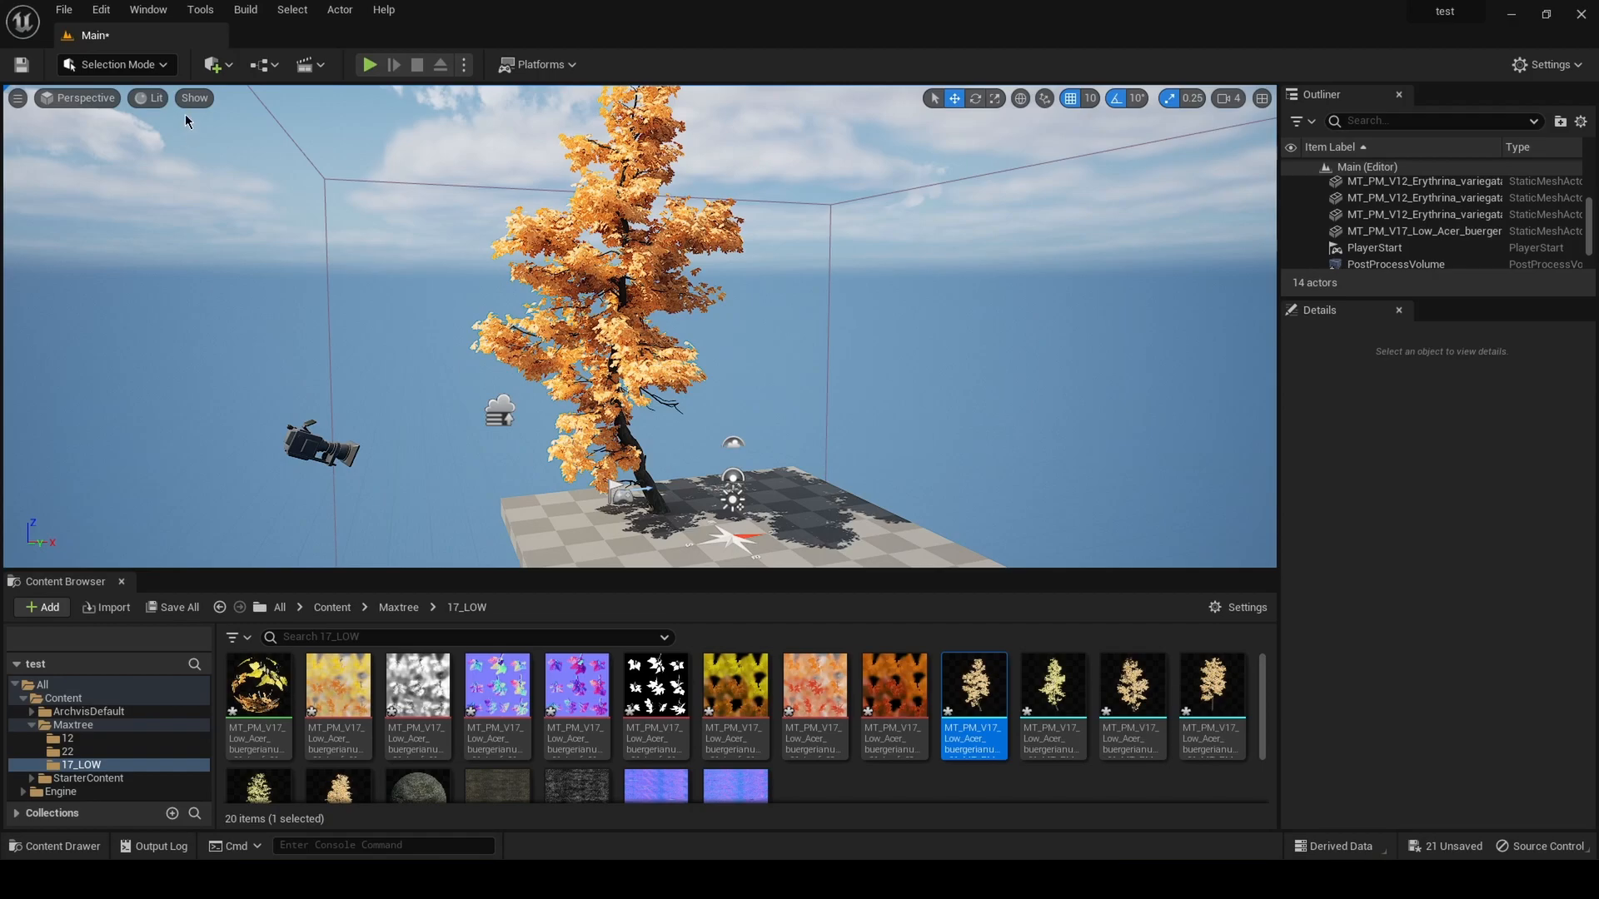
pyautogui.click(152, 98)
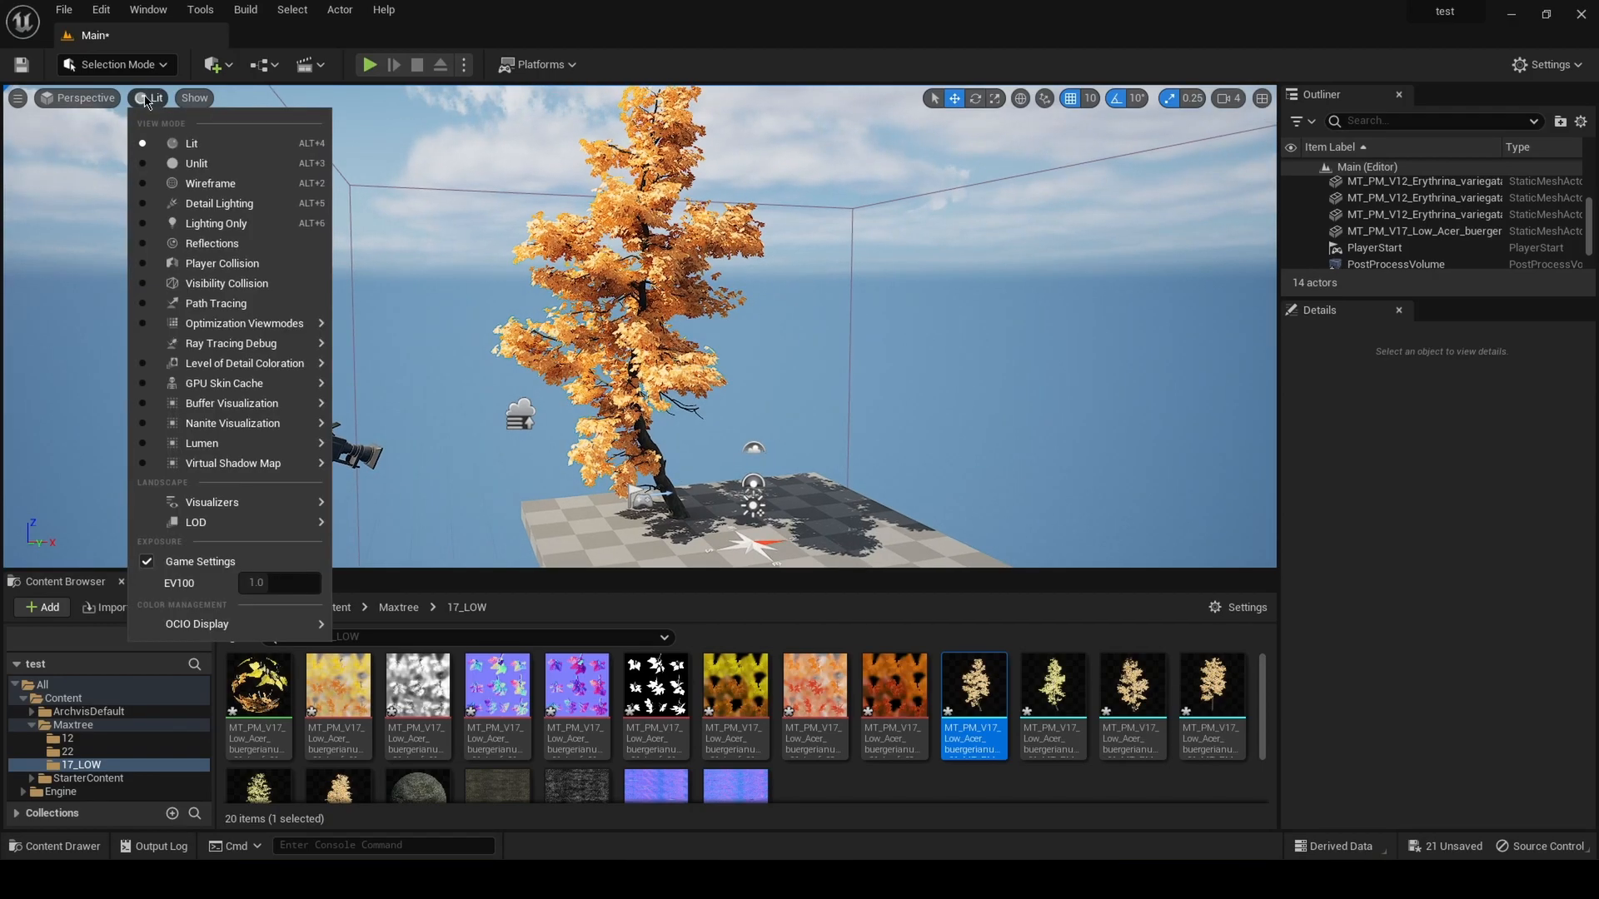
pyautogui.click(215, 303)
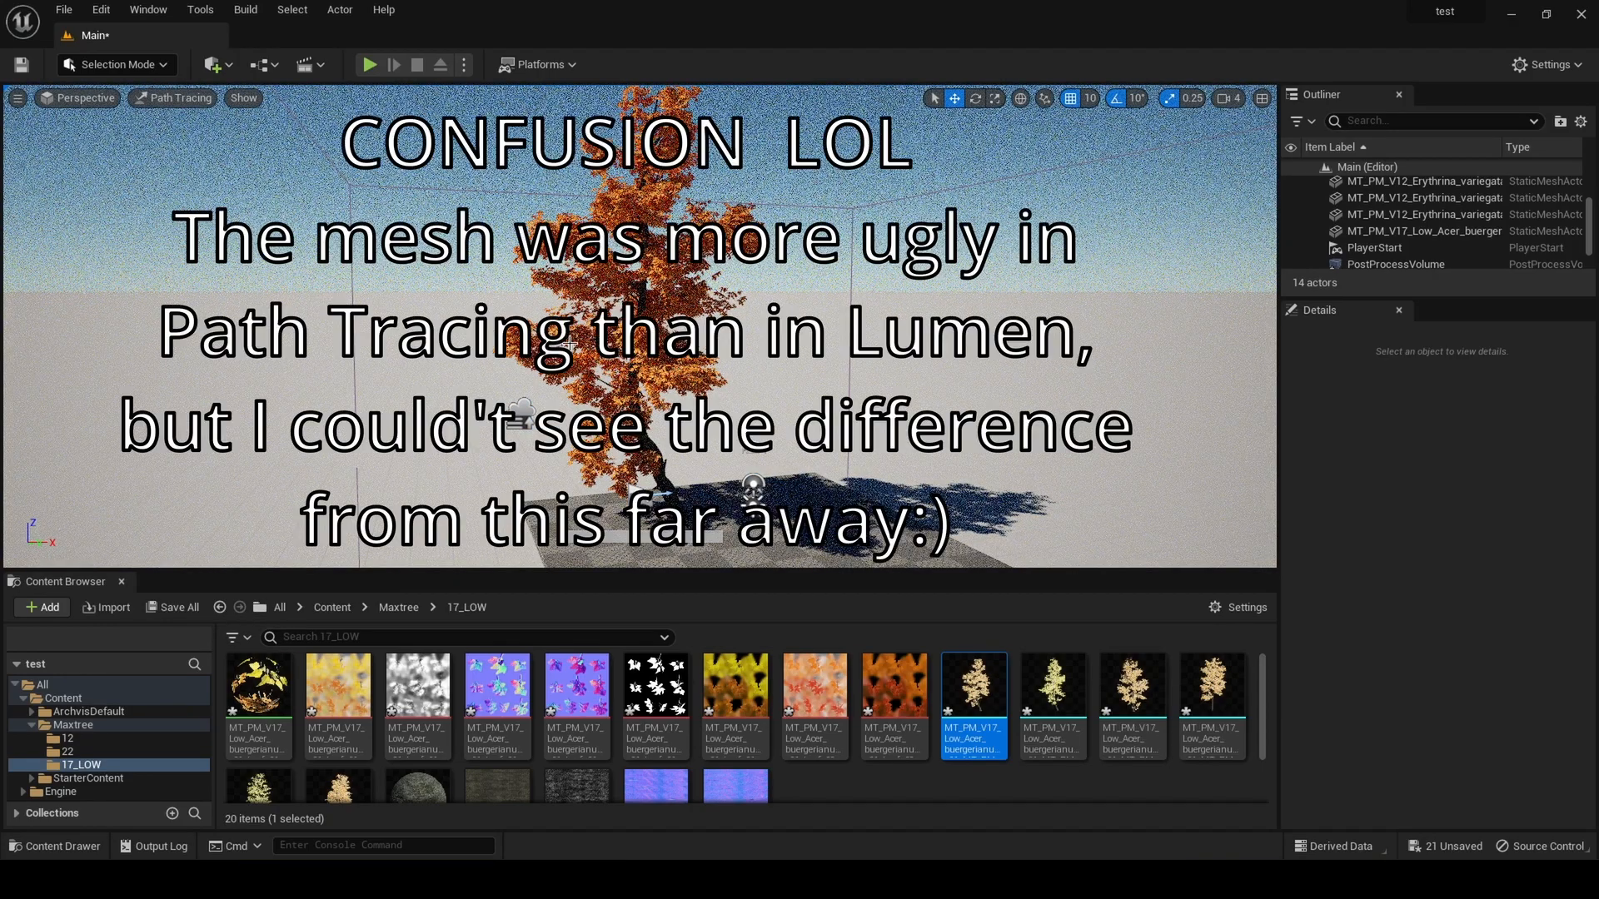
pyautogui.click(178, 99)
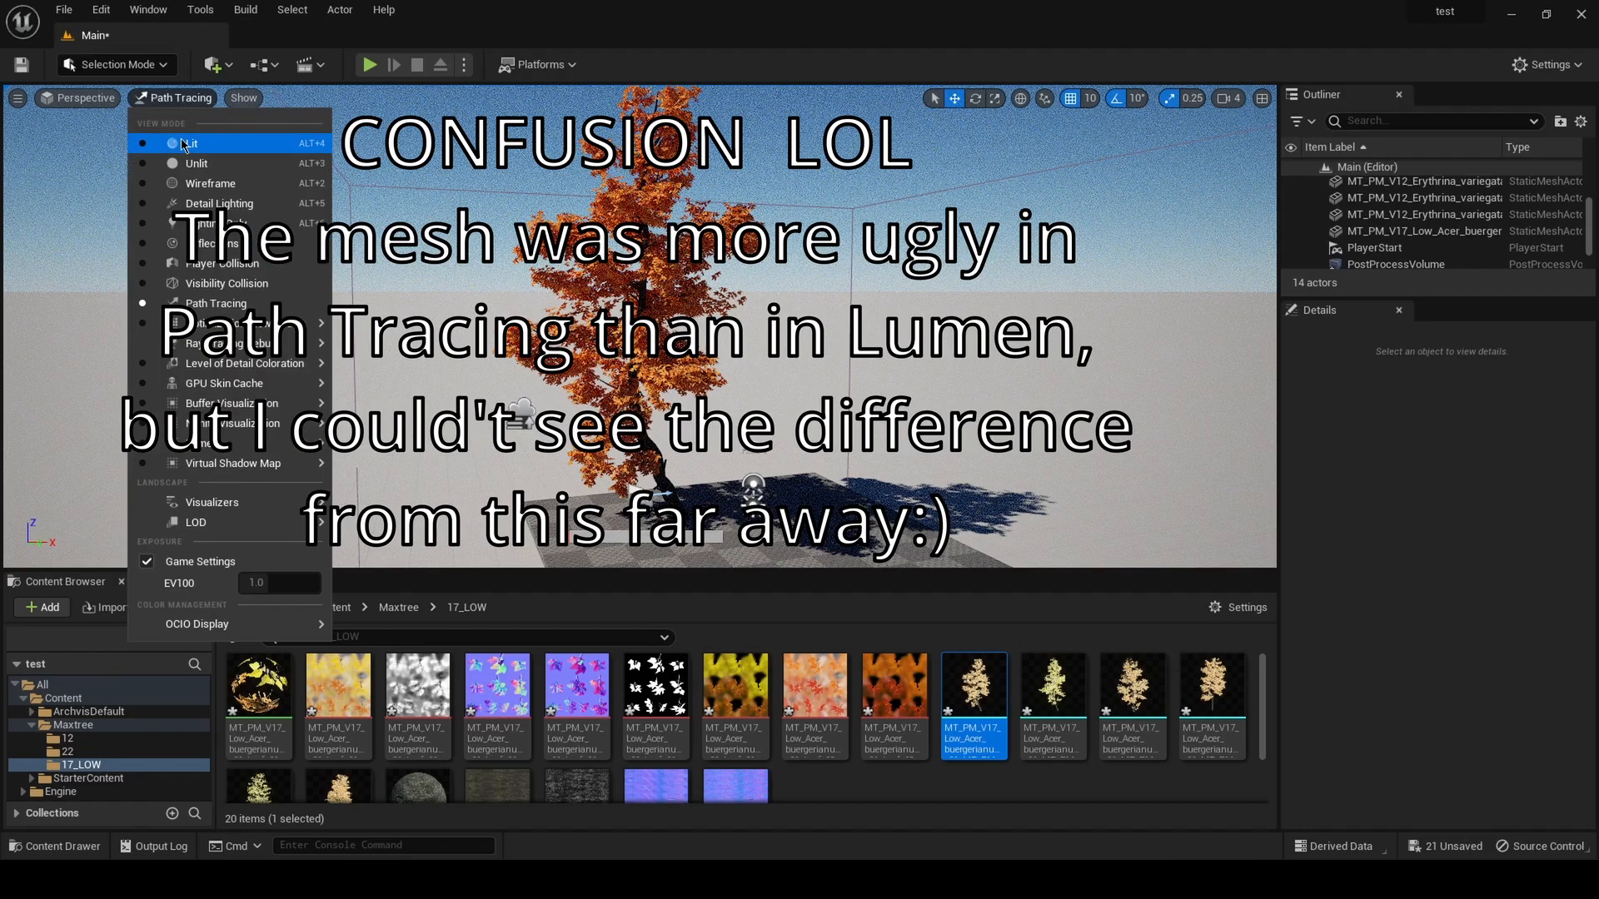
pyautogui.click(191, 143)
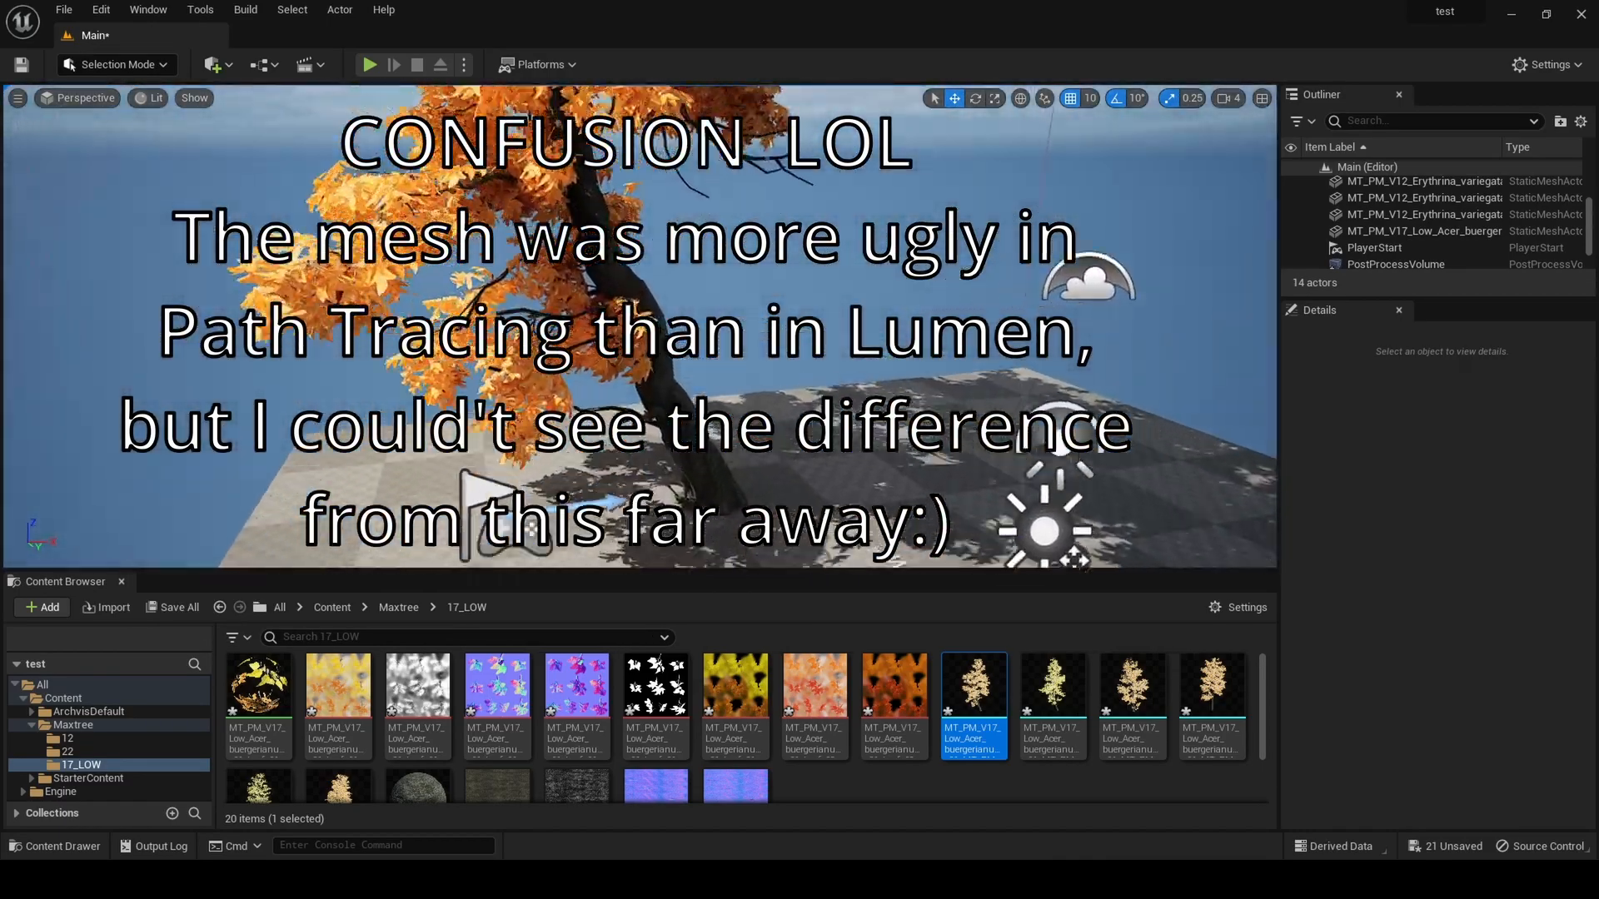
pyautogui.click(151, 98)
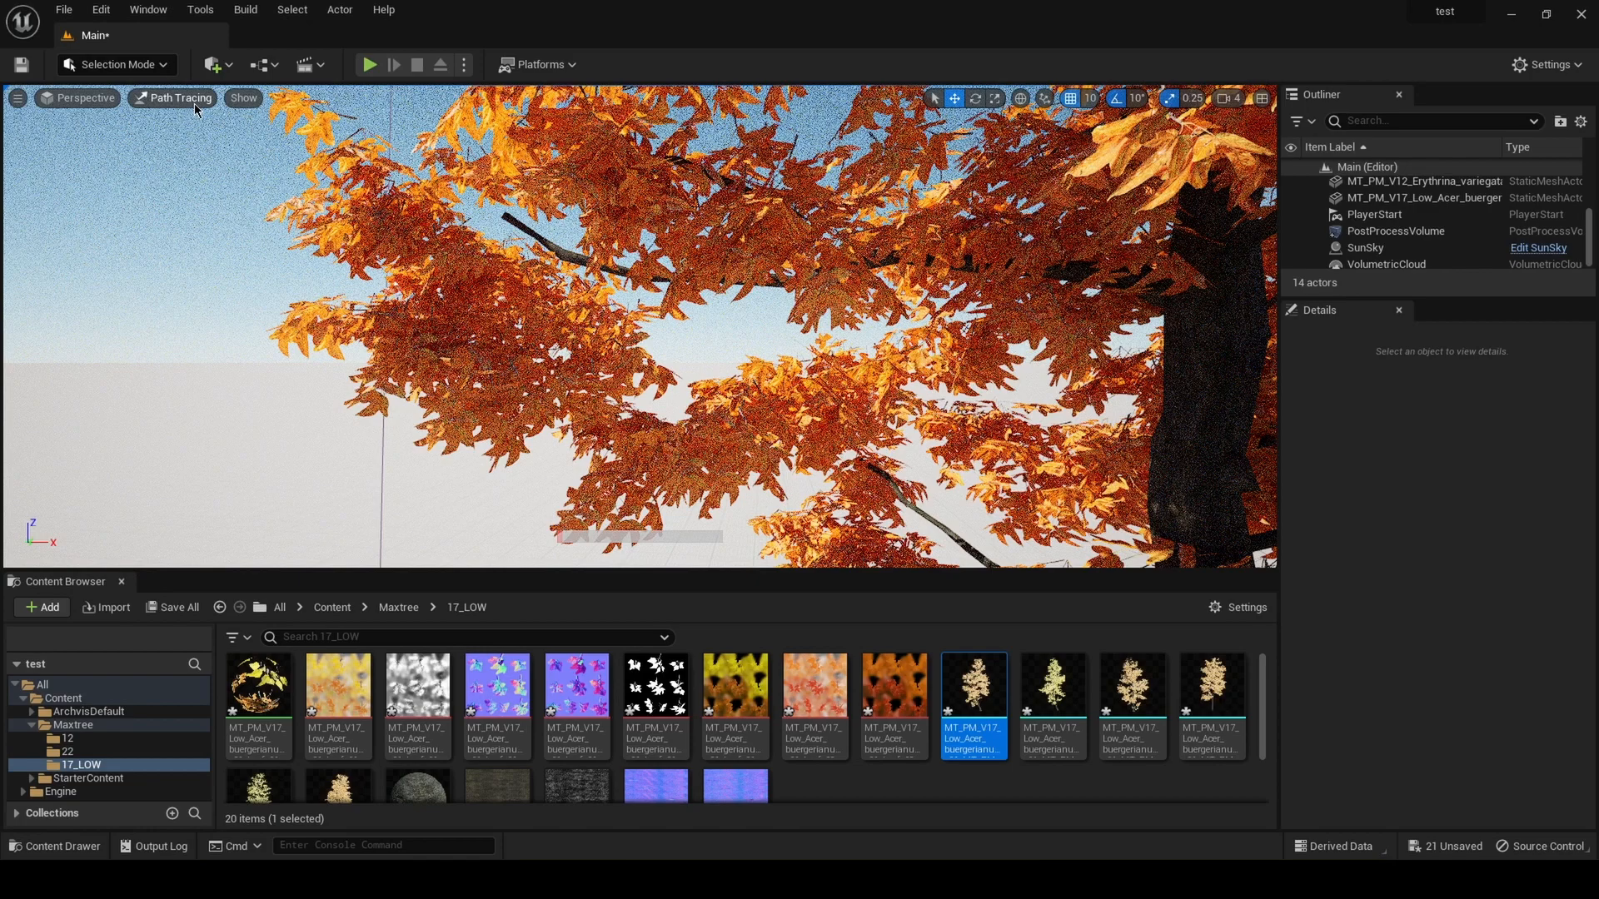
pyautogui.click(171, 98)
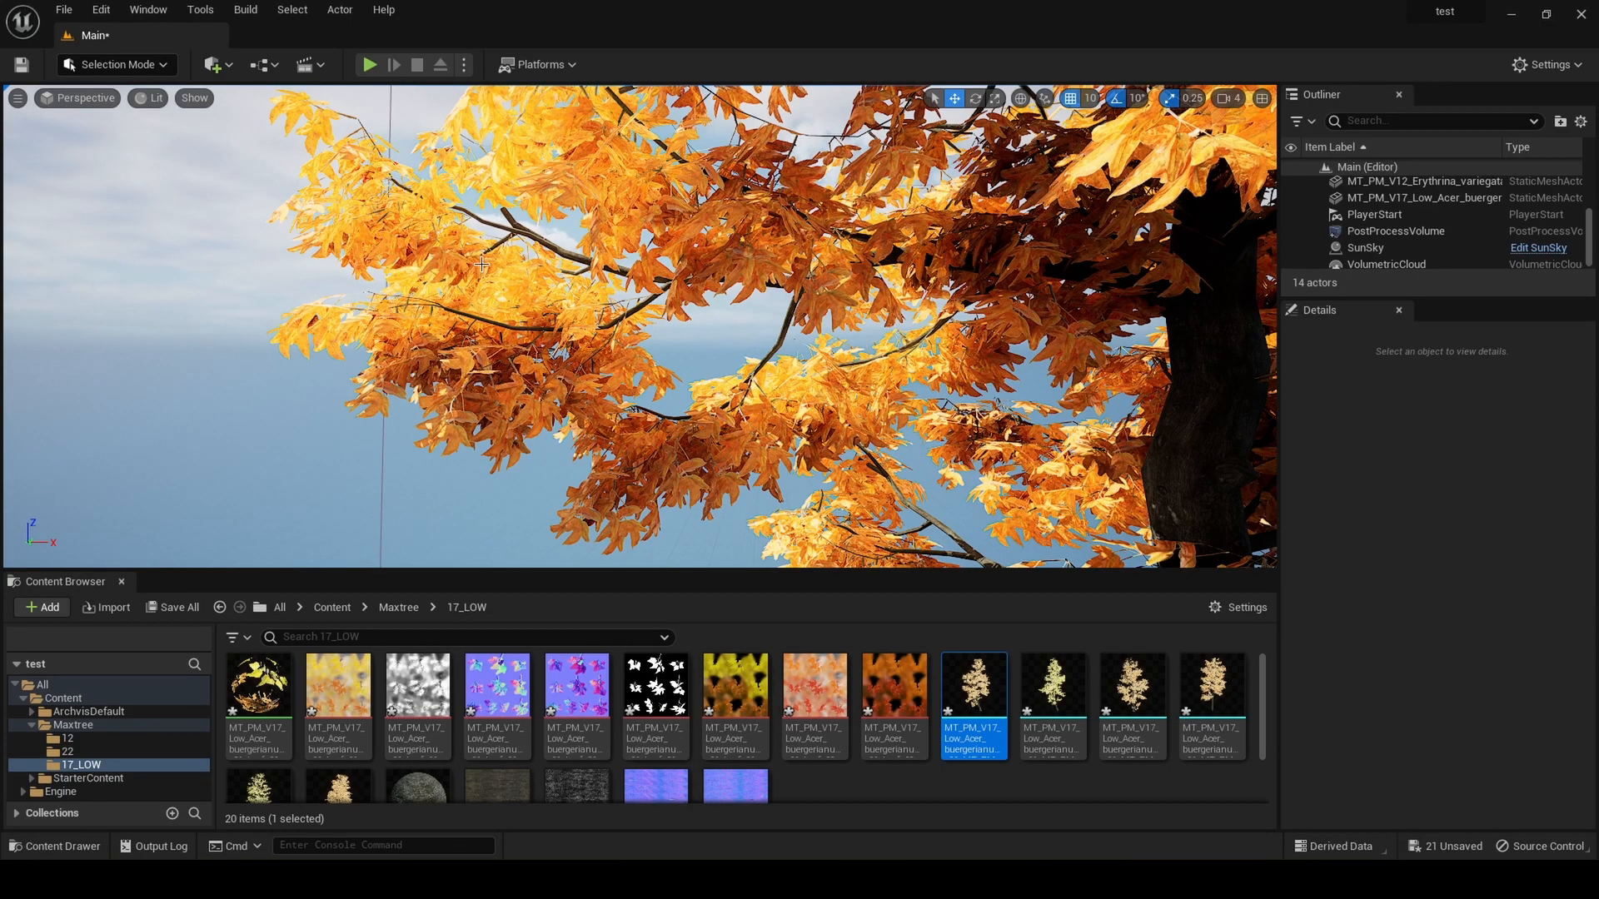
pyautogui.moveTo(658, 308)
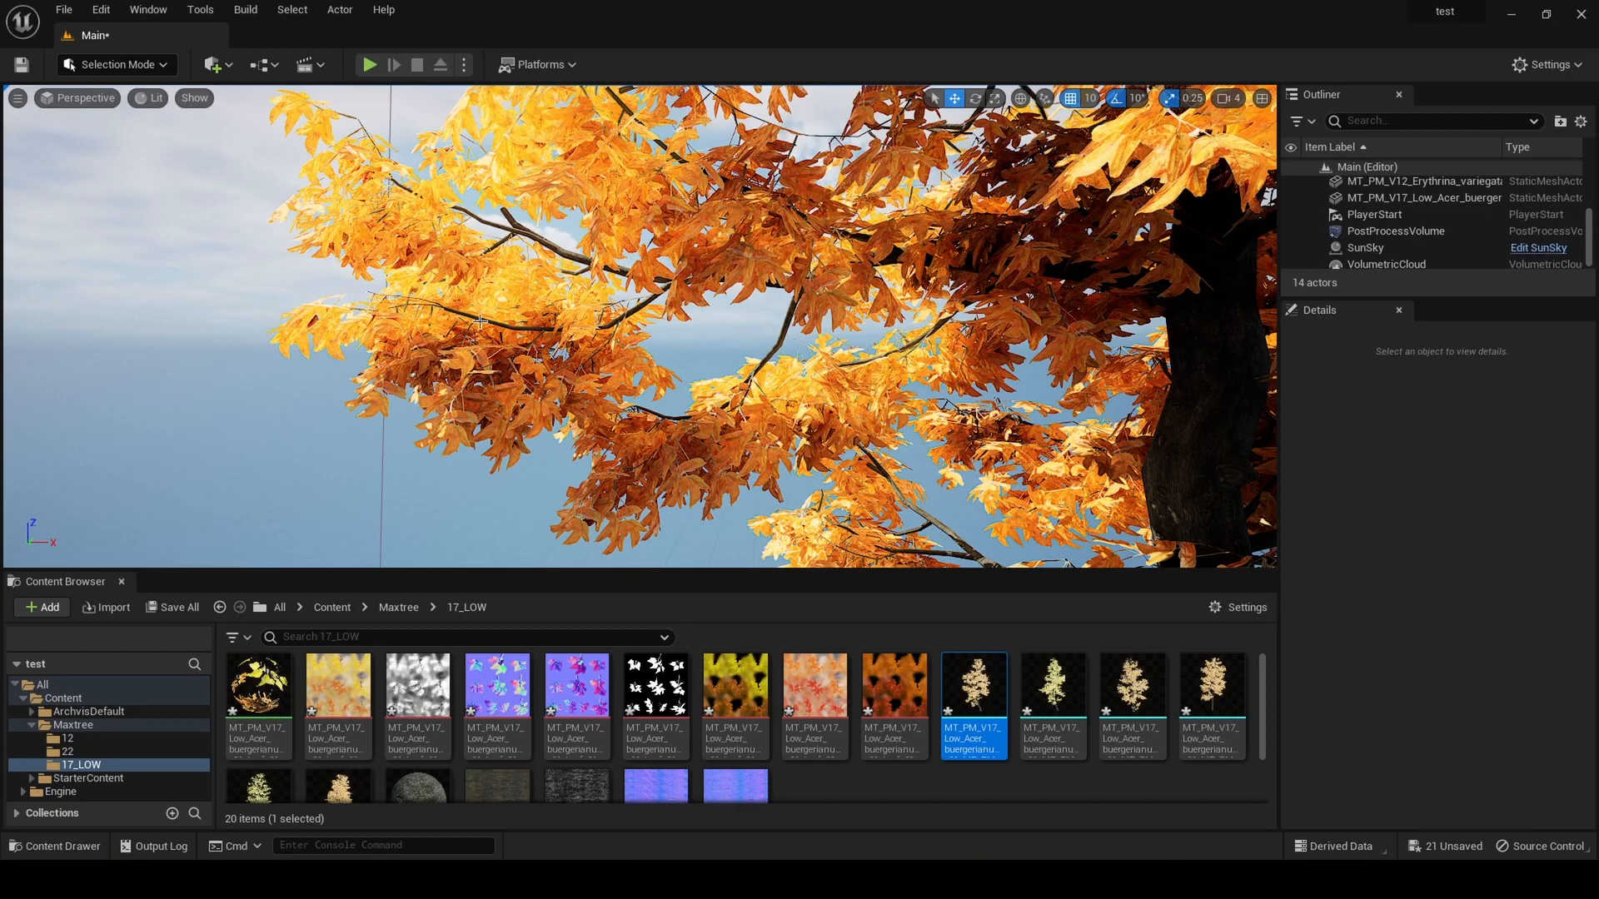
pyautogui.click(152, 99)
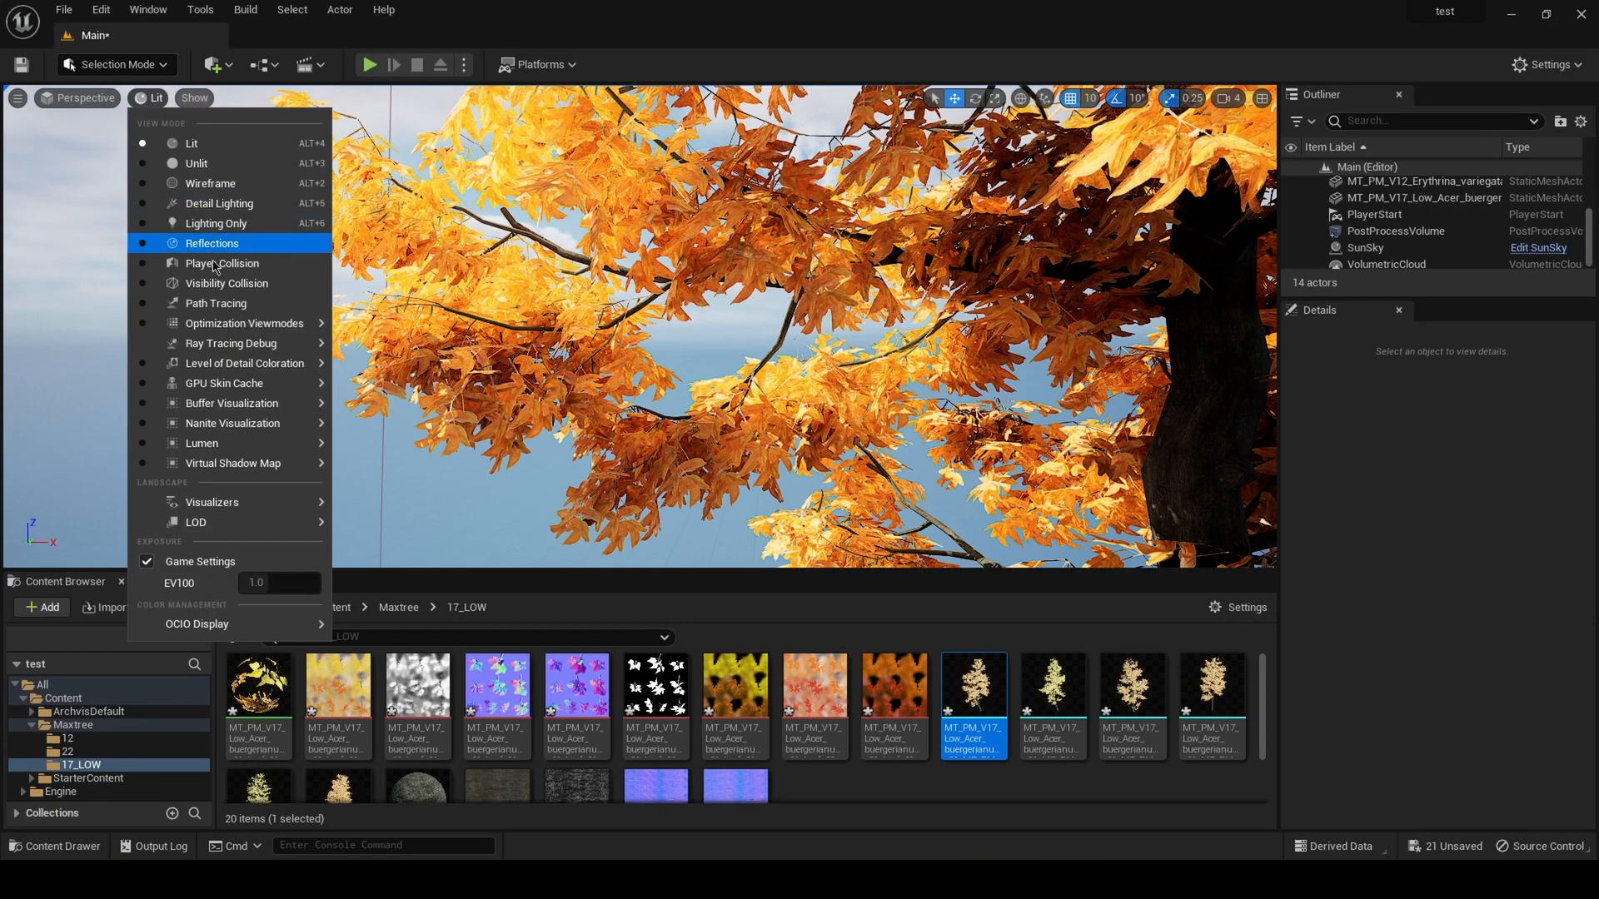
pyautogui.click(215, 303)
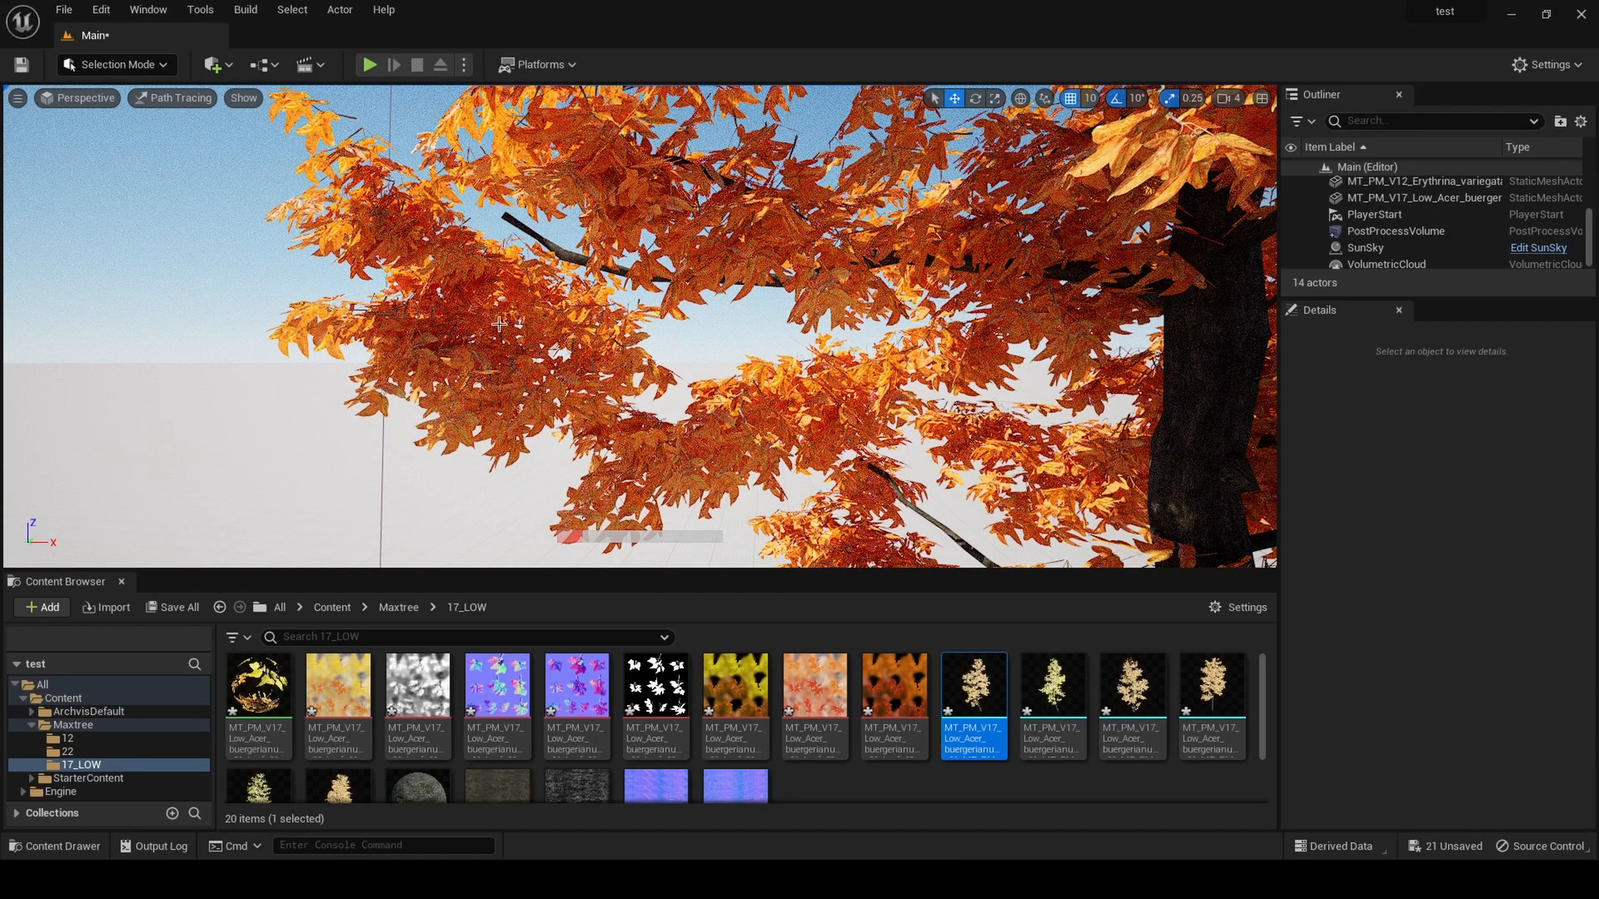
pyautogui.click(177, 98)
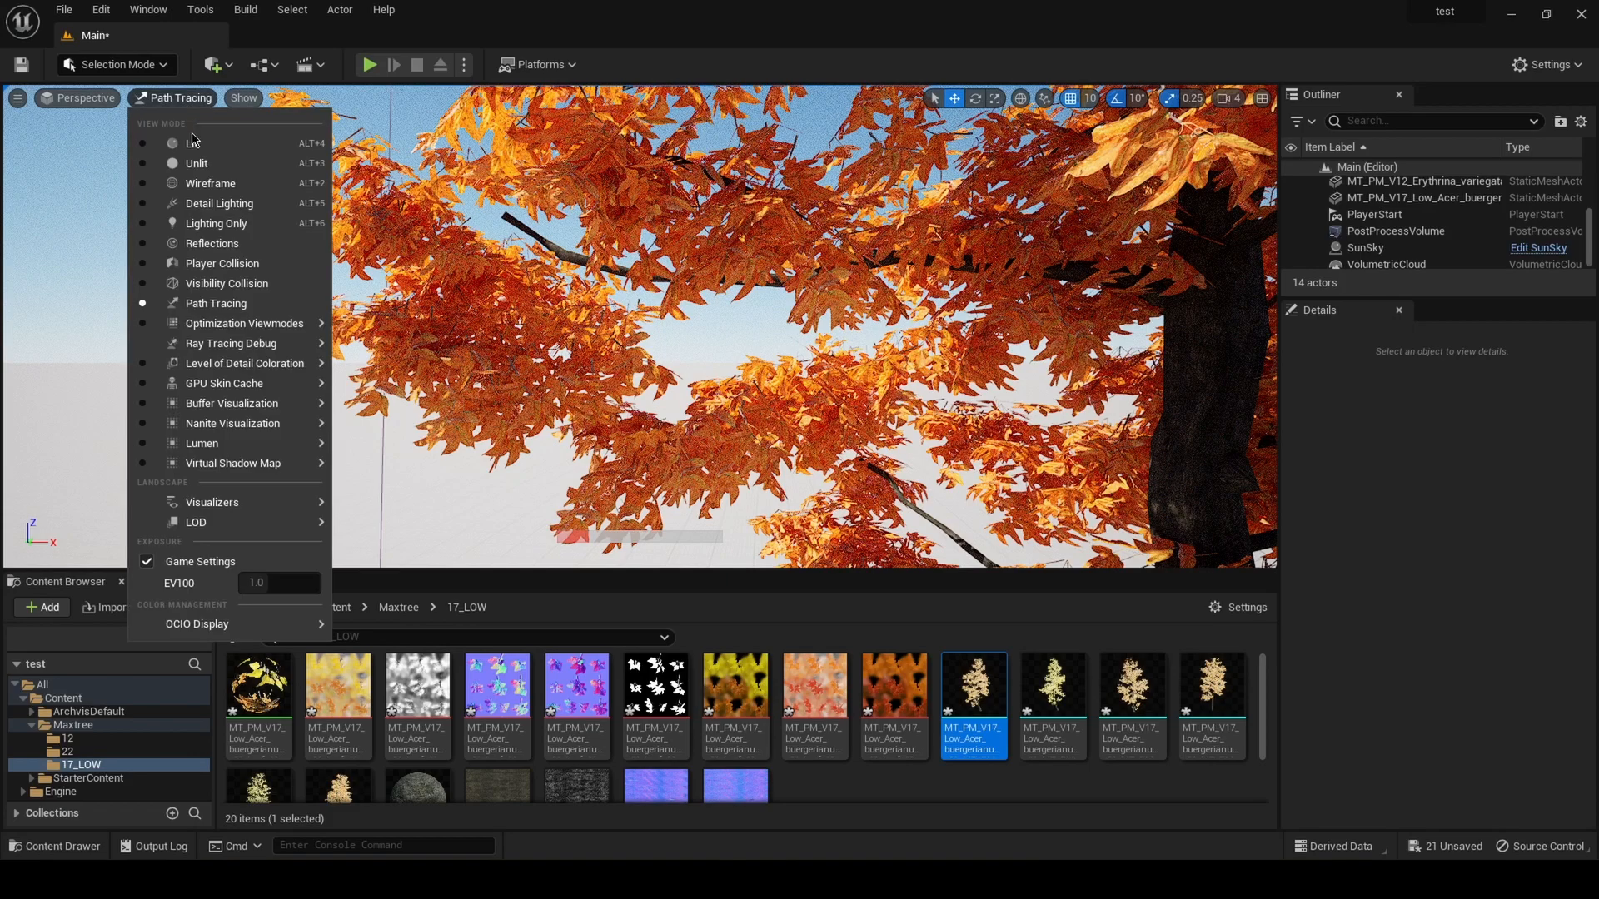
pyautogui.click(195, 144)
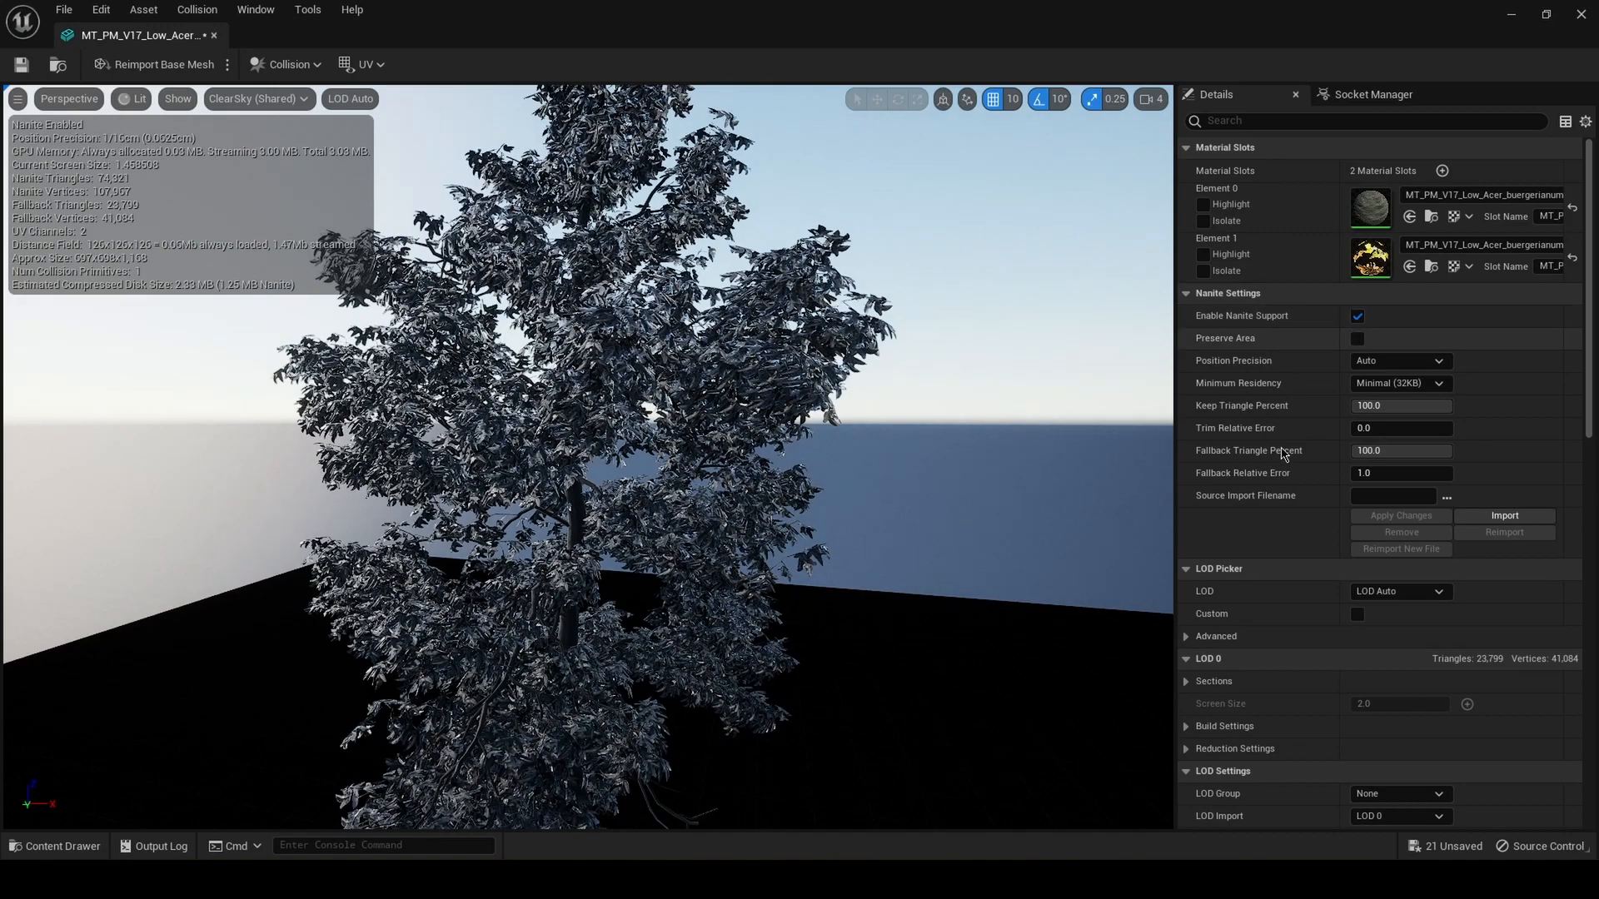
pyautogui.moveTo(1242, 471)
pyautogui.write('0')
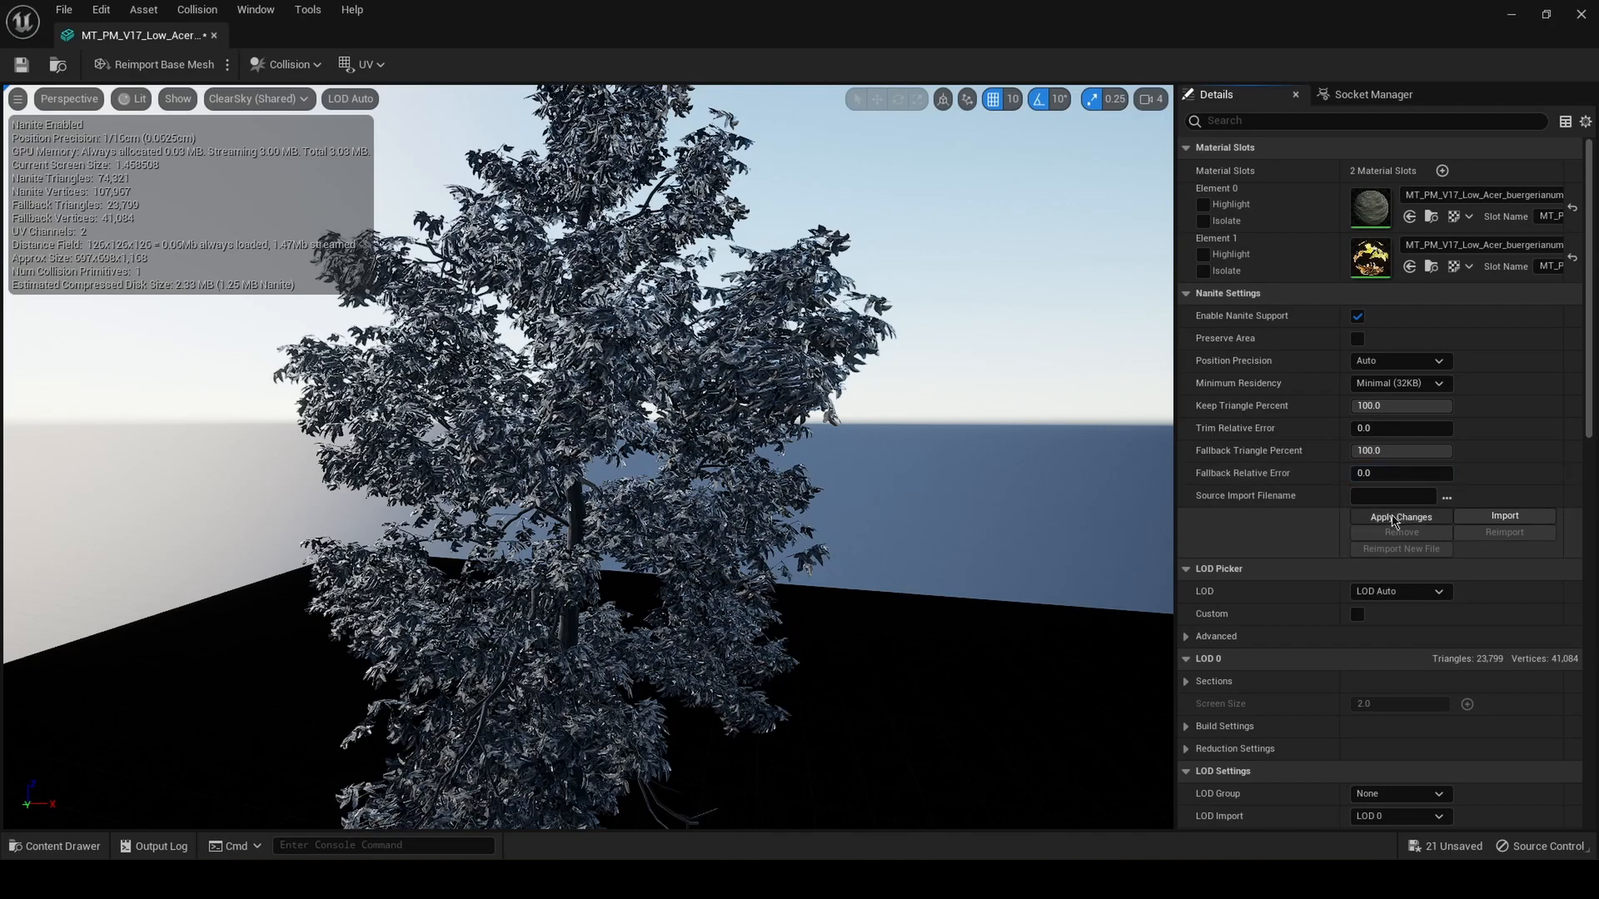
# Apply the Nanite Fallback Relative Error of 0 on the maple mesh
pyautogui.click(1401, 516)
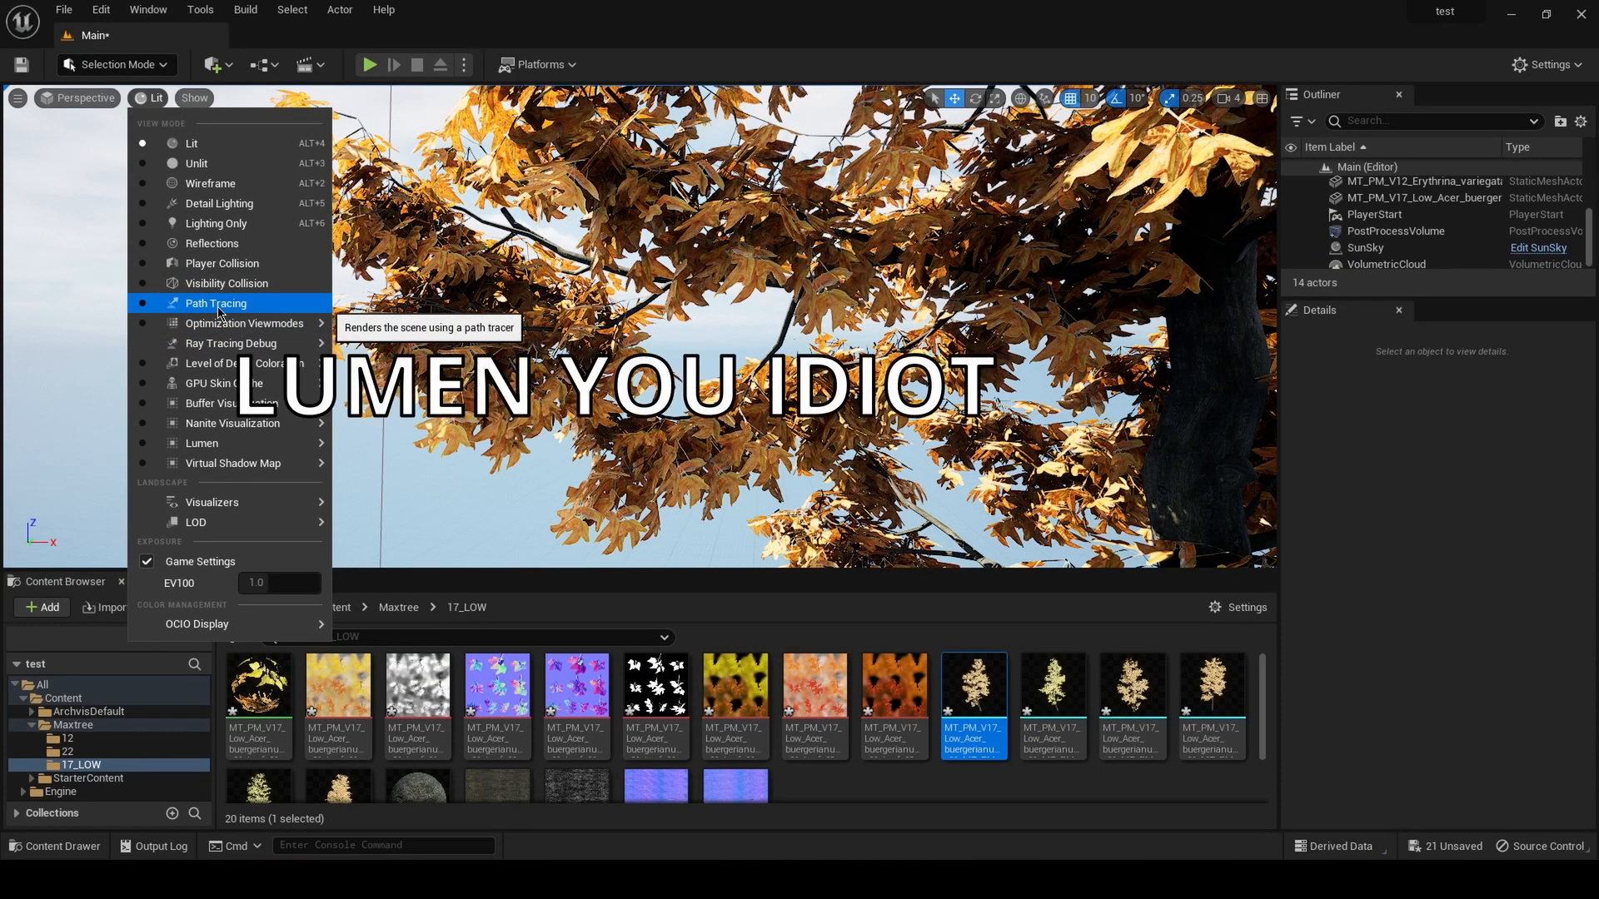
pyautogui.click(215, 304)
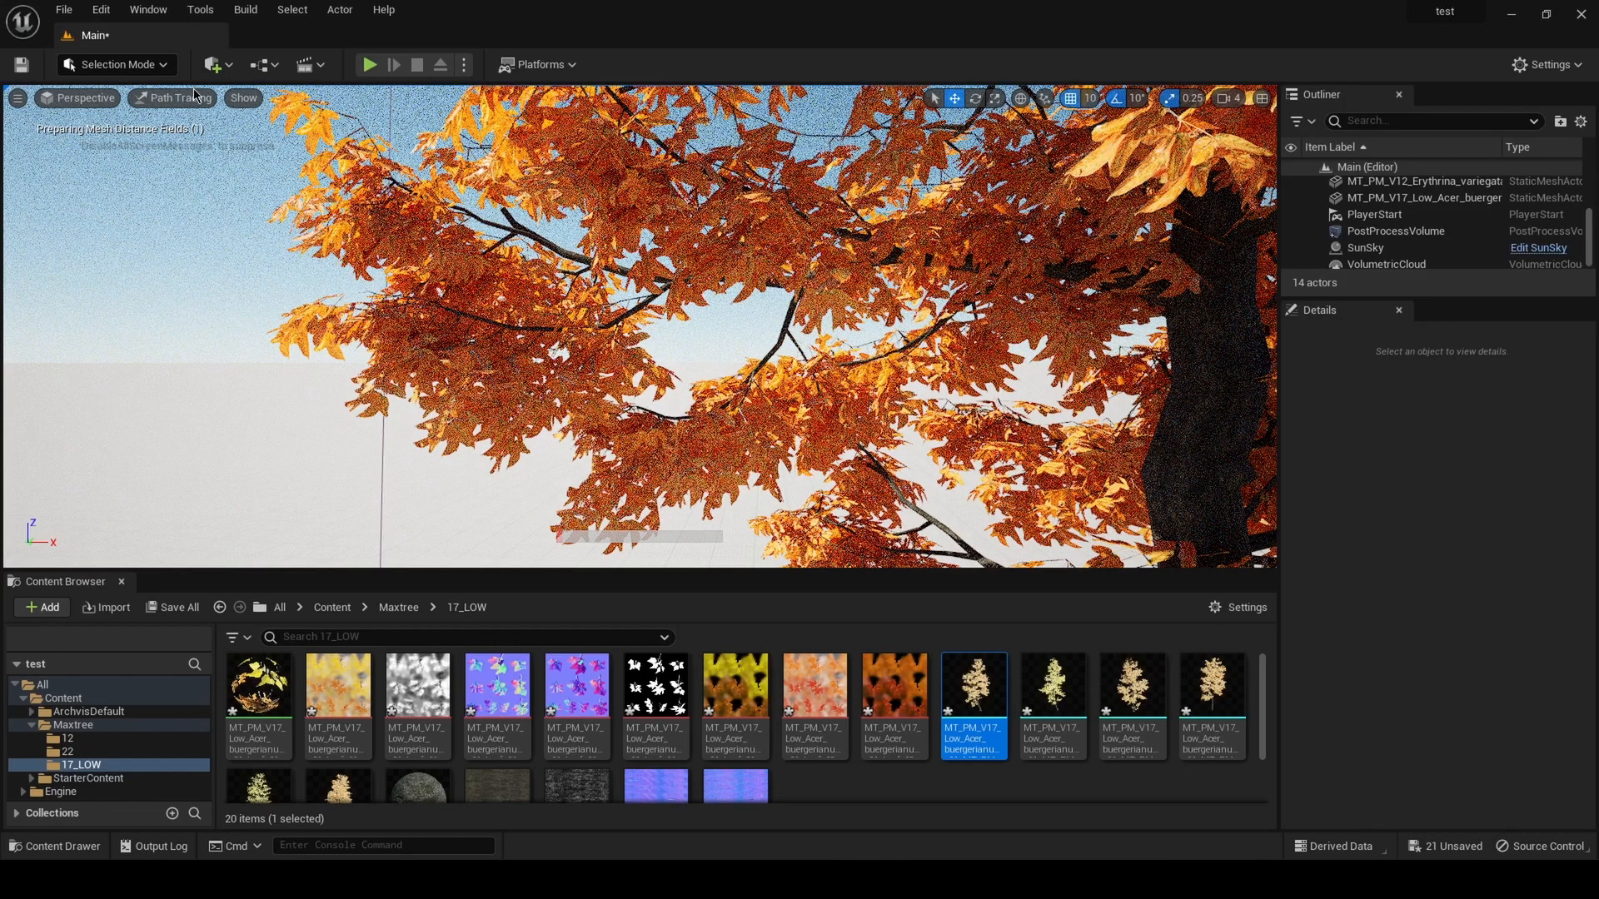
pyautogui.click(171, 98)
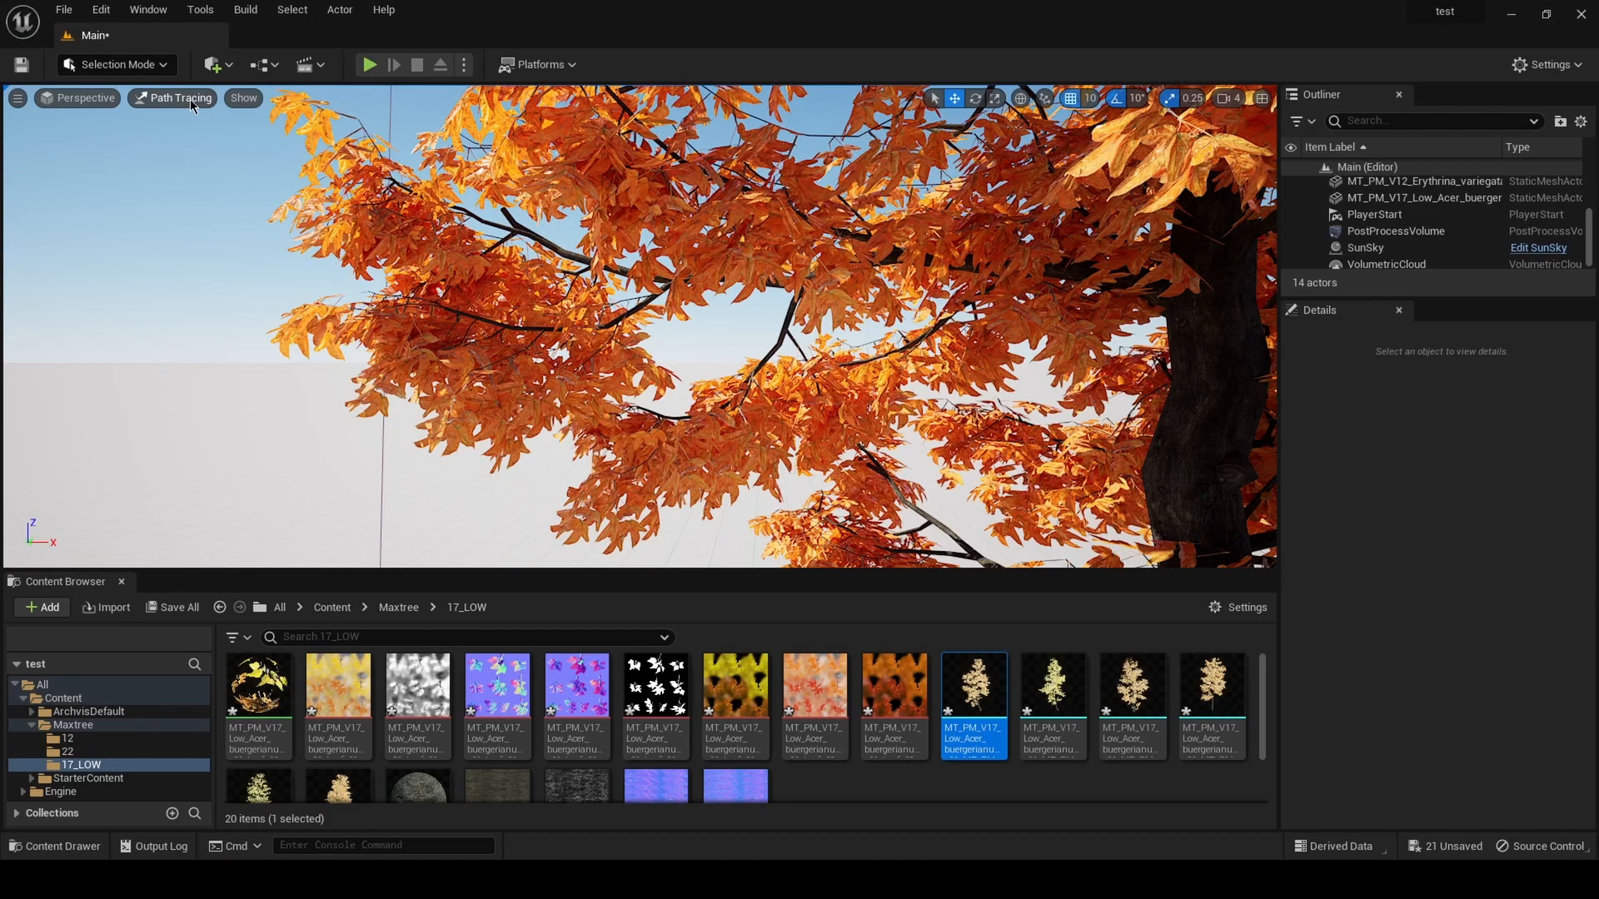
pyautogui.click(180, 98)
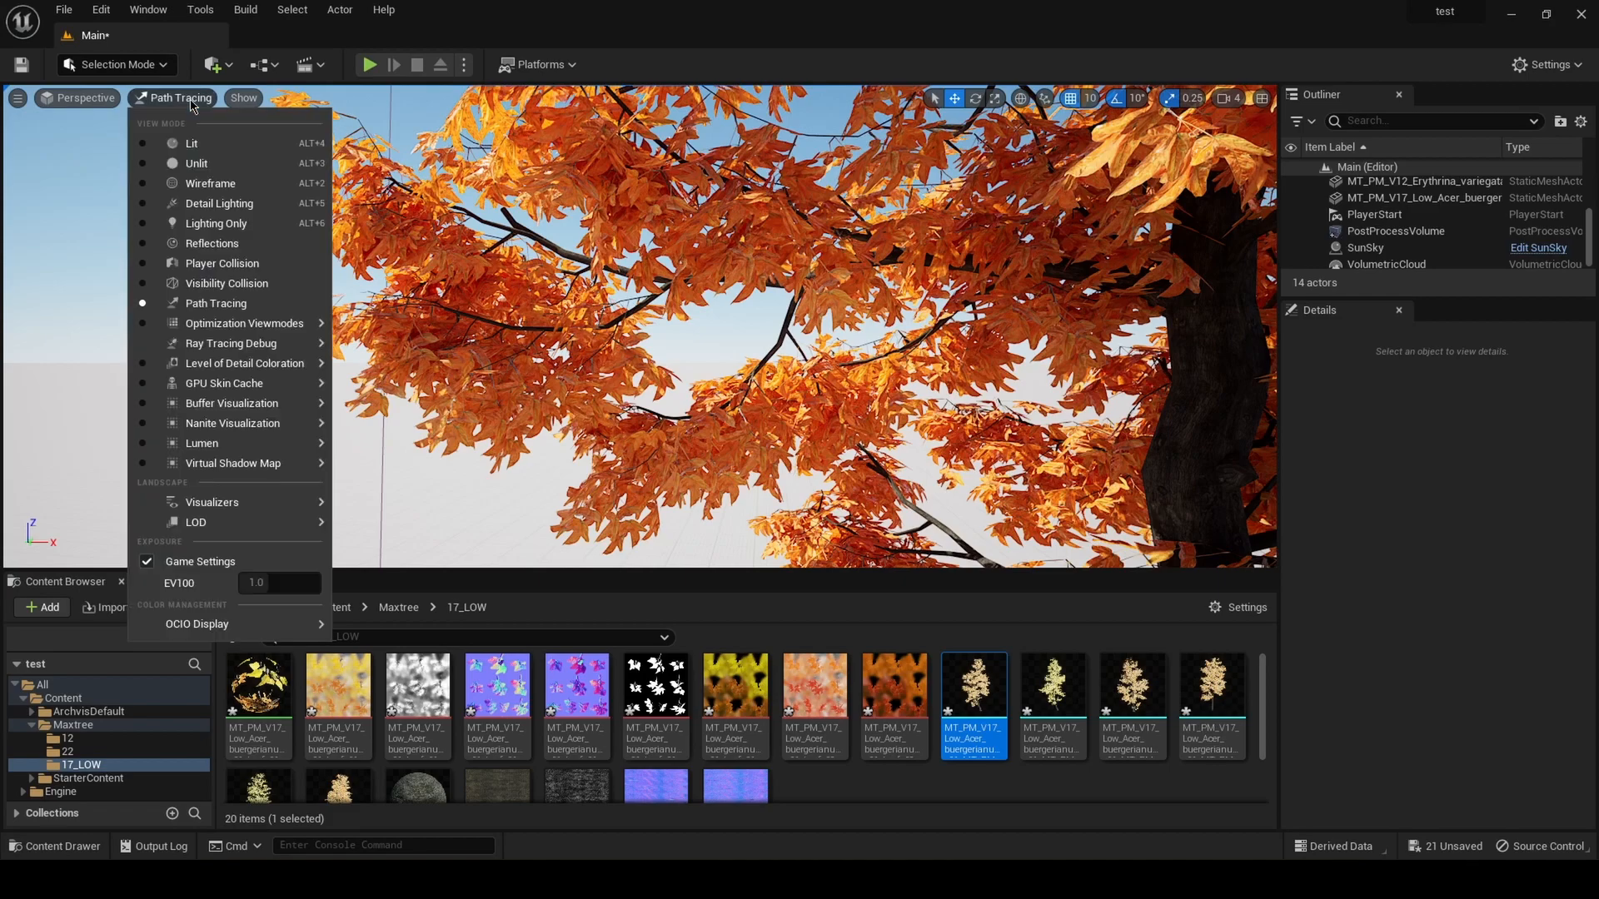
pyautogui.click(191, 143)
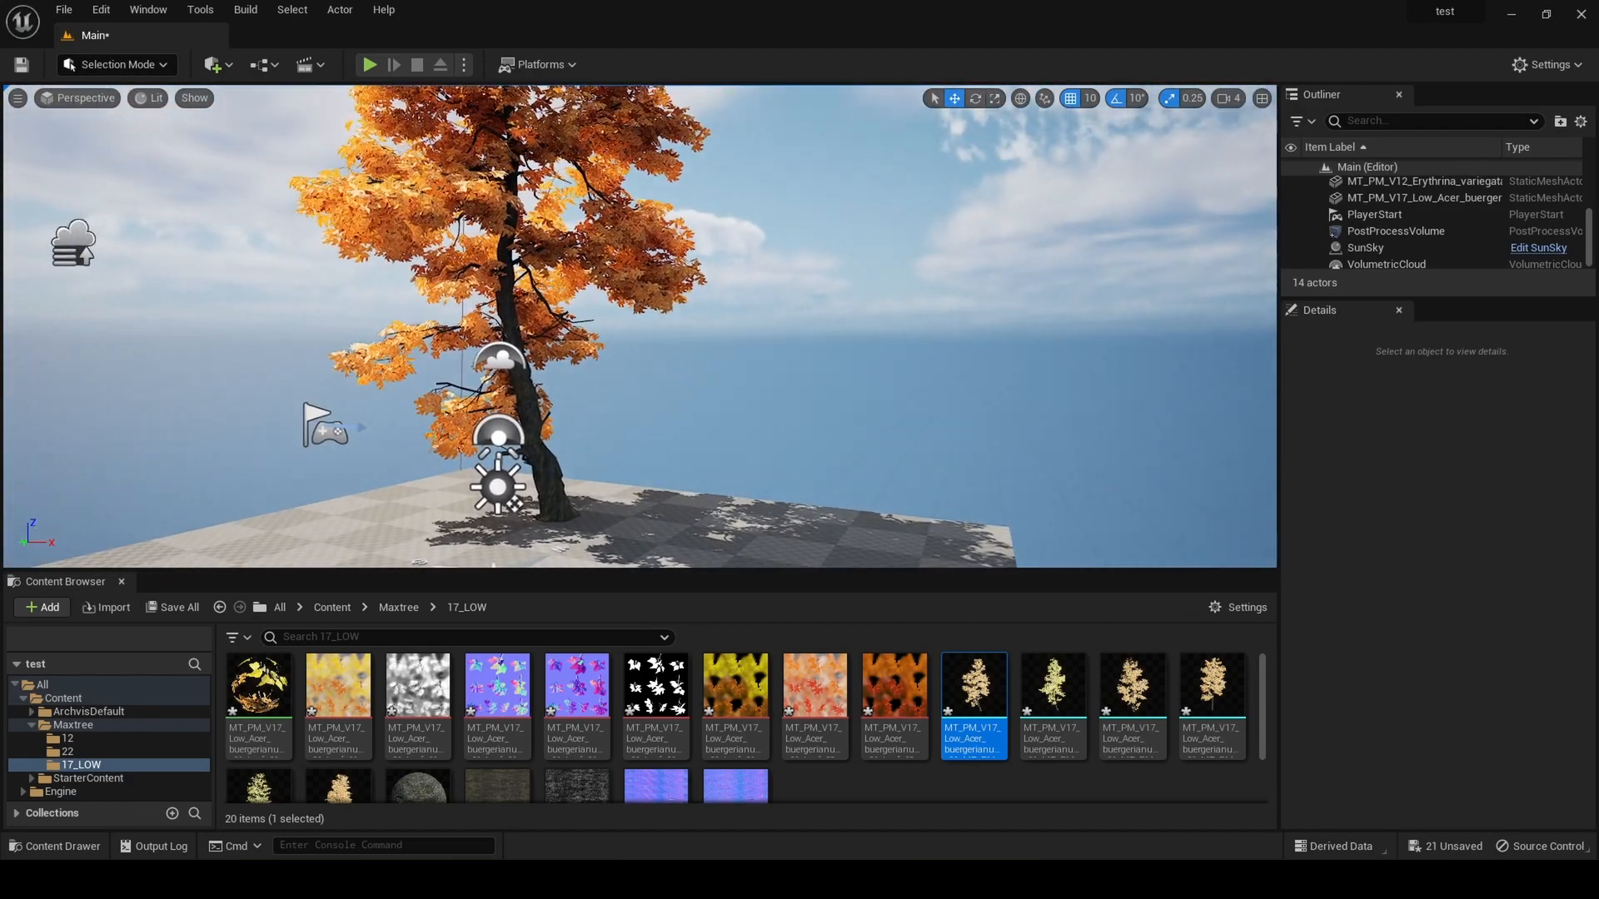
pyautogui.click(1033, 783)
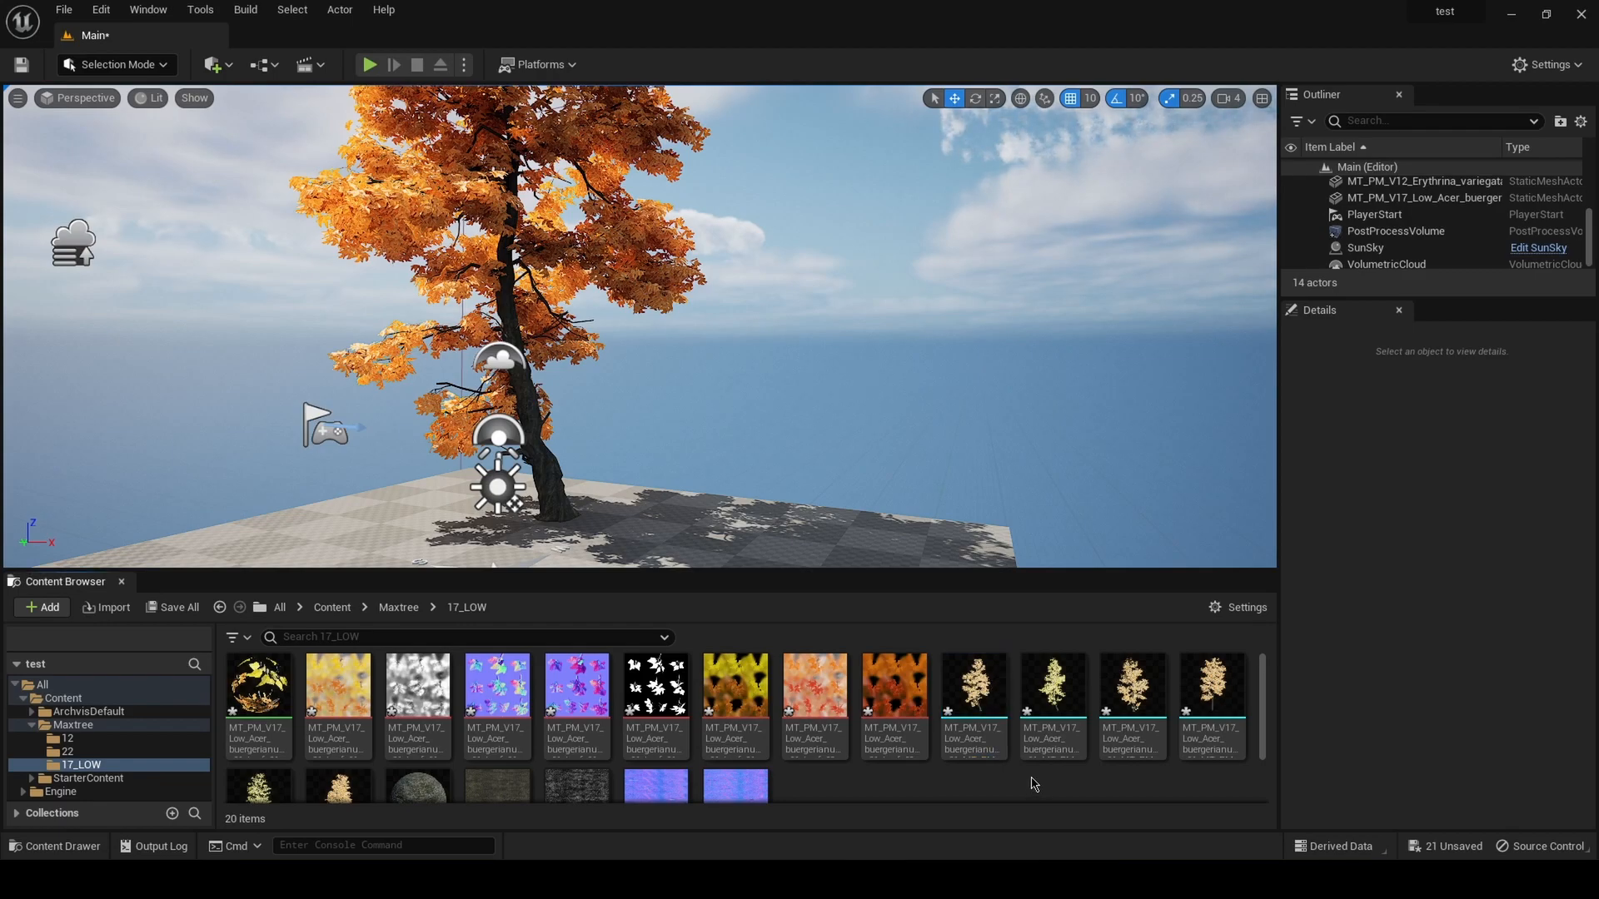
pyautogui.moveTo(1053, 703)
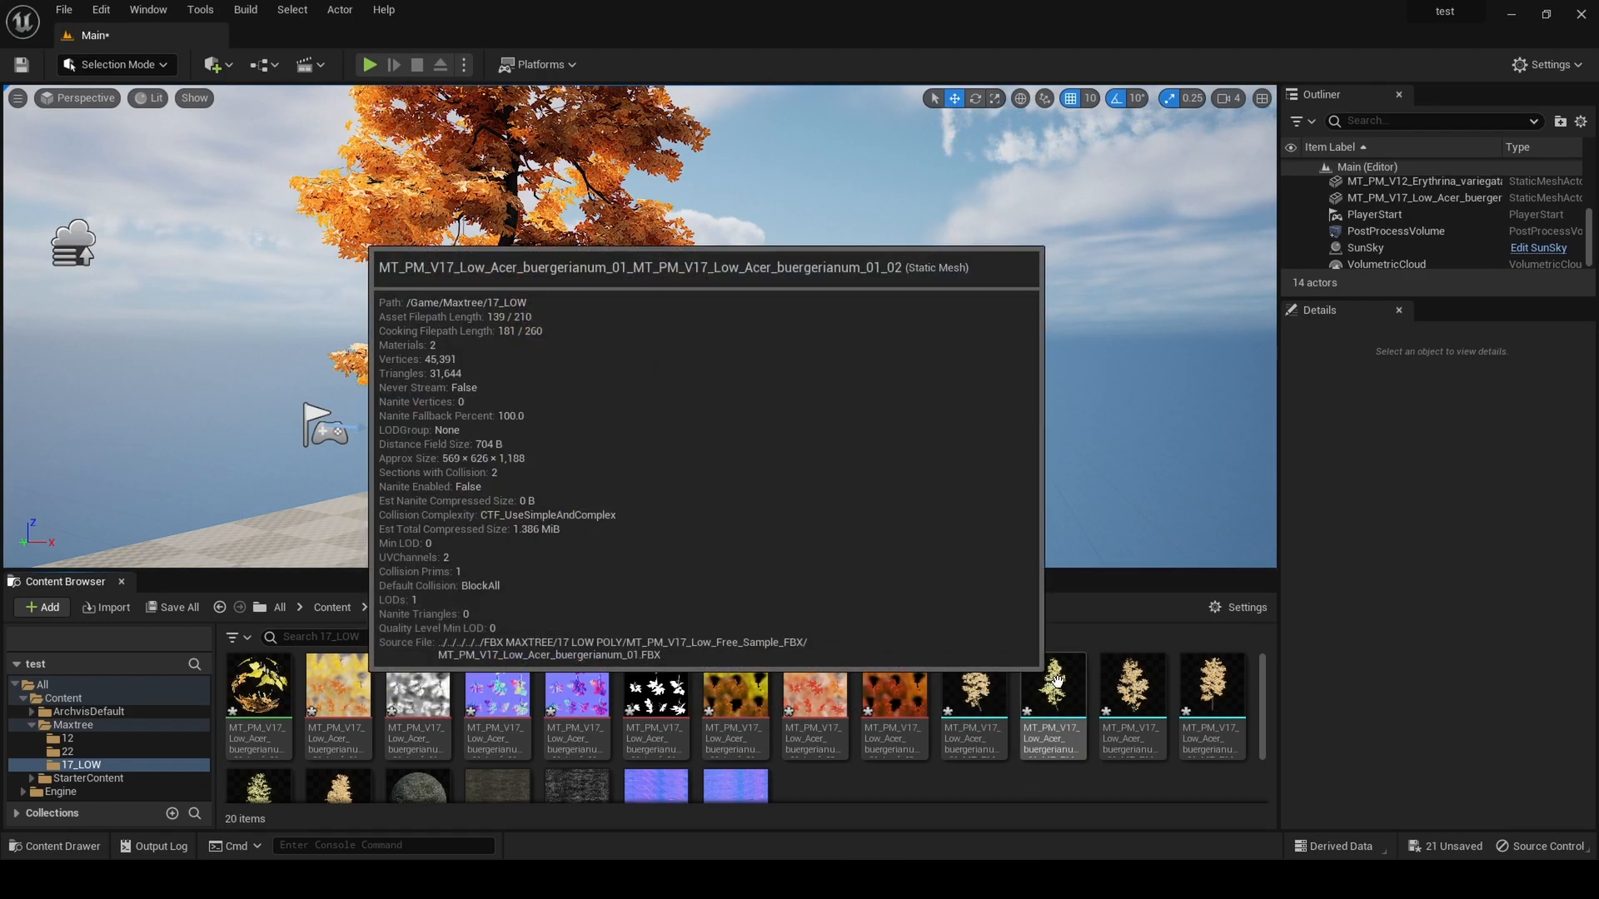
pyautogui.rightClick(1053, 703)
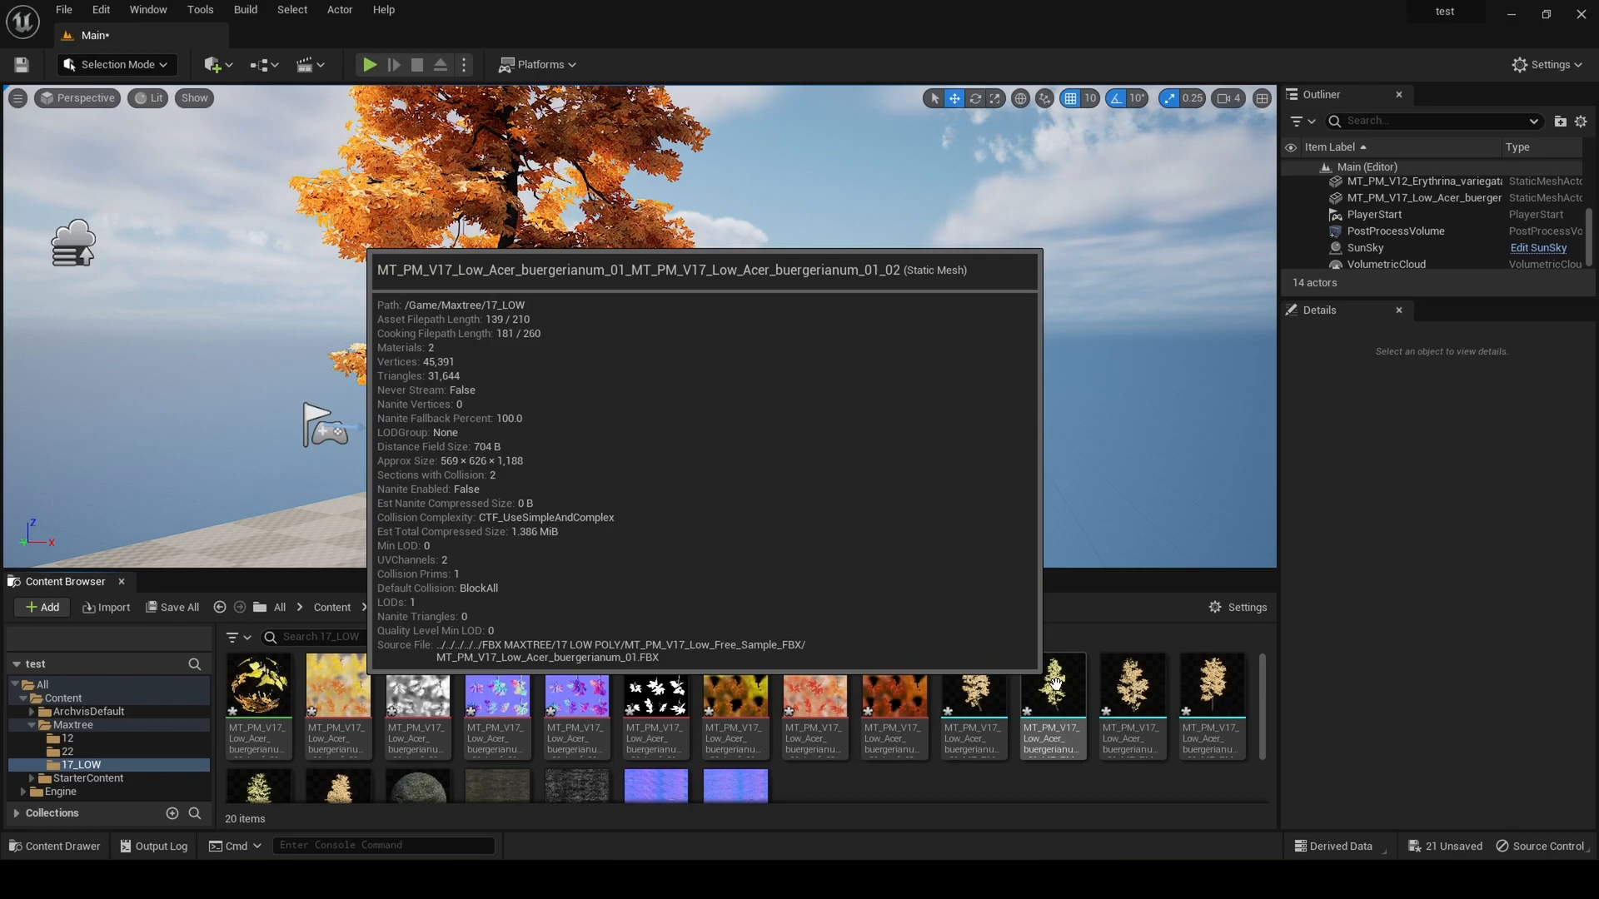
# Enable Nanite support on the second maple mesh with Fallback Relative Error 0 and apply it
pyautogui.doubleClick(1053, 710)
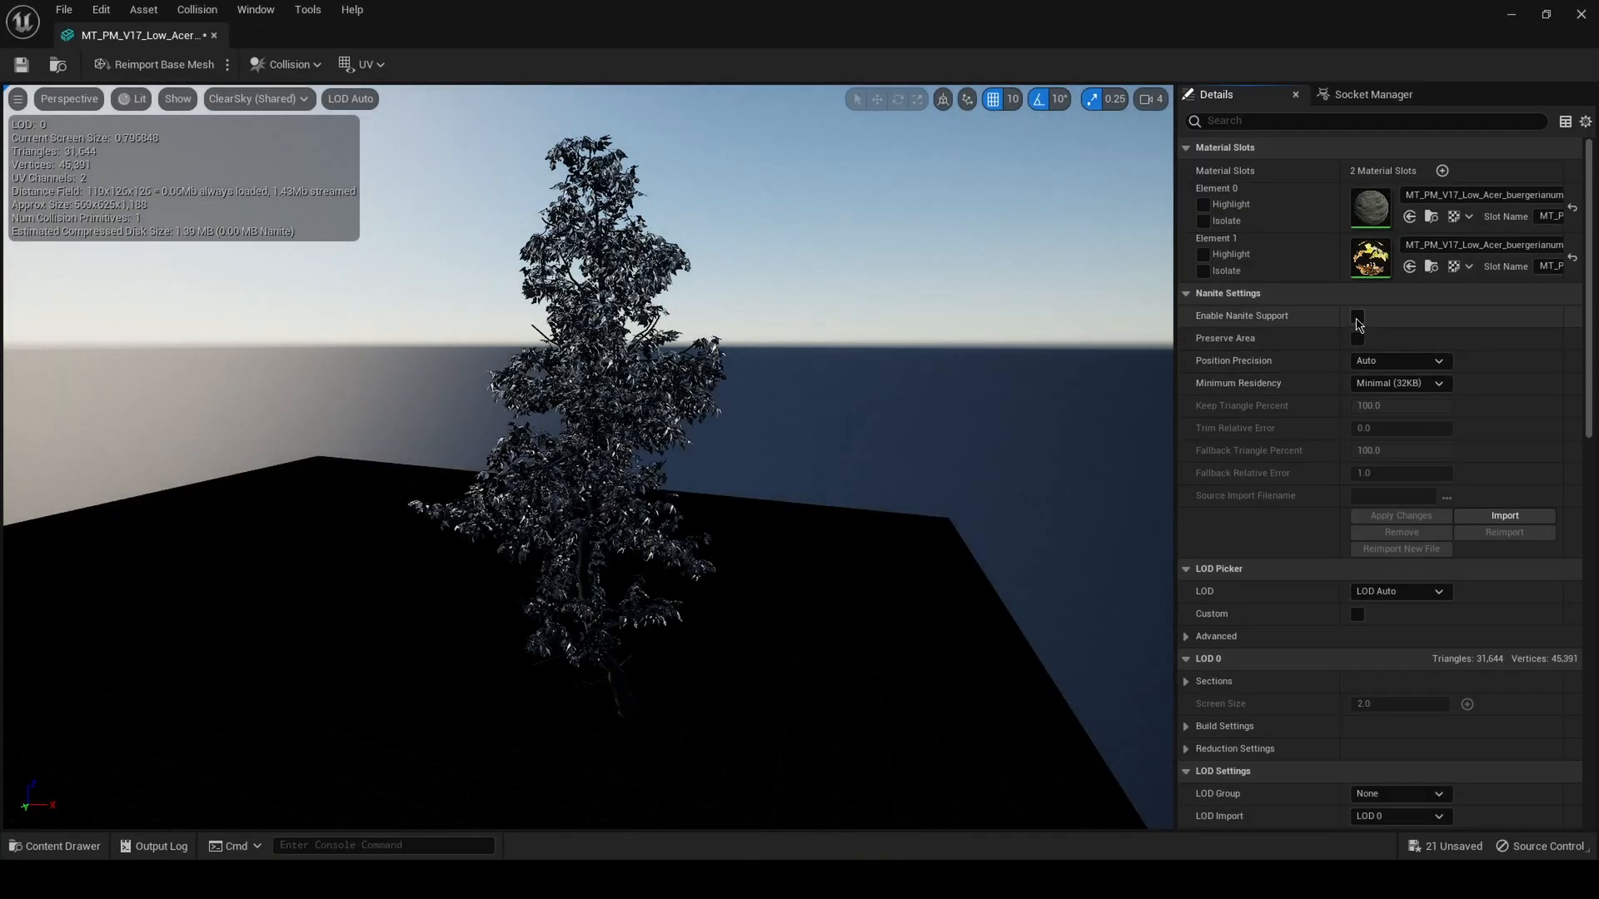
pyautogui.click(1358, 315)
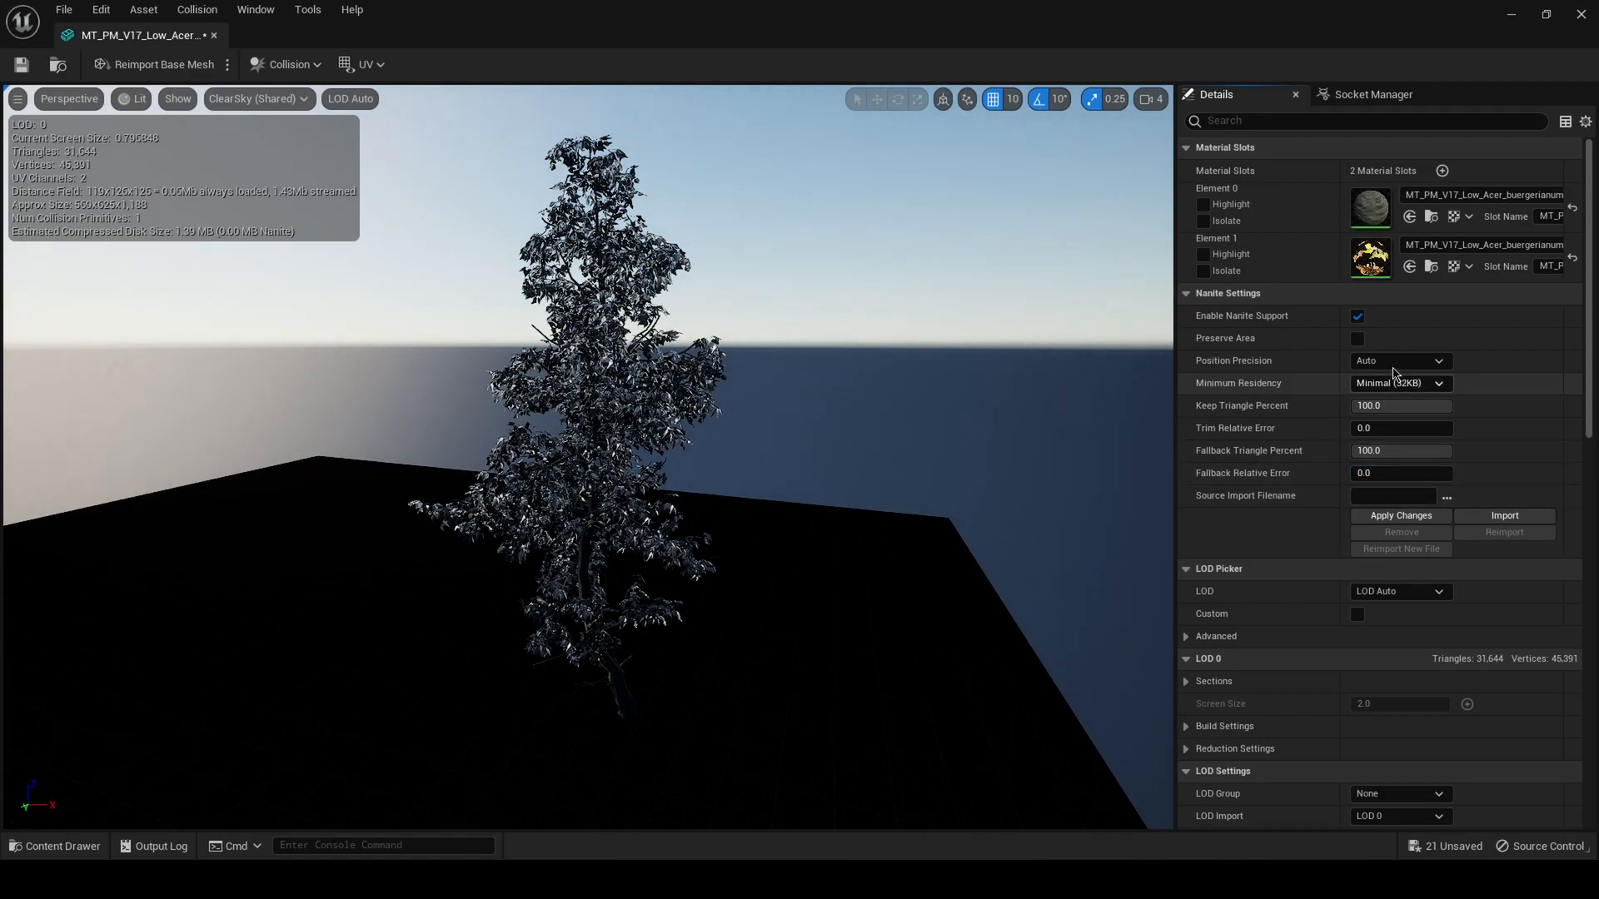
pyautogui.moveTo(1244, 471)
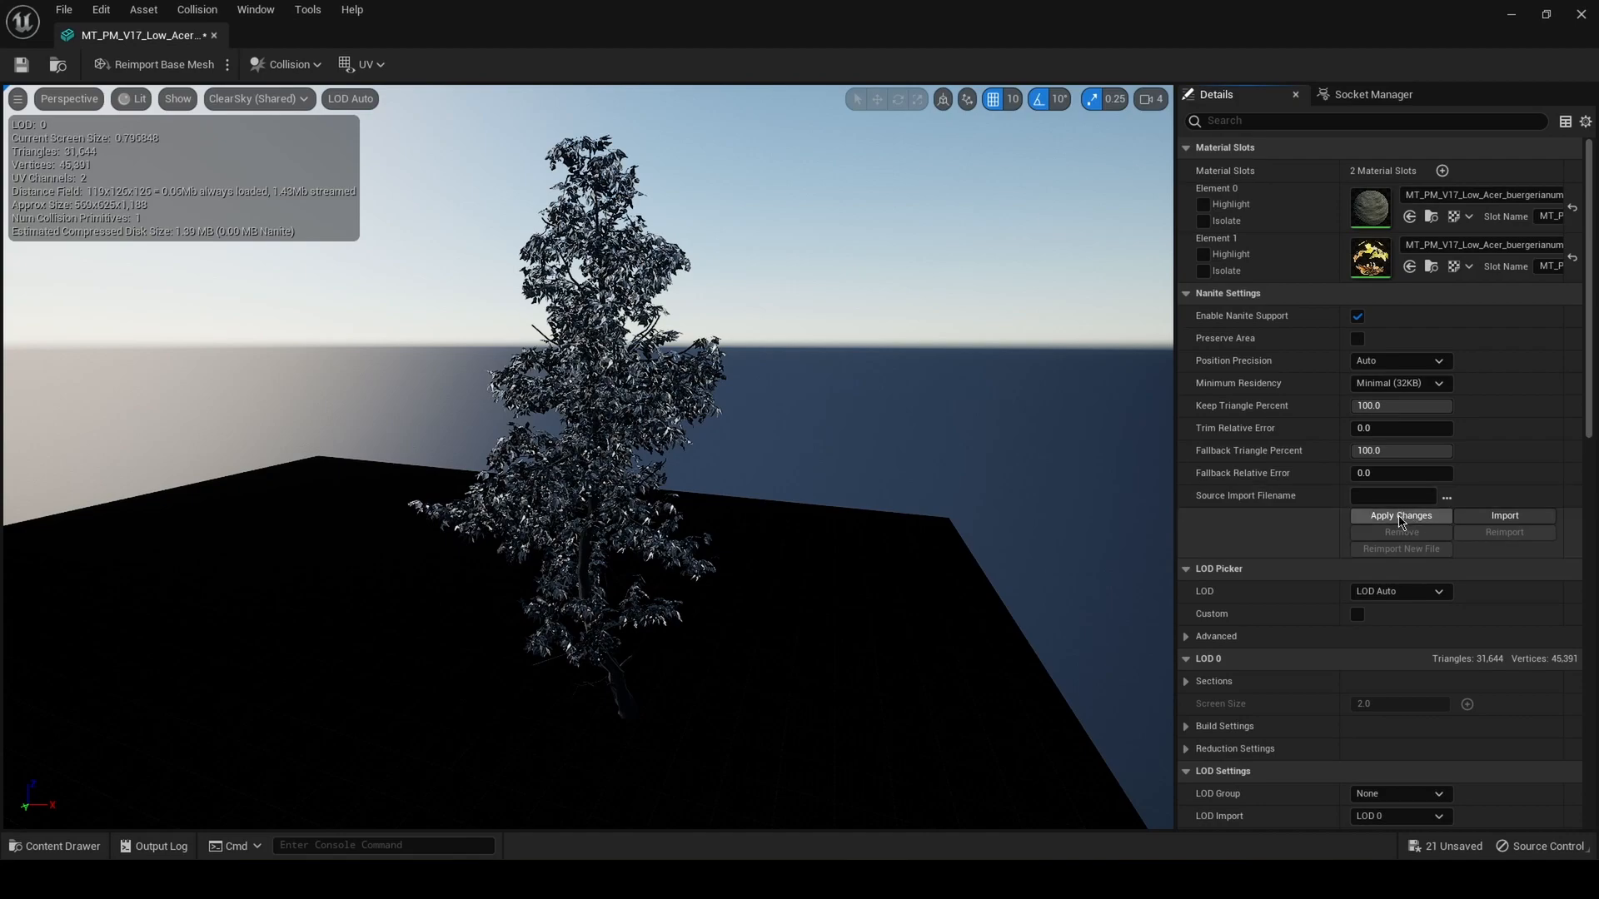
pyautogui.click(1401, 517)
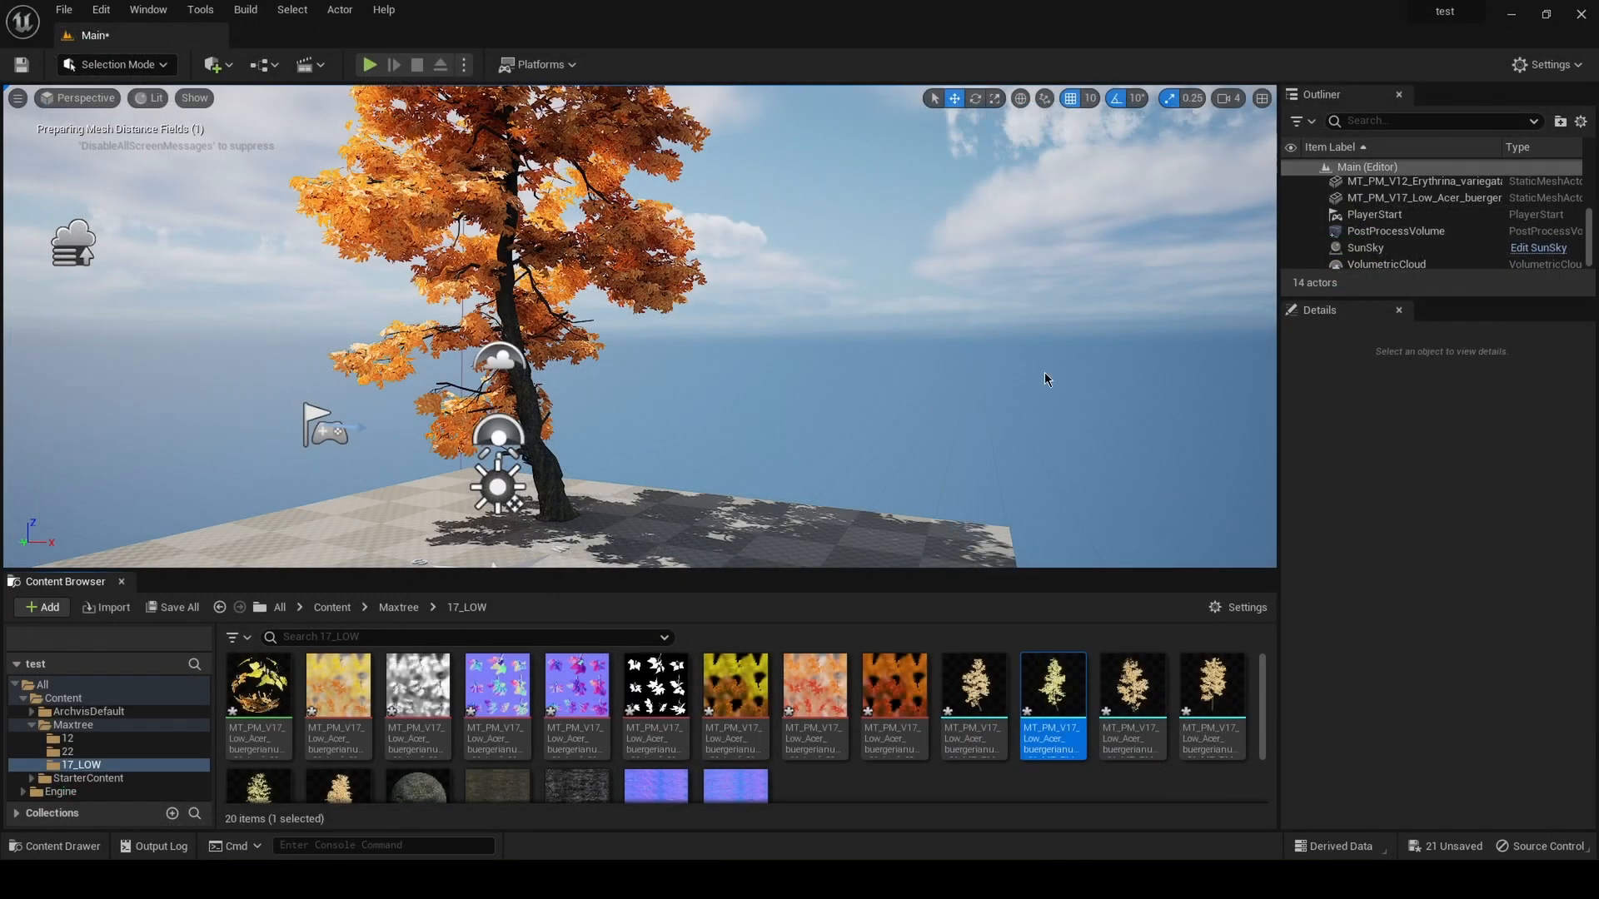
pyautogui.moveTo(921, 672)
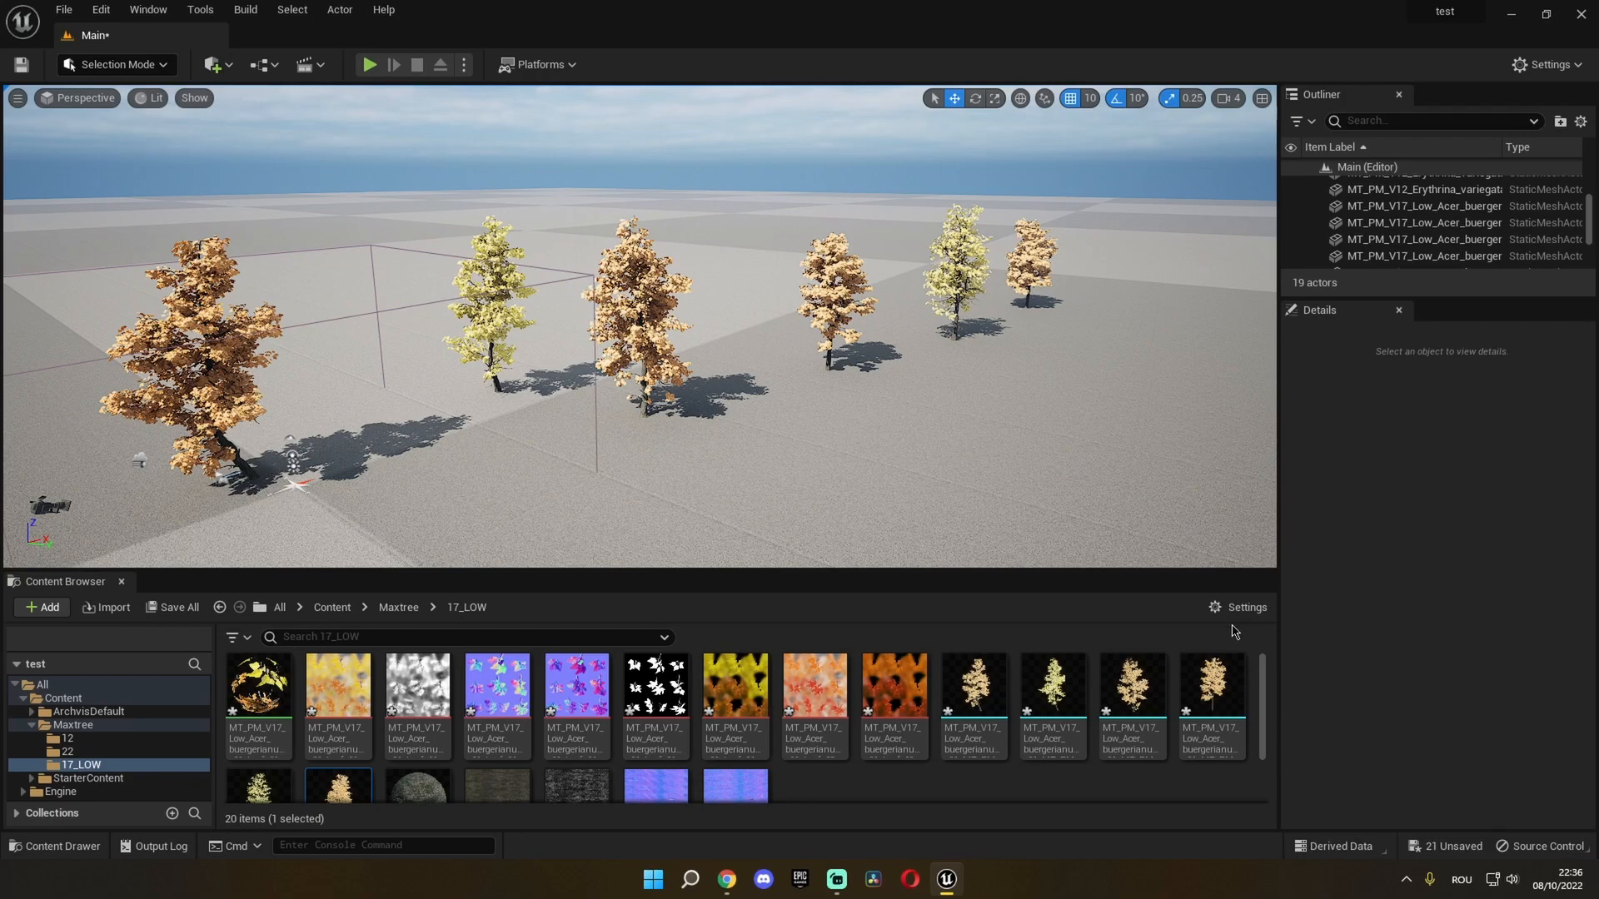
# Select one of the placed 17_LOW maple trees to check its pivot
pyautogui.click(203, 356)
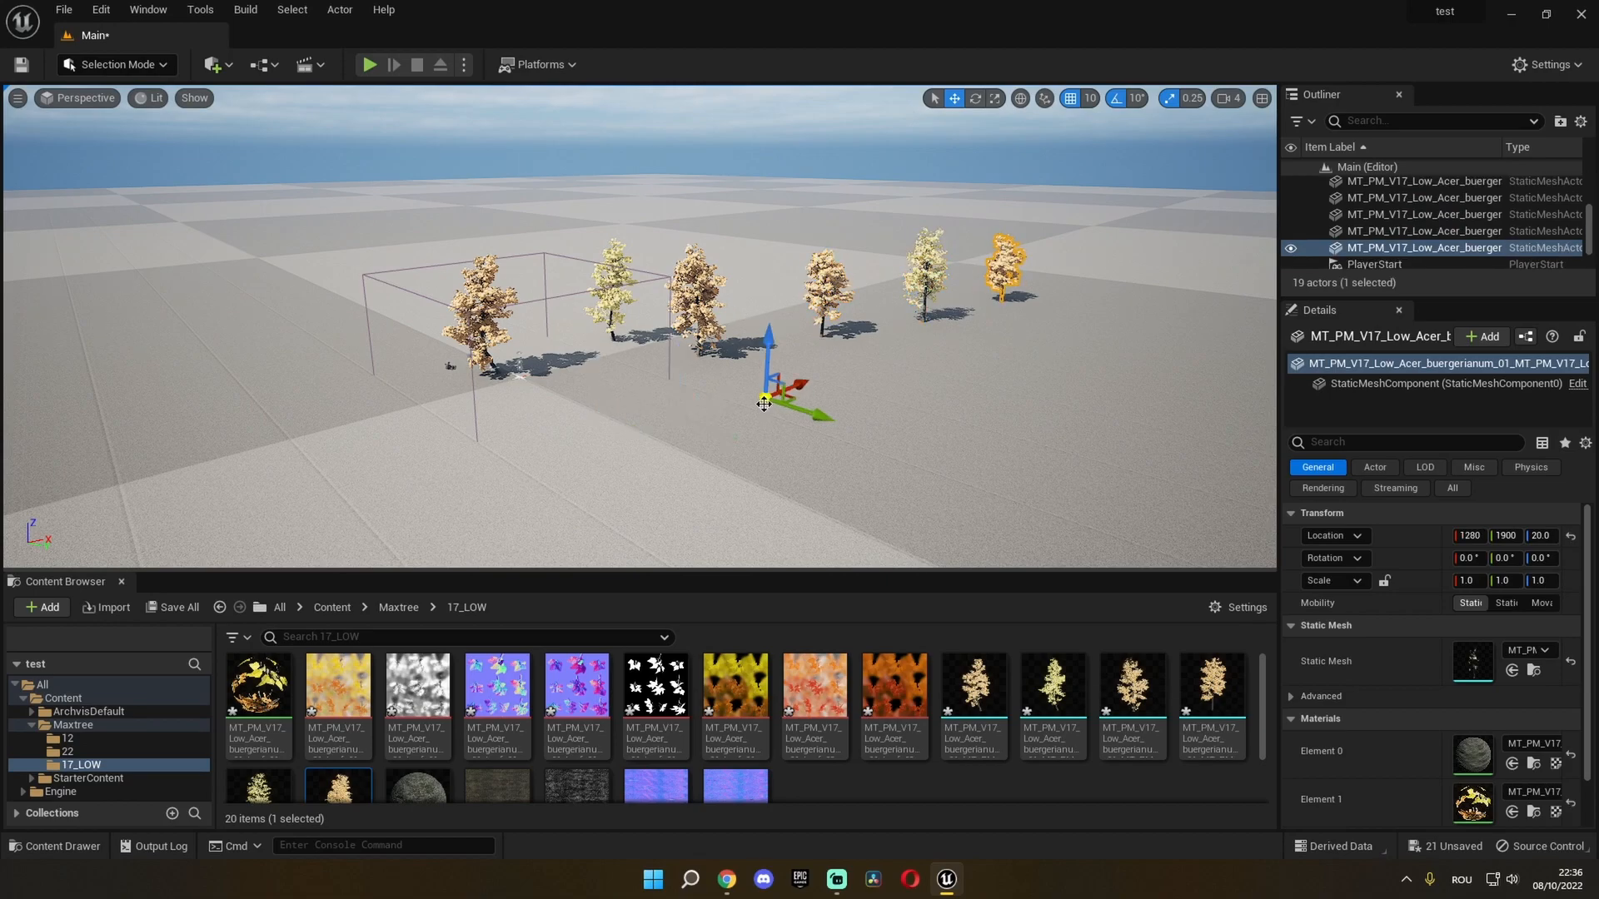
pyautogui.moveTo(1006, 297)
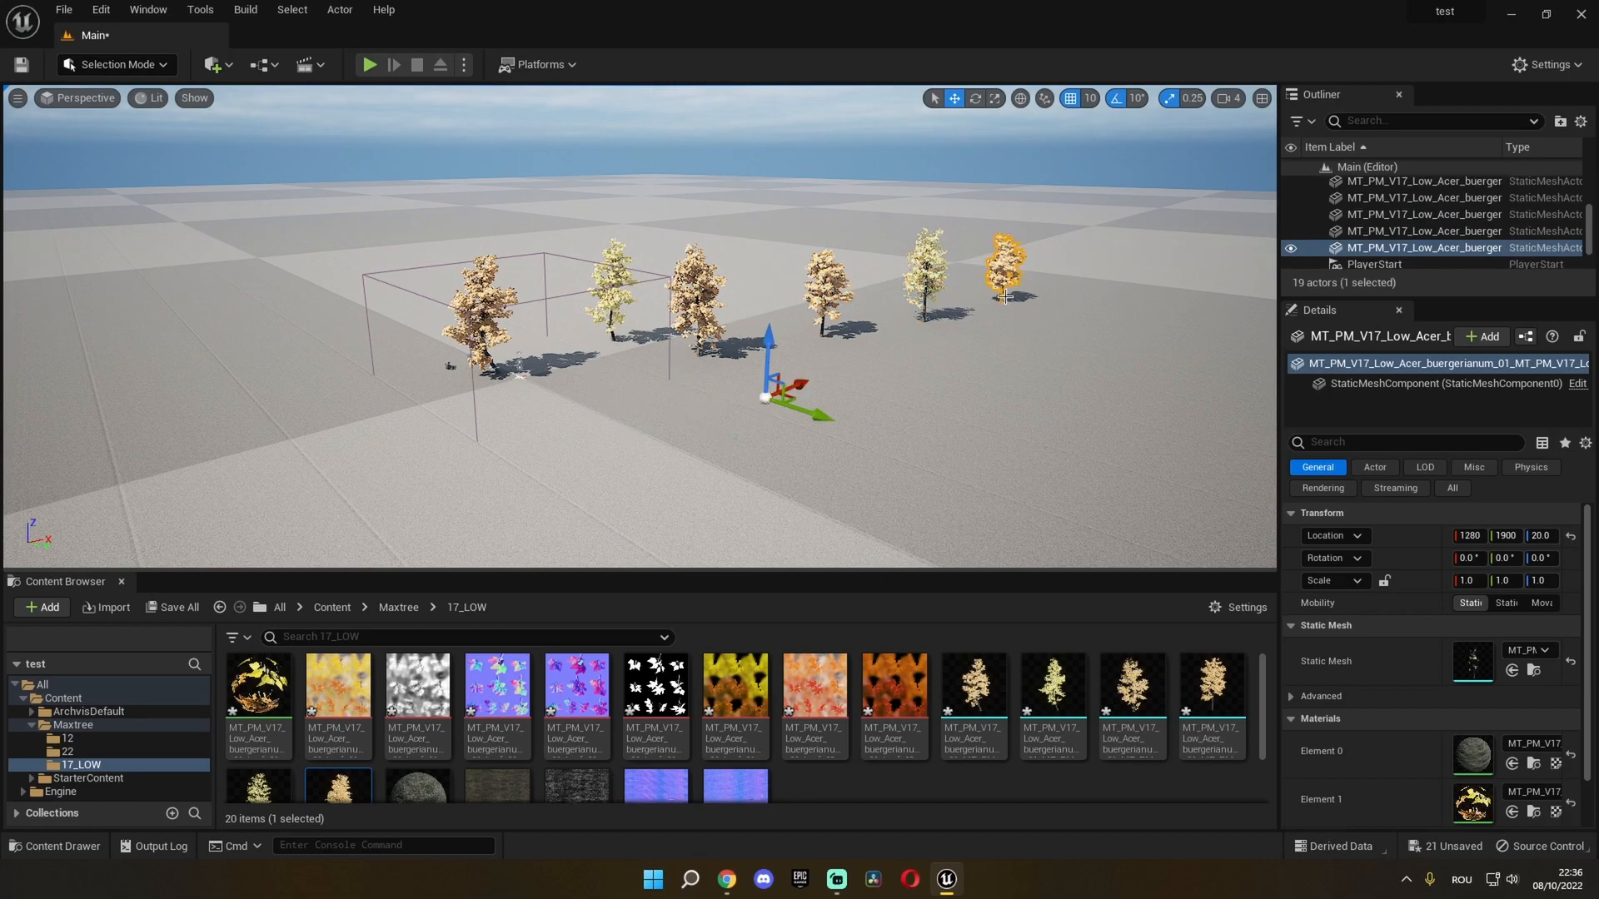
pyautogui.moveTo(612, 335)
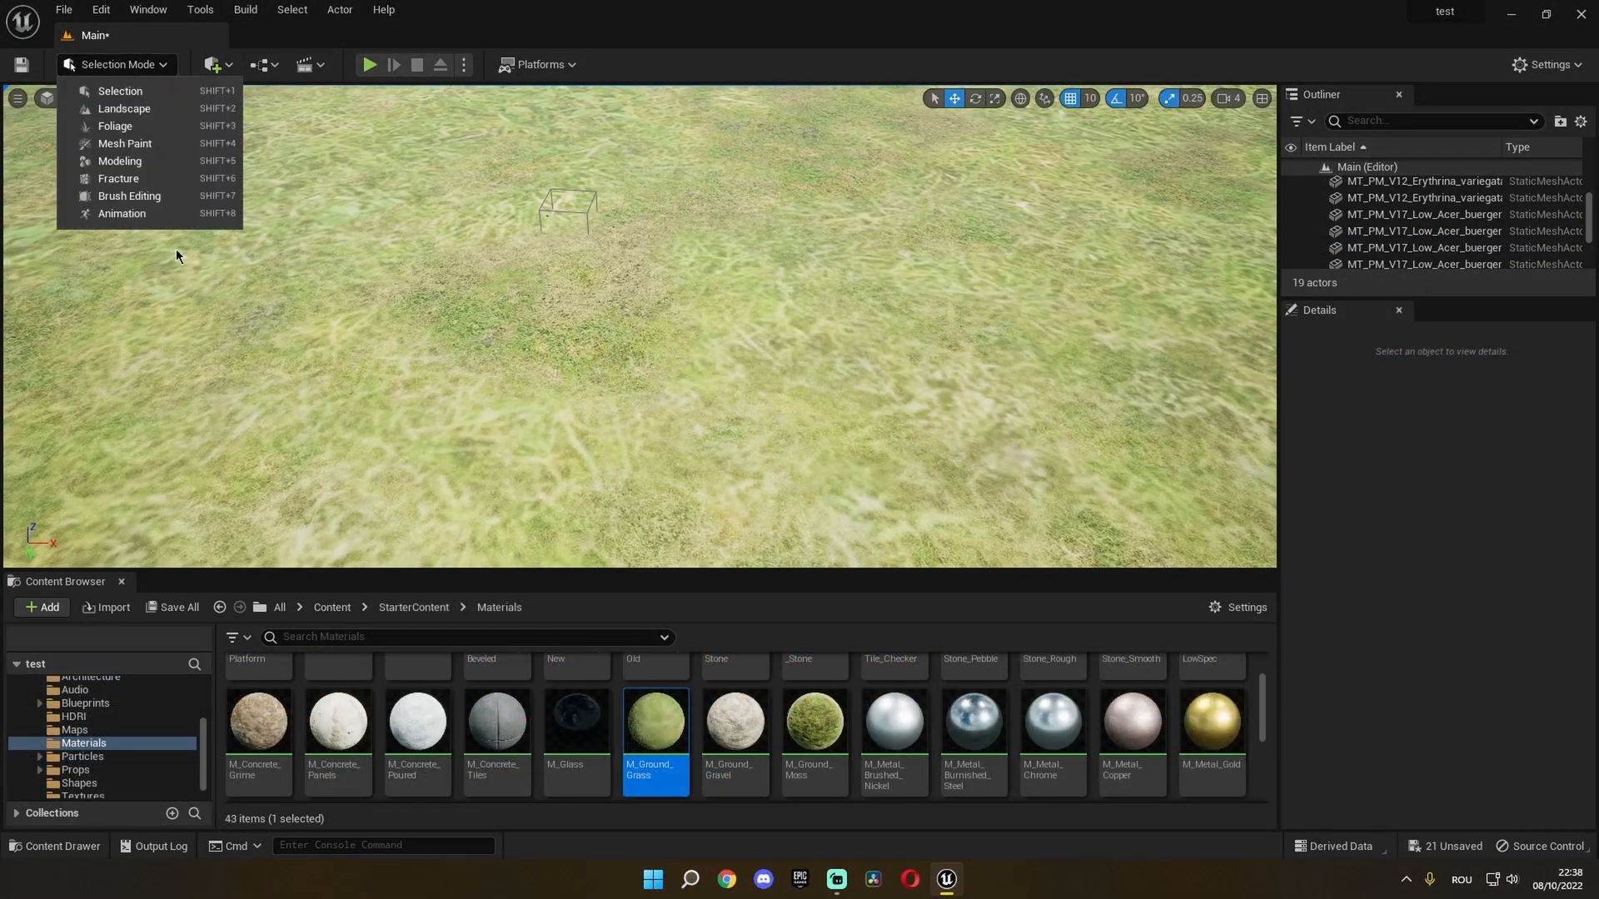
# Switch to Foliage Mode and browse into the Maxtree 17_LOW tree folder
pyautogui.click(115, 125)
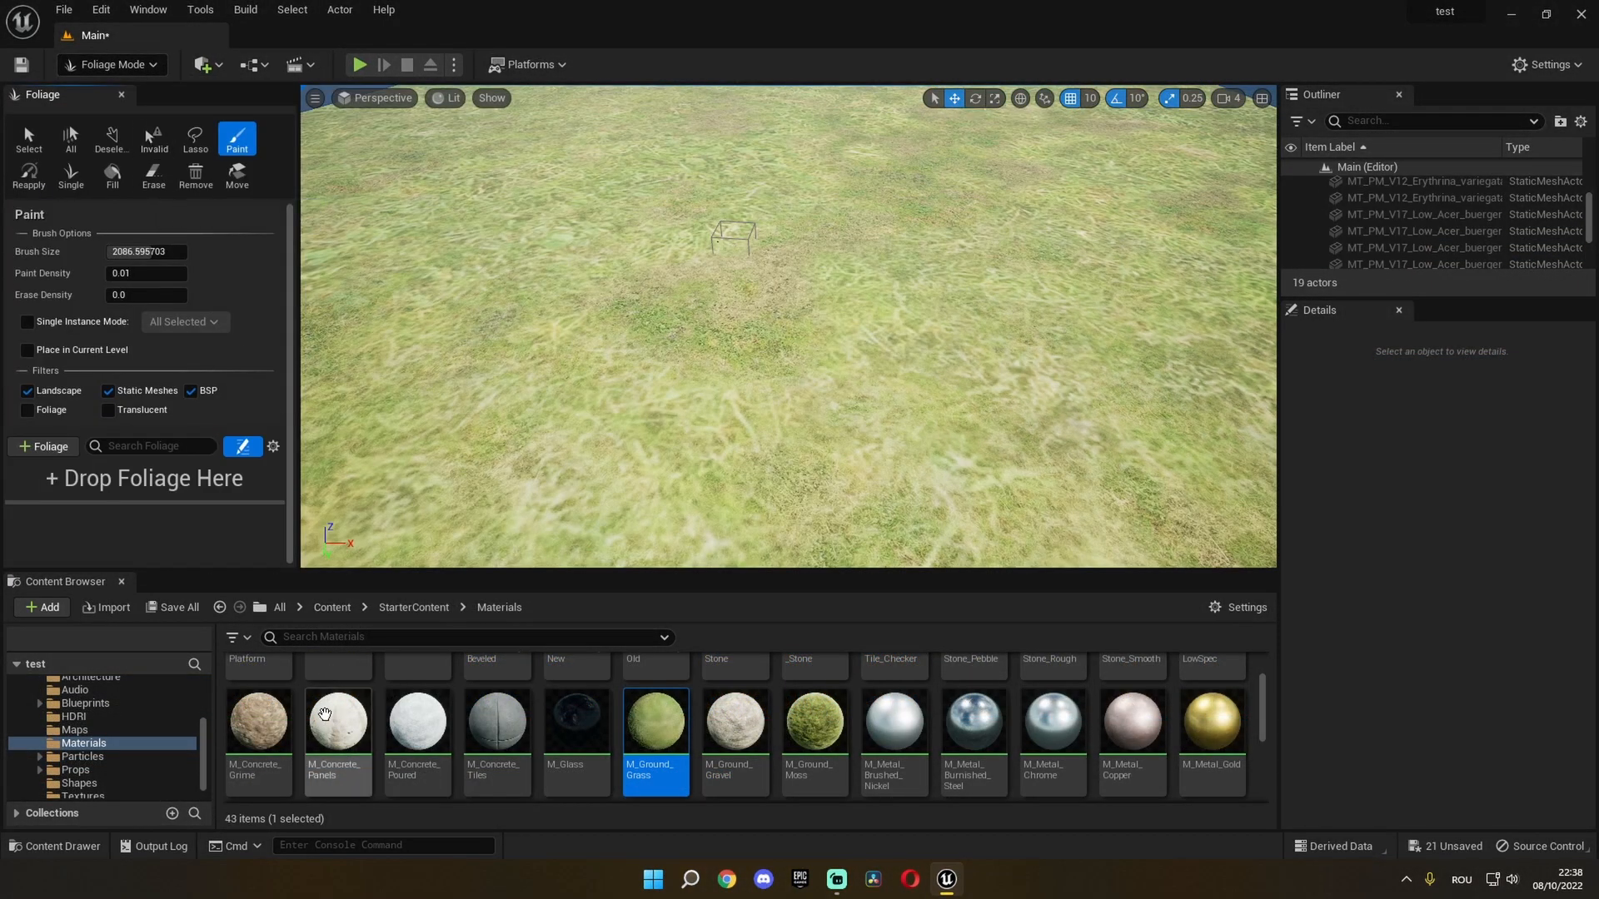
pyautogui.click(71, 725)
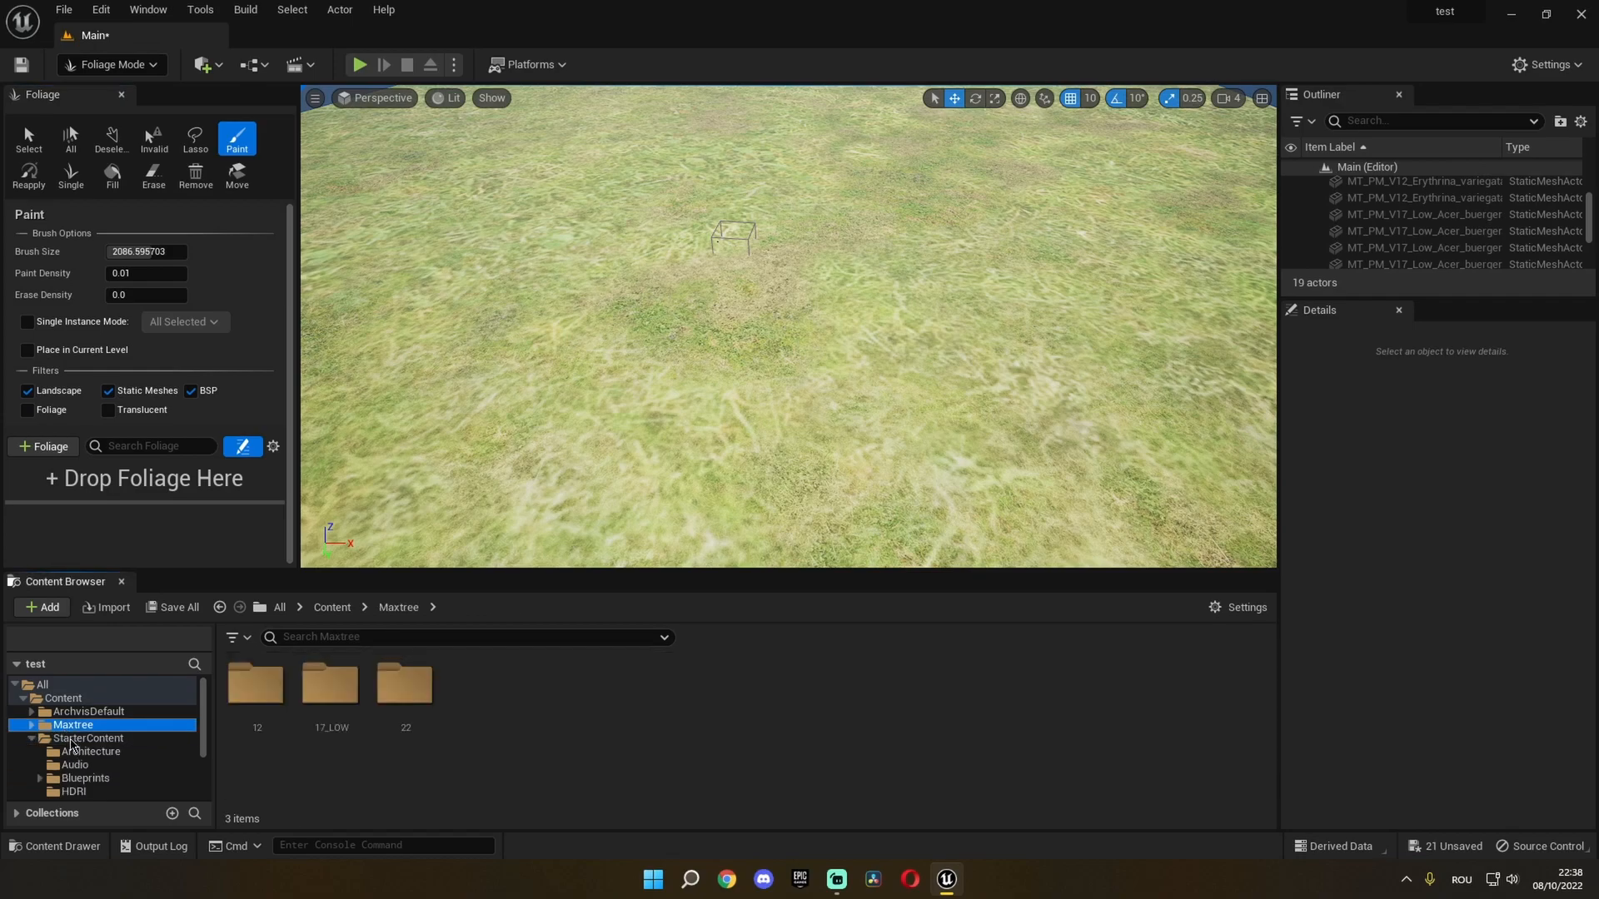
pyautogui.doubleClick(330, 683)
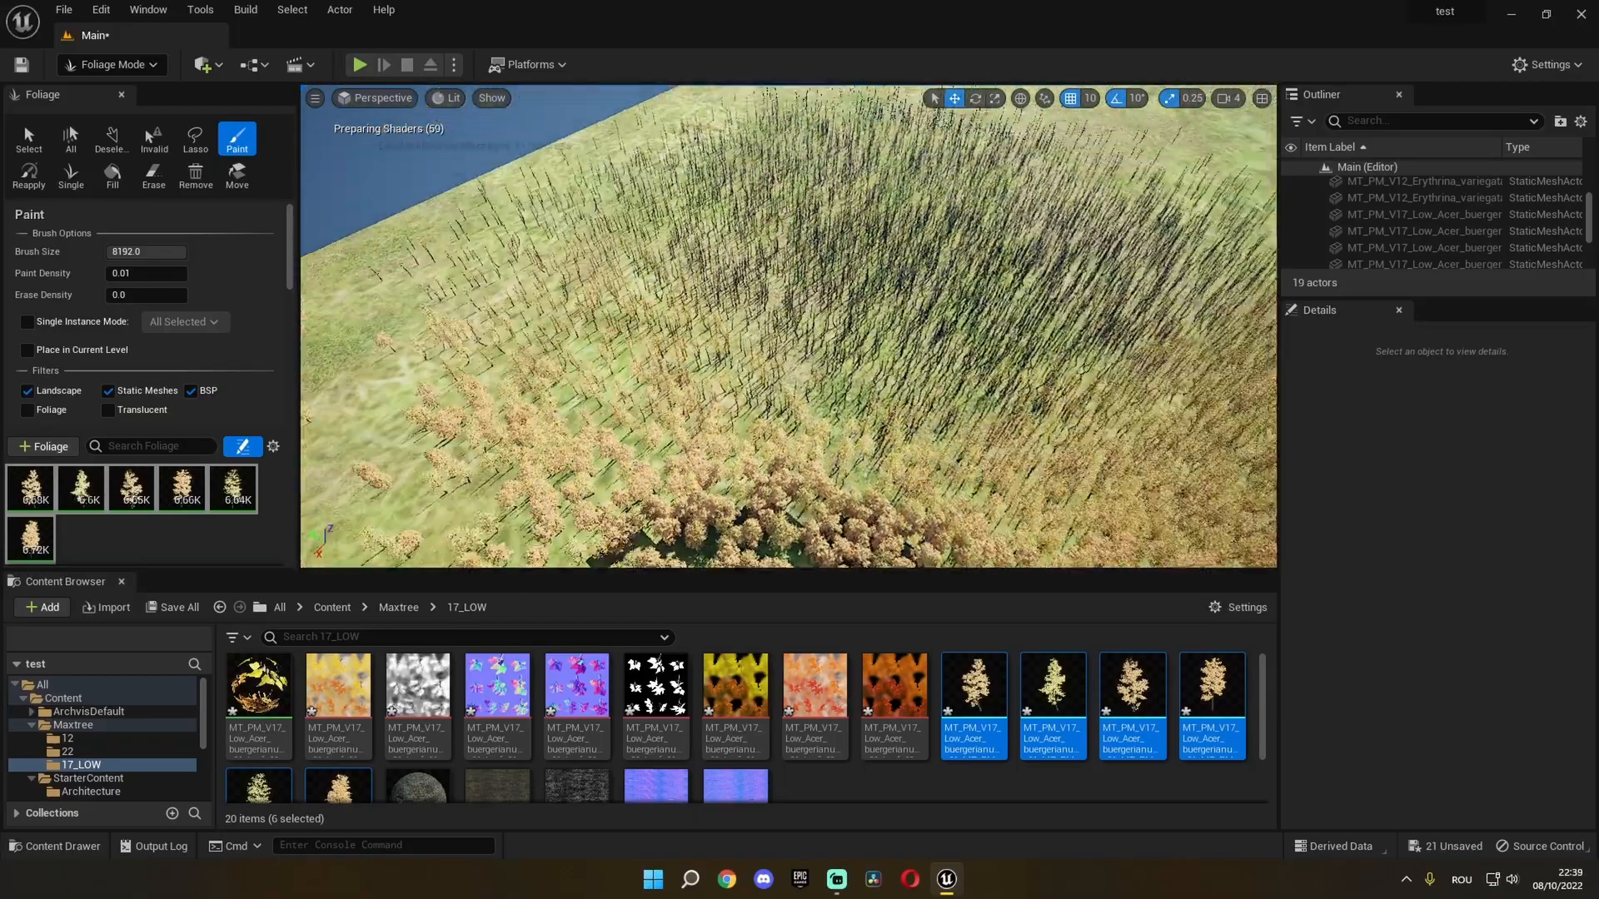
# Paint maple trees across the landscape until the forest reaches the horizon
pyautogui.click(829, 368)
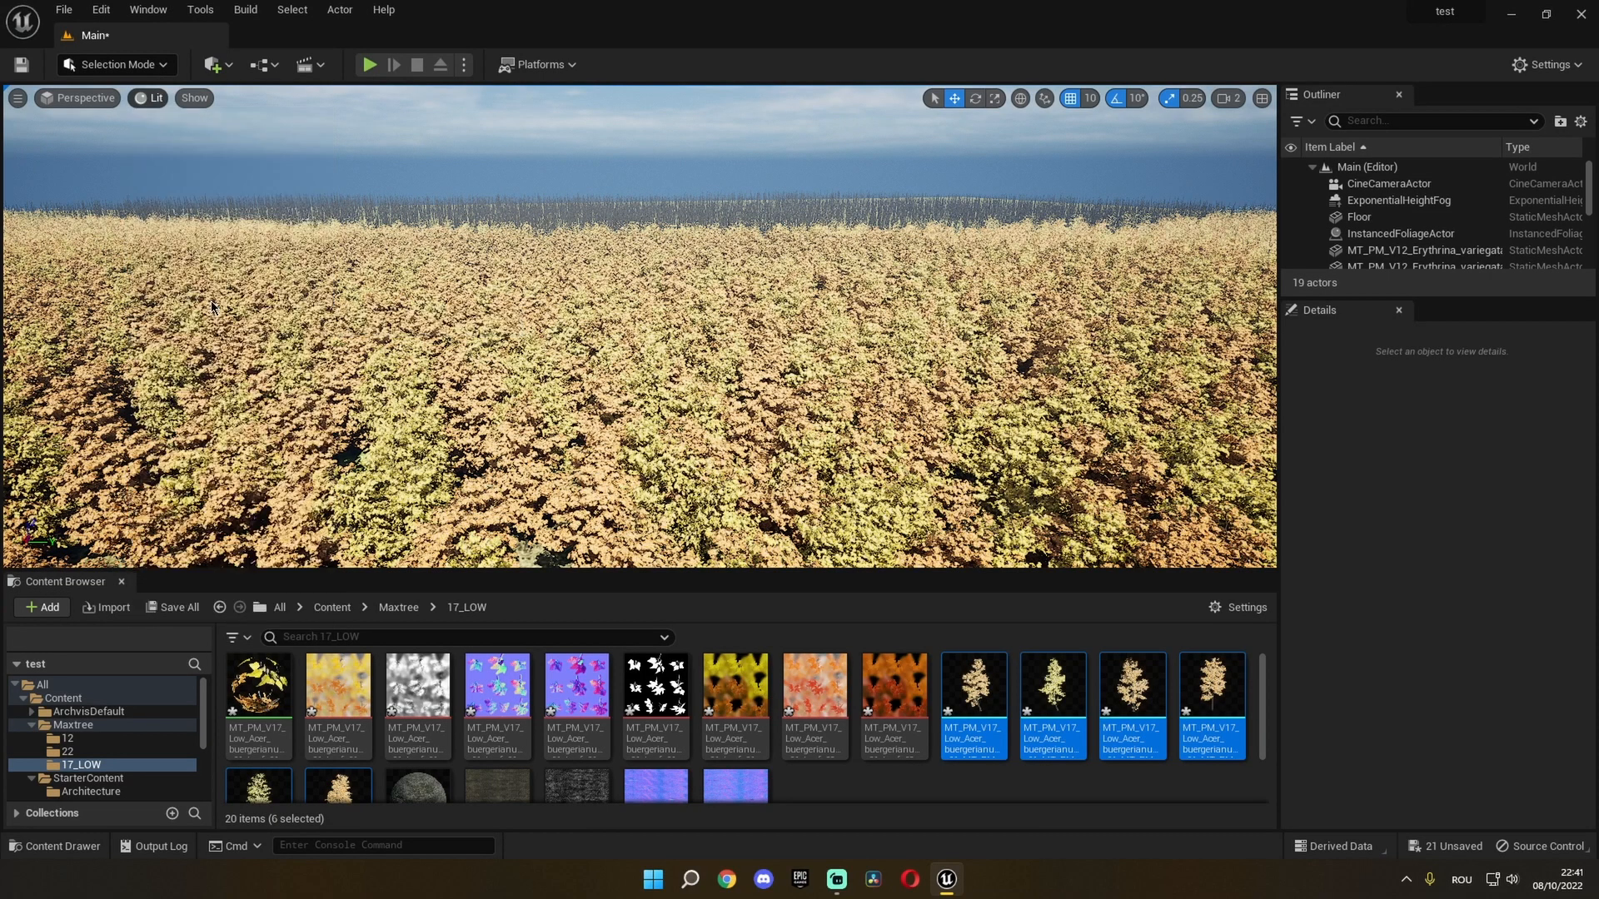
# Switch the viewport view mode to Path Tracing for the maple forest
pyautogui.click(148, 98)
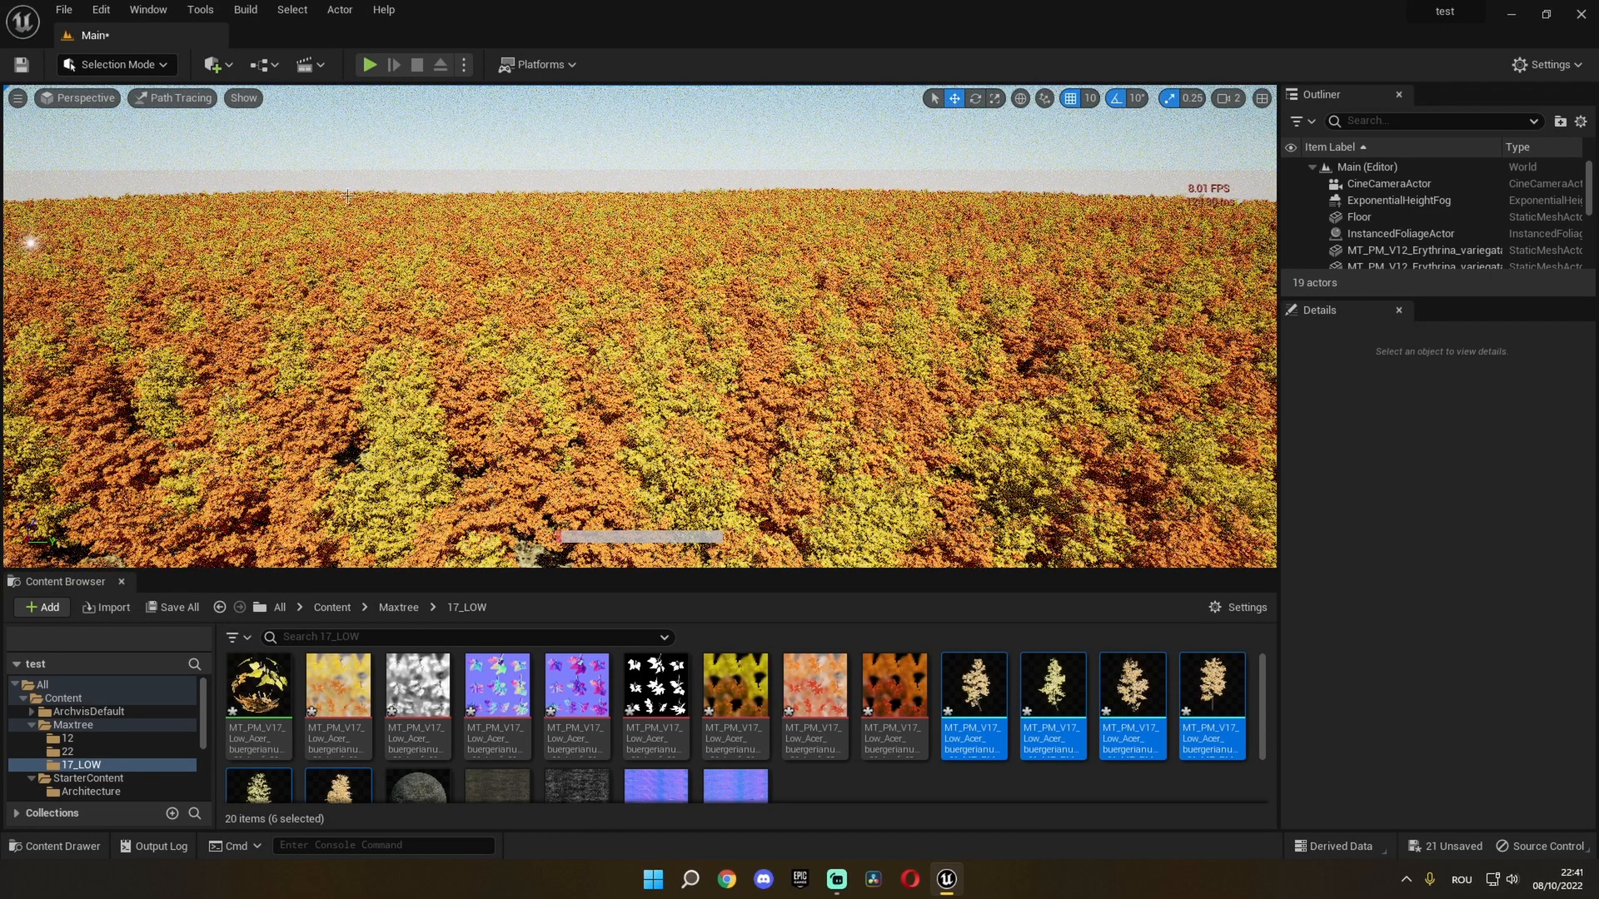
pyautogui.moveTo(783, 197)
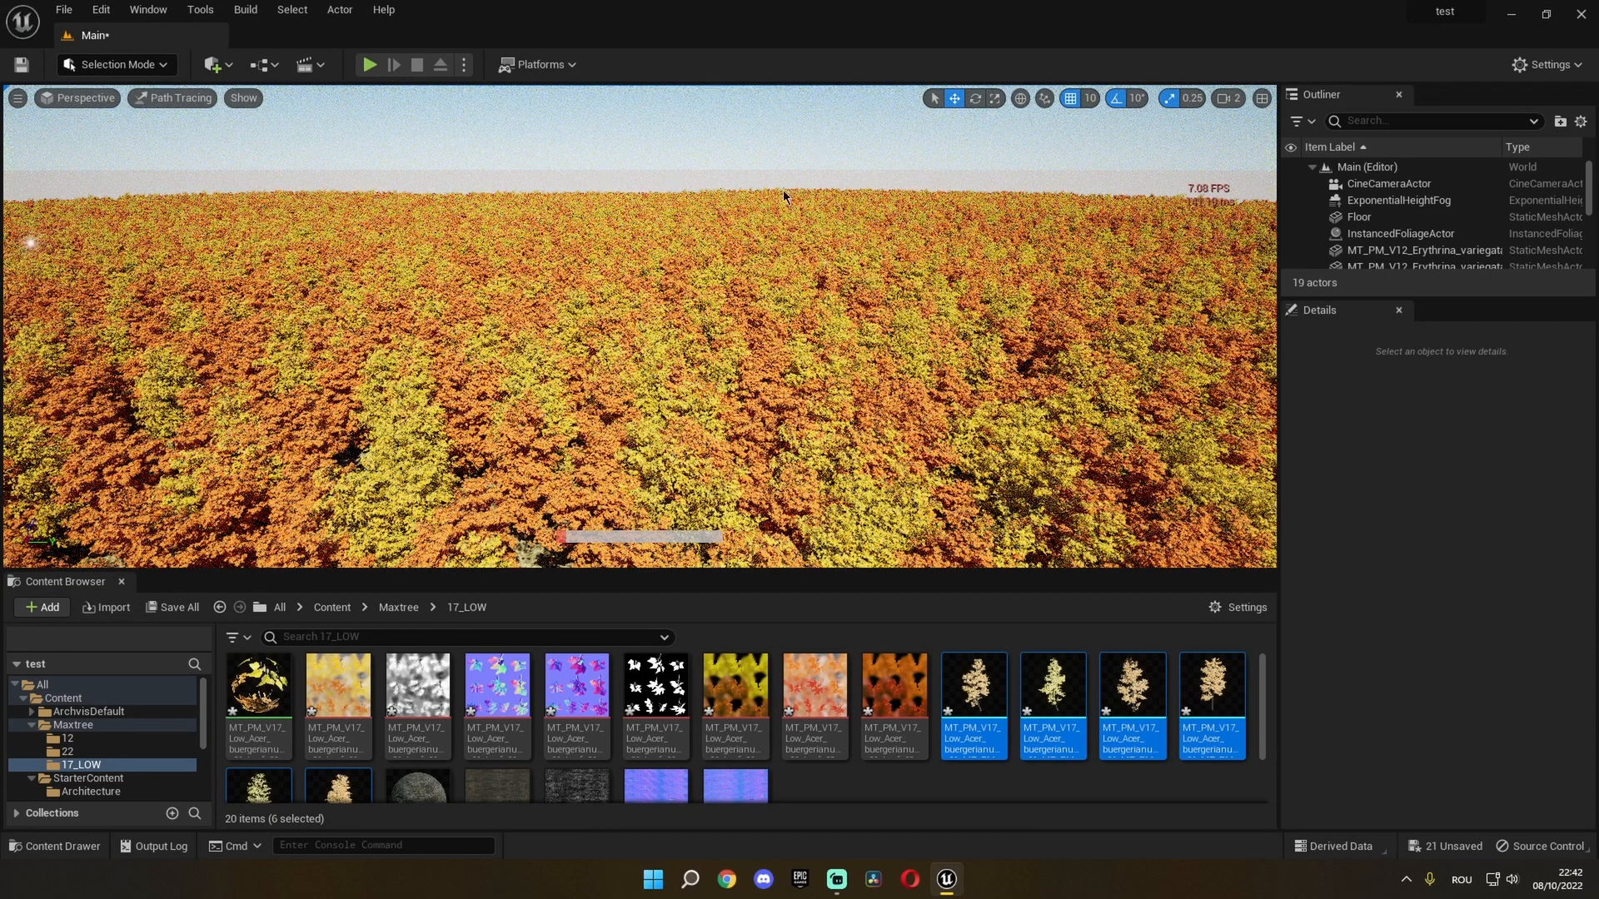
pyautogui.moveTo(1016, 215)
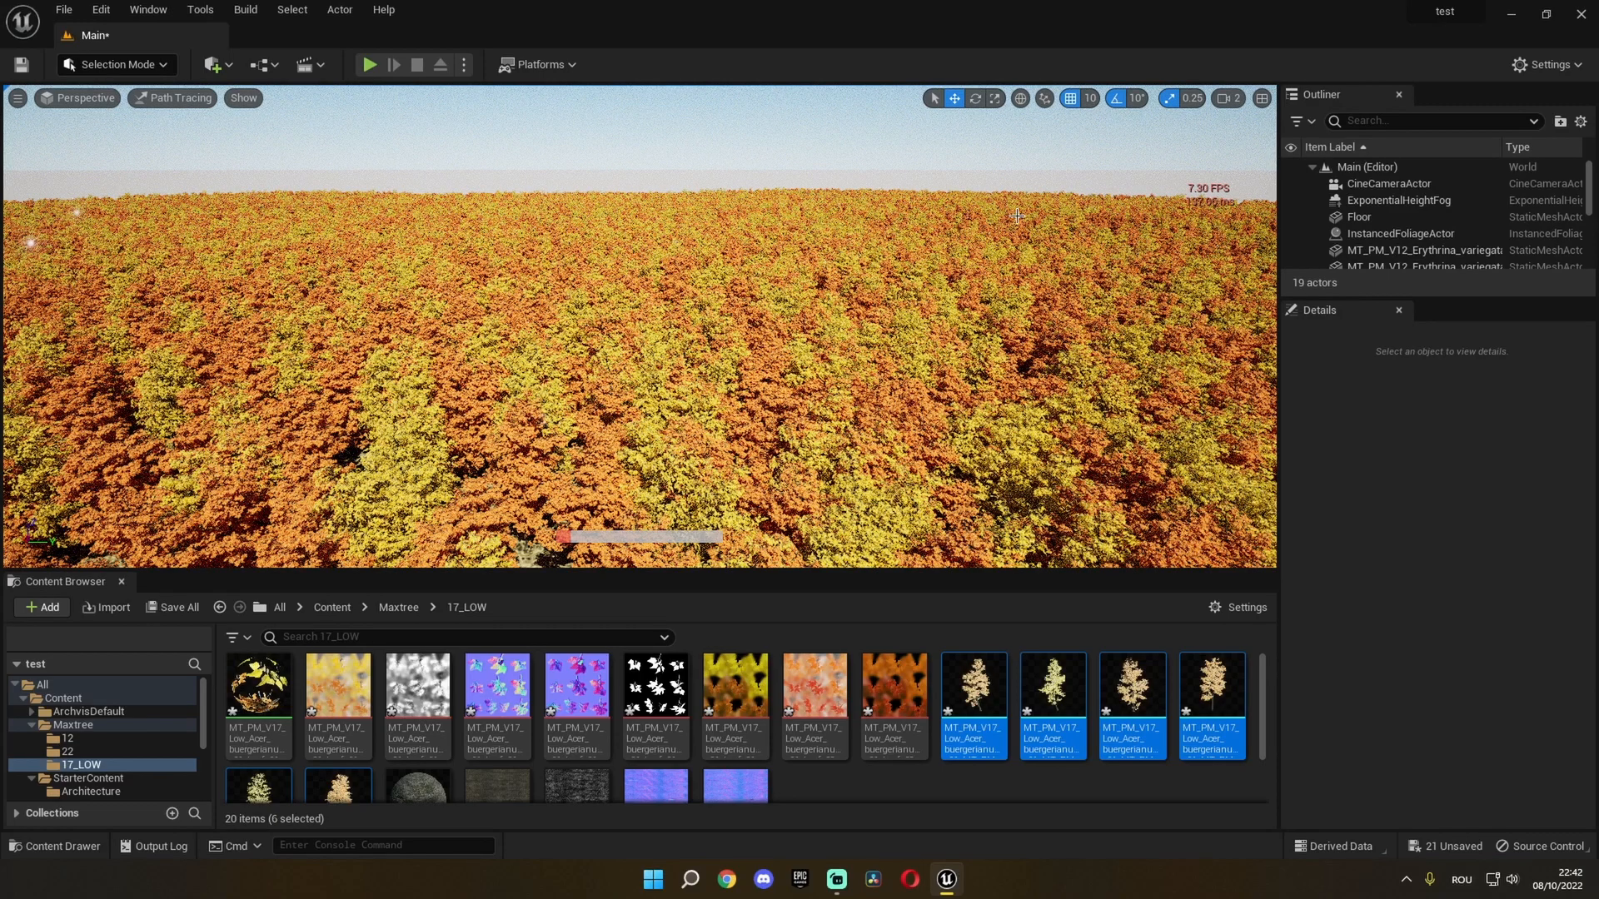